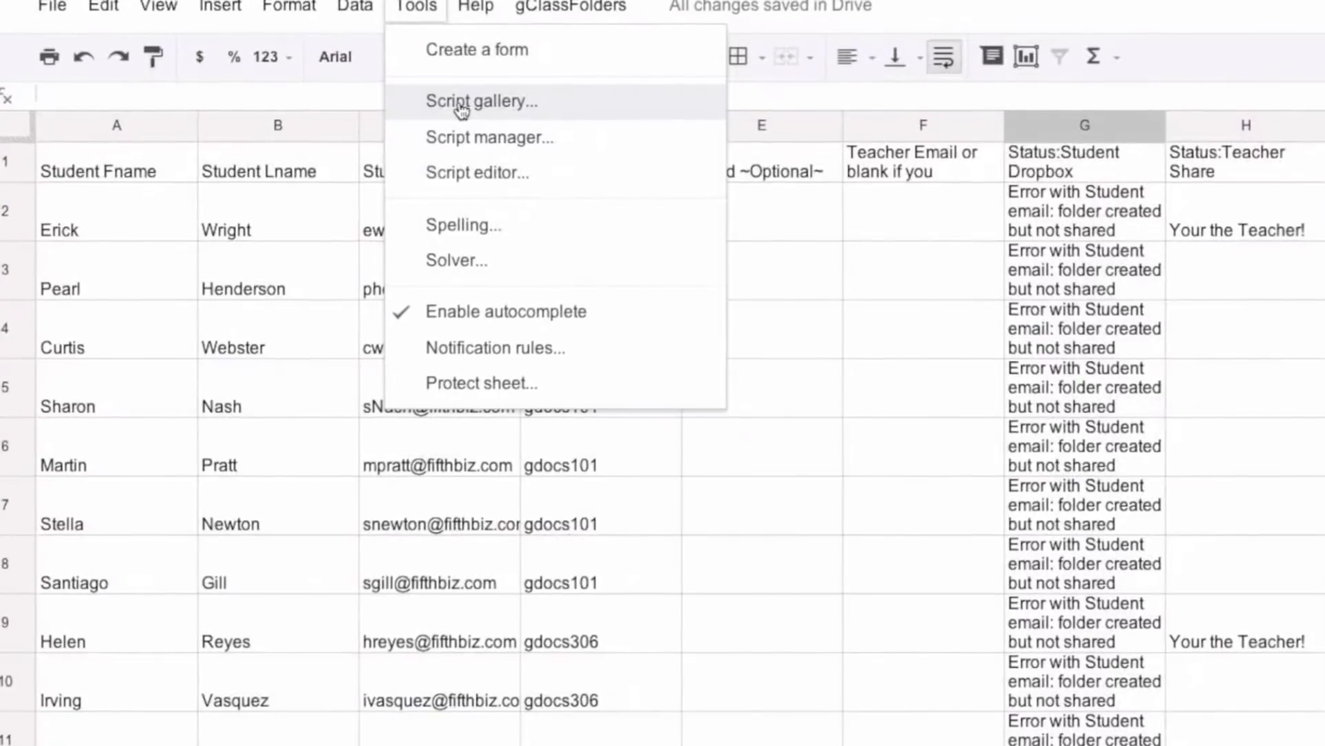
# Install Doctopus V3.0.2 from the Script gallery's Education category
pyautogui.click(480, 101)
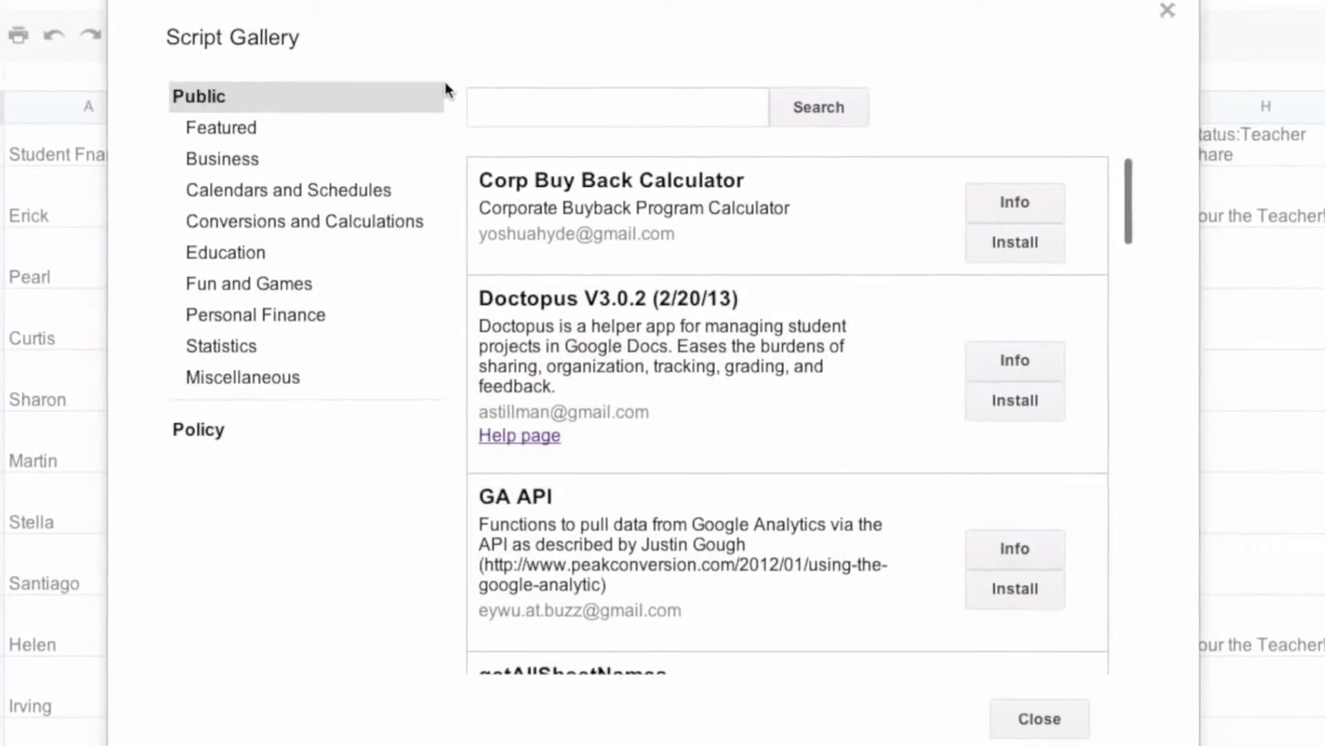
pyautogui.click(610, 88)
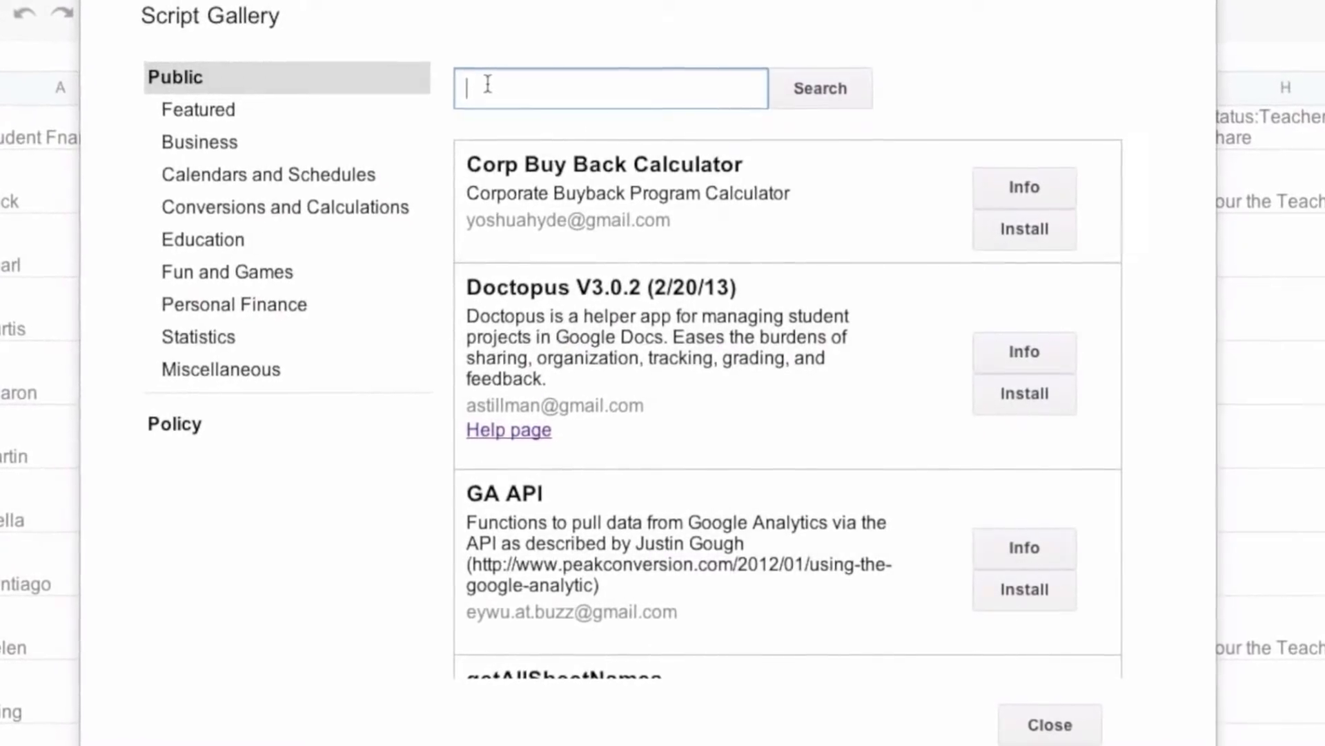
pyautogui.click(203, 239)
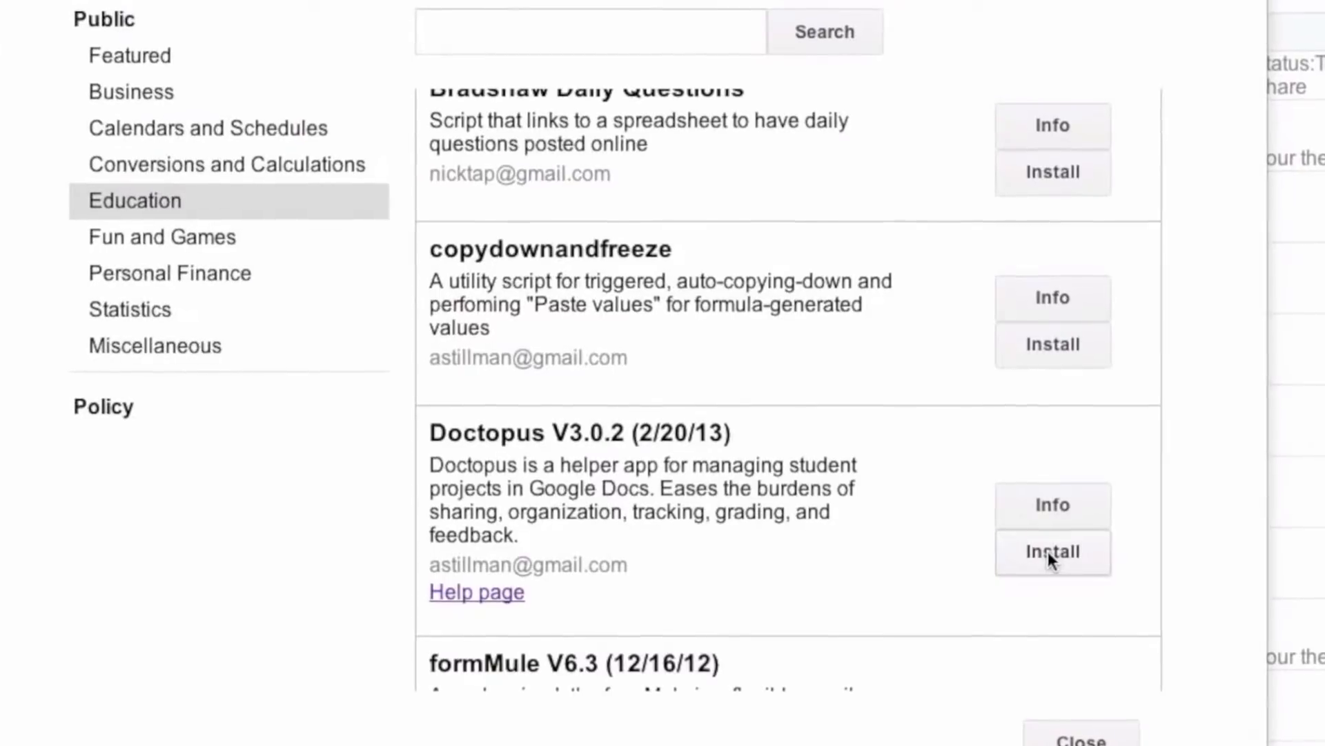
pyautogui.click(1052, 551)
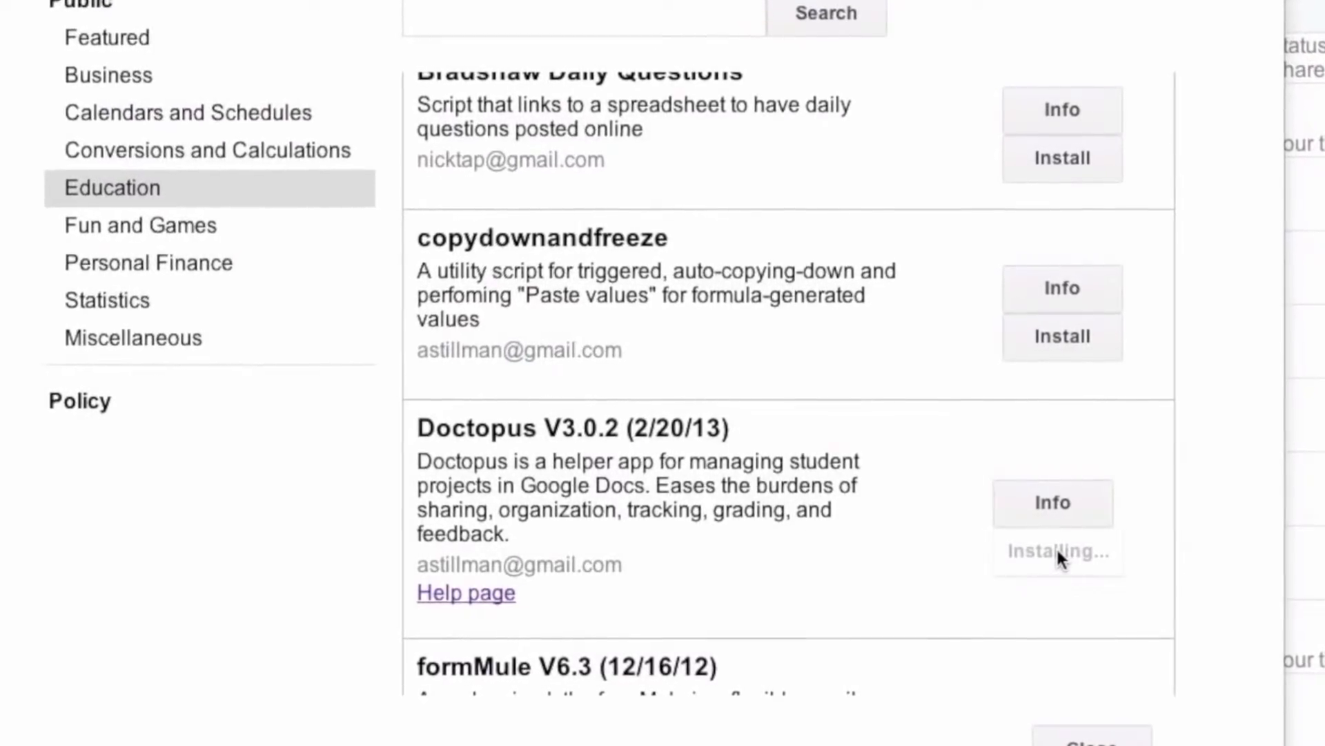
pyautogui.scroll(-3)
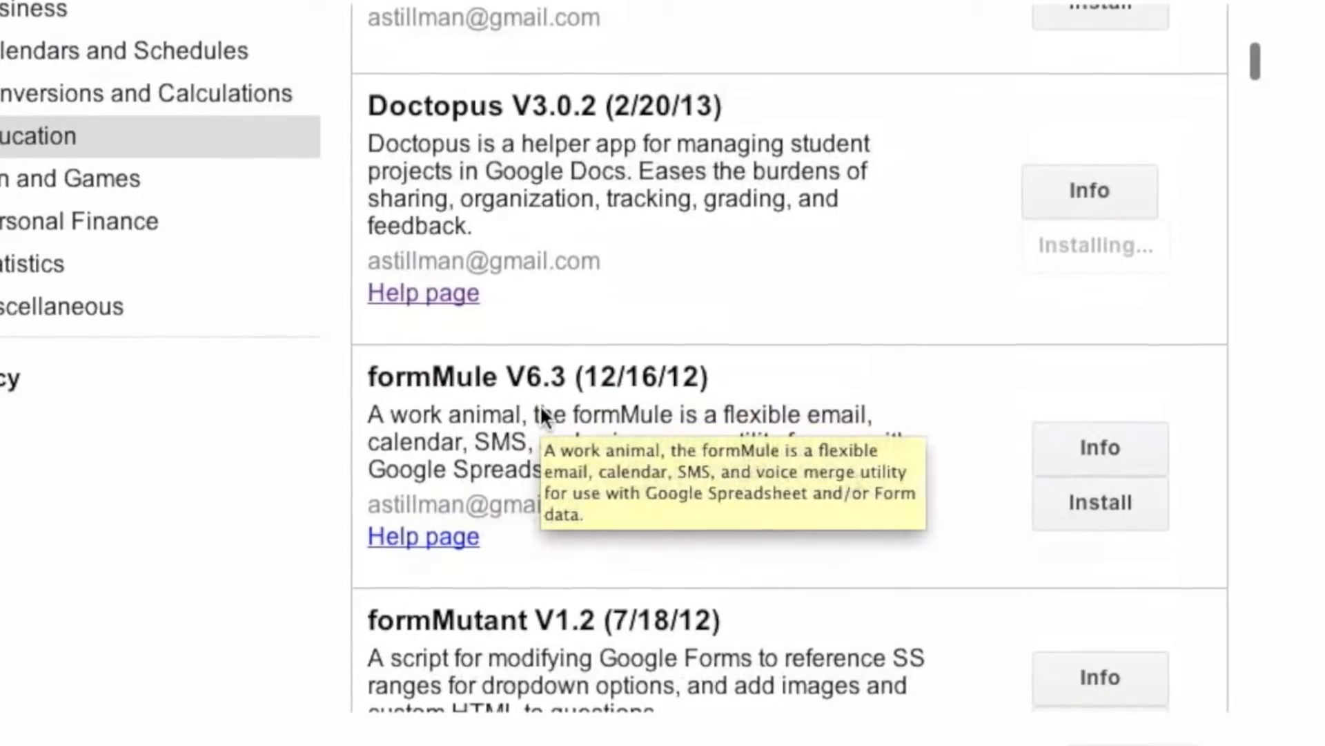
pyautogui.scroll(3)
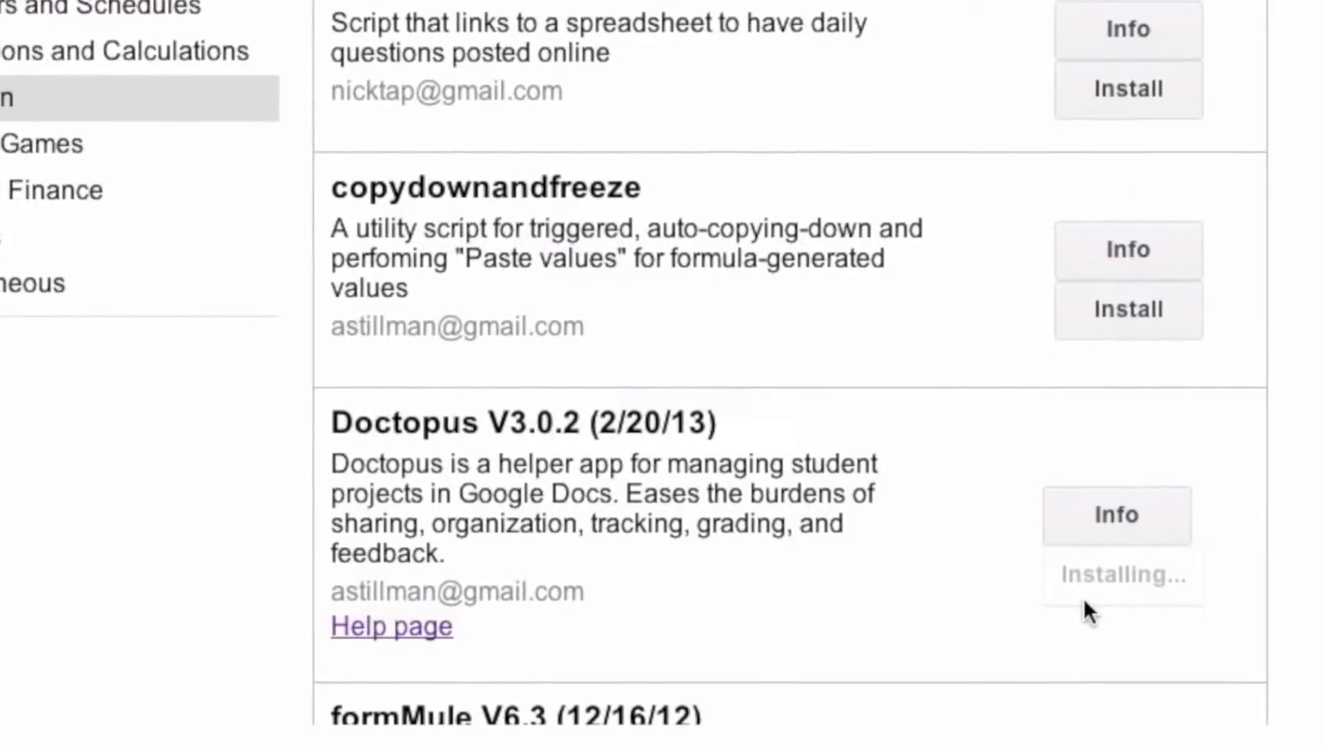
pyautogui.scroll(3)
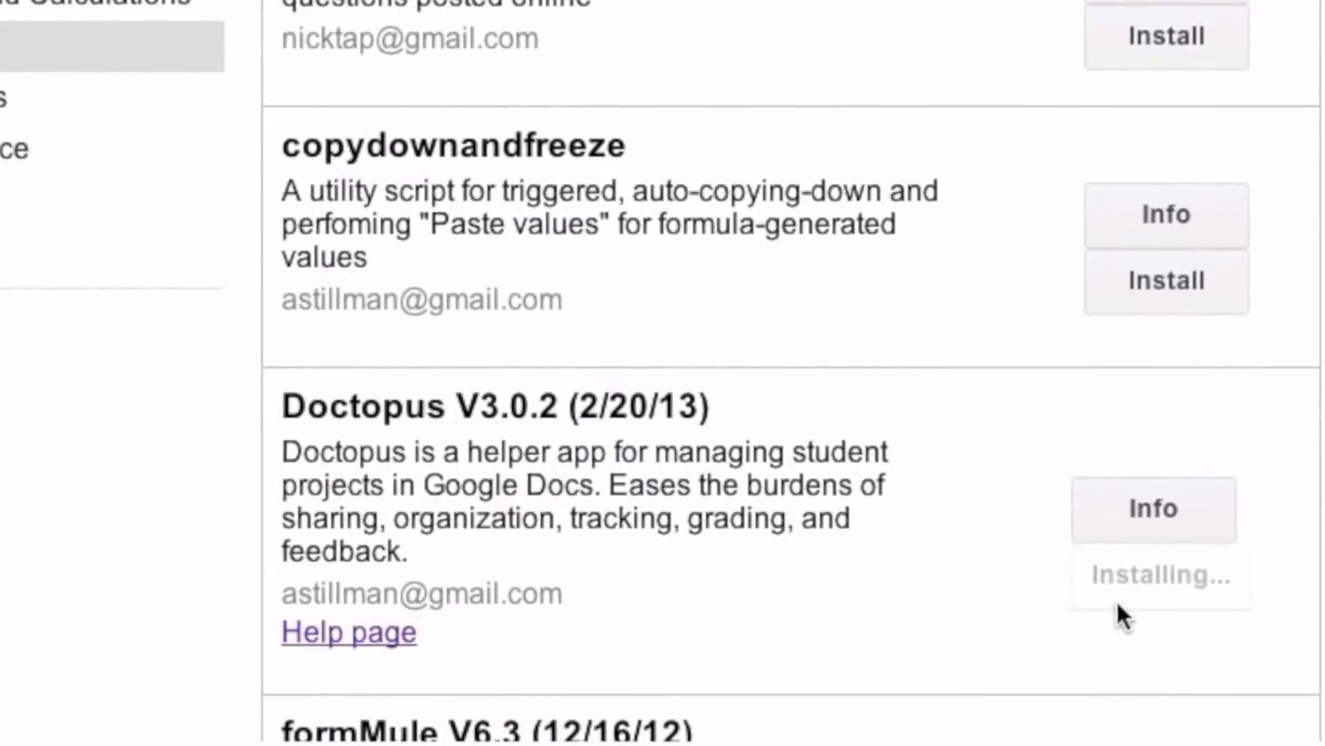
pyautogui.scroll(3)
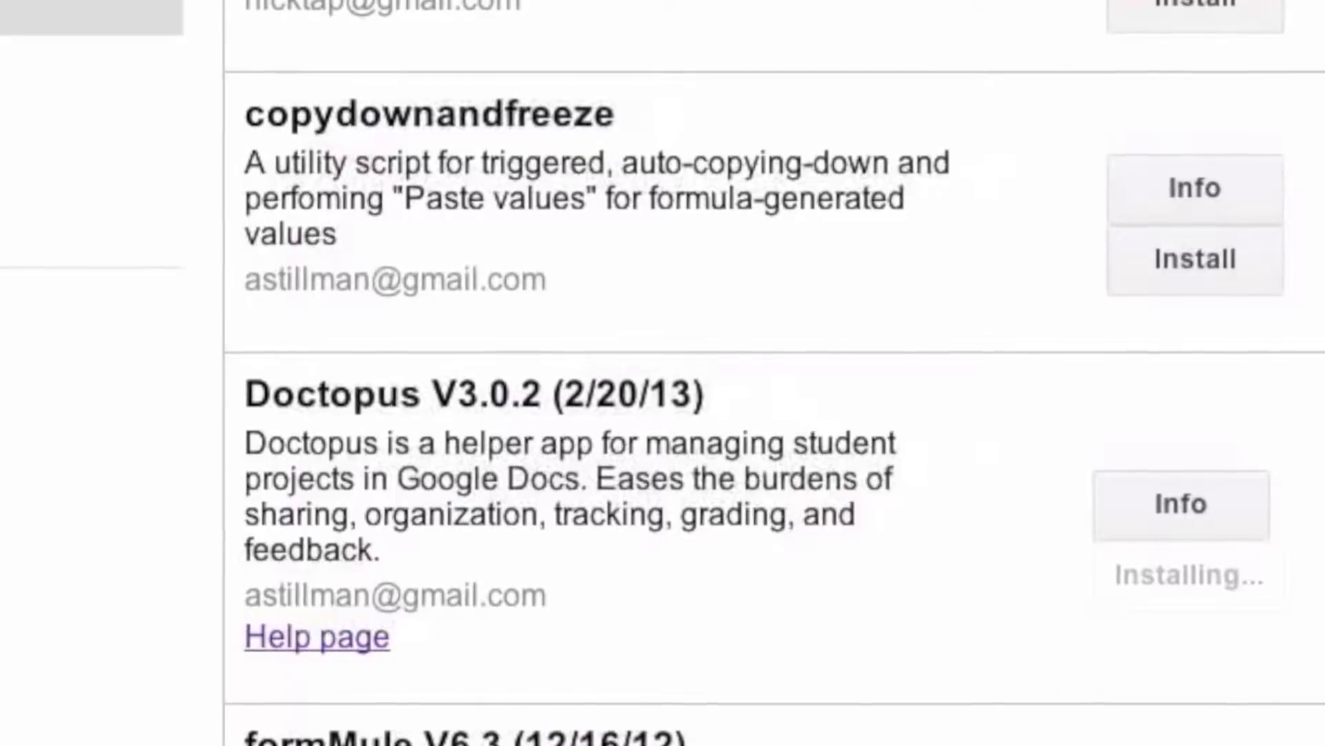
pyautogui.scroll(3)
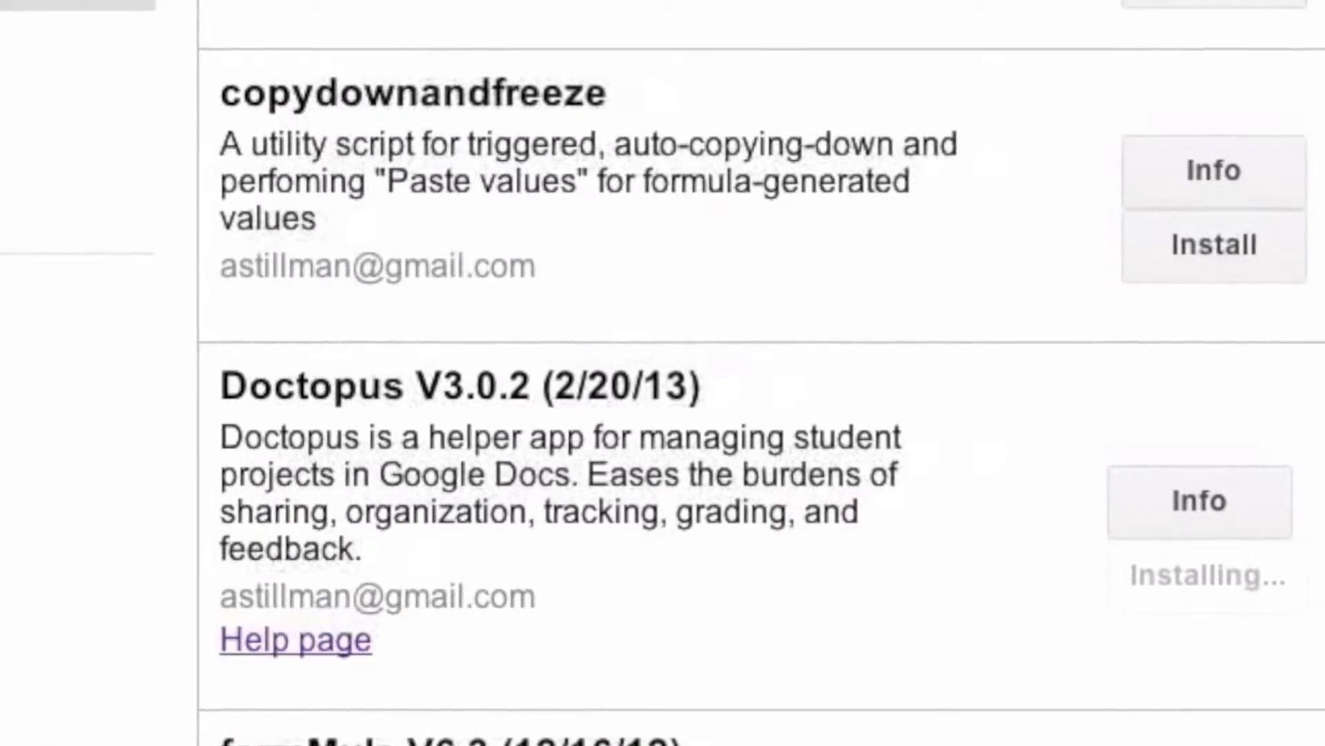
# Authorize Doctopus's permissions so it finishes installing, then dismiss the Script Gallery
pyautogui.click(1199, 574)
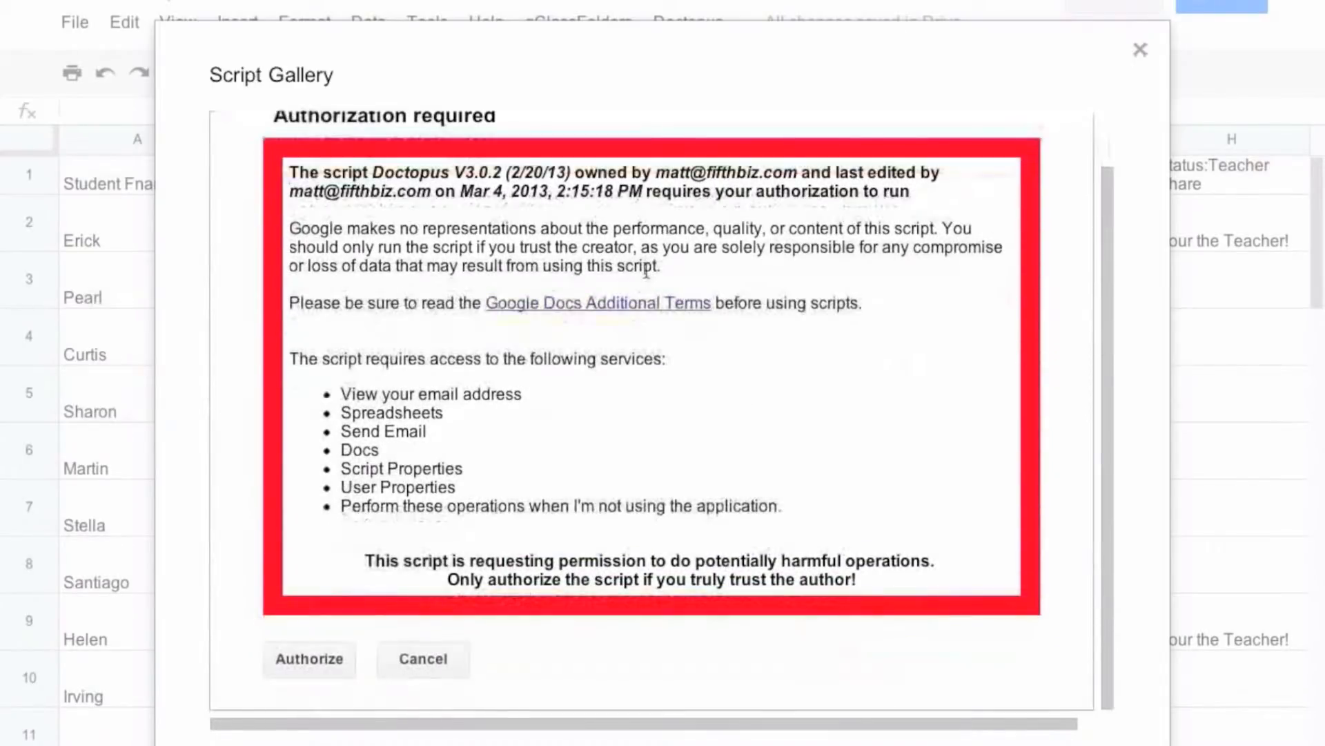
pyautogui.click(308, 659)
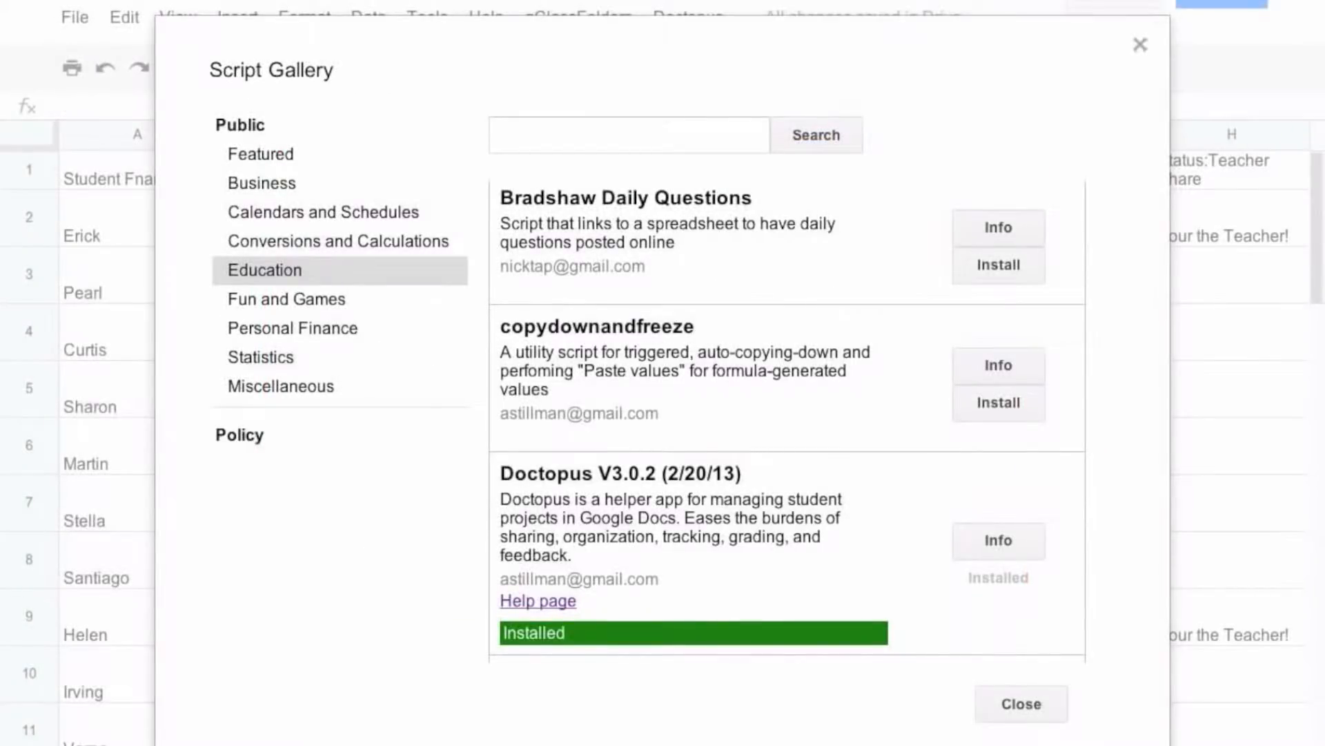
pyautogui.moveTo(779, 328)
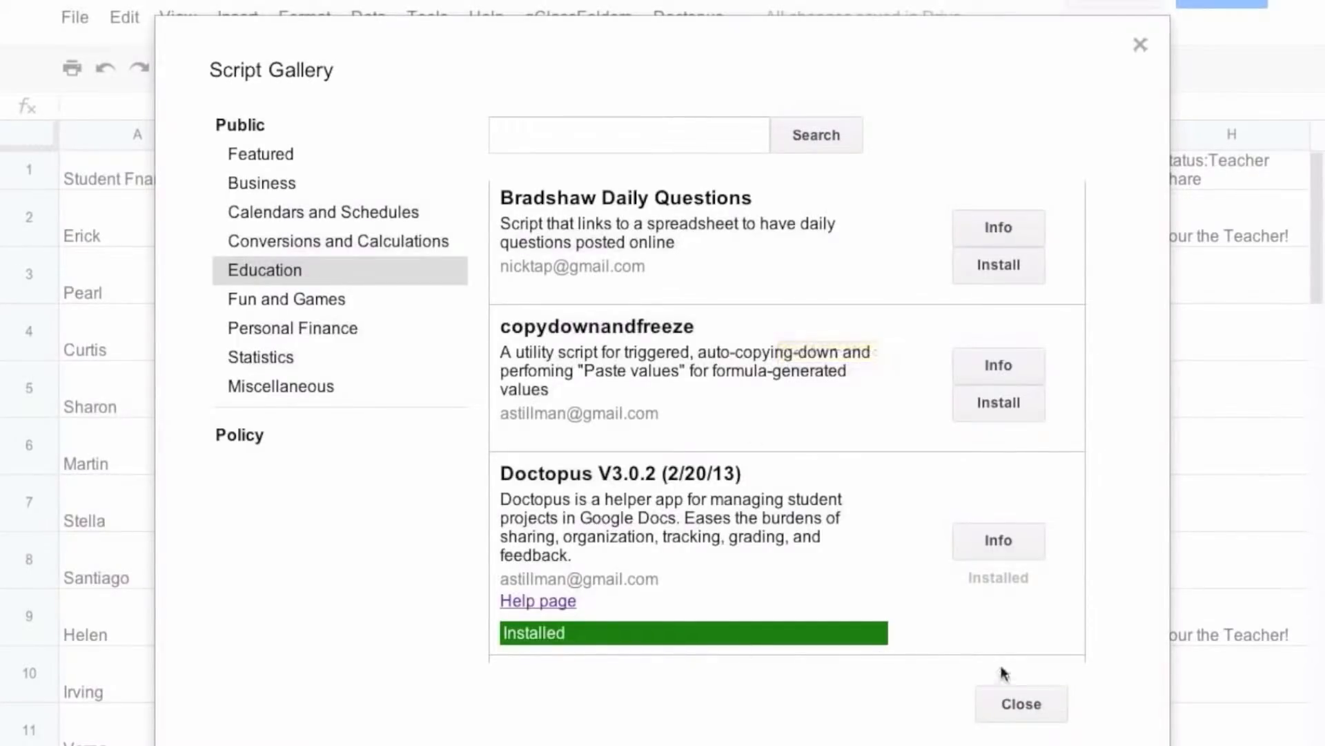
pyautogui.click(1021, 703)
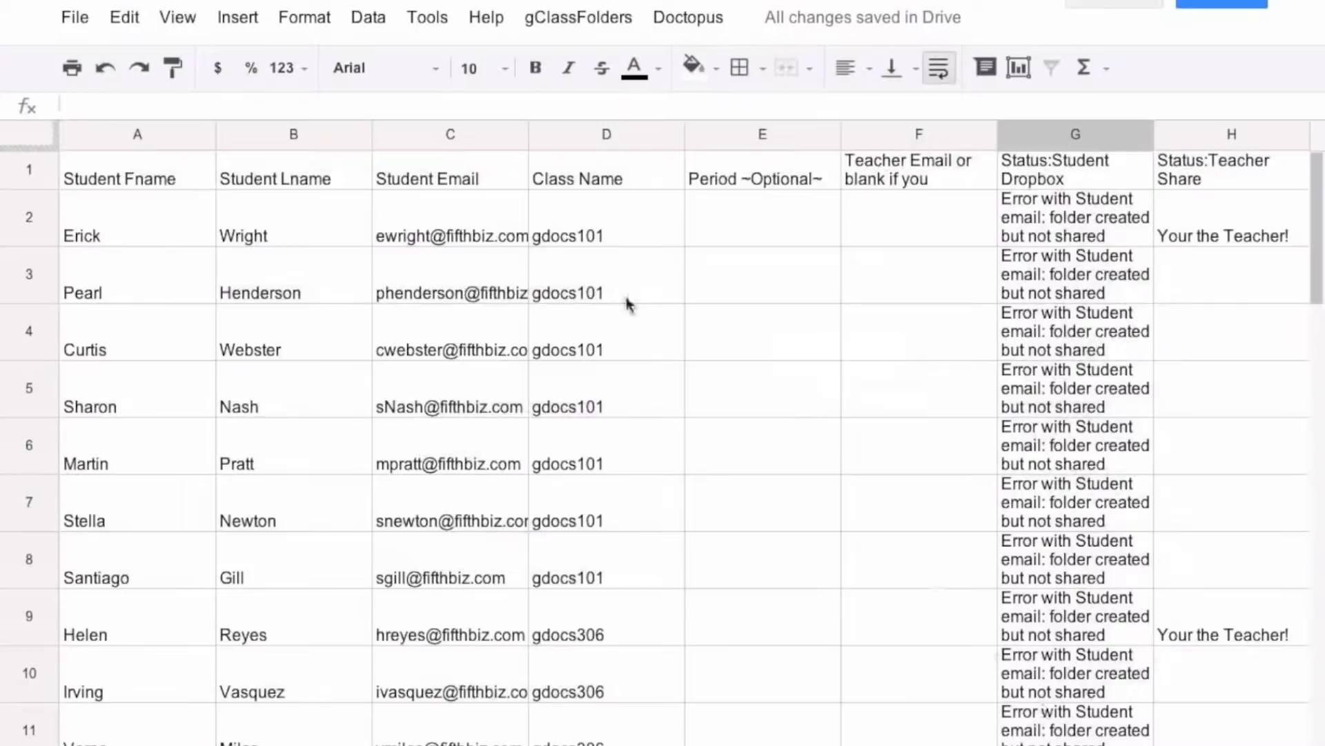
# Launch Doctopus setup with 'individual - all the same' sharing from Sheet1's Student Email column
pyautogui.click(688, 16)
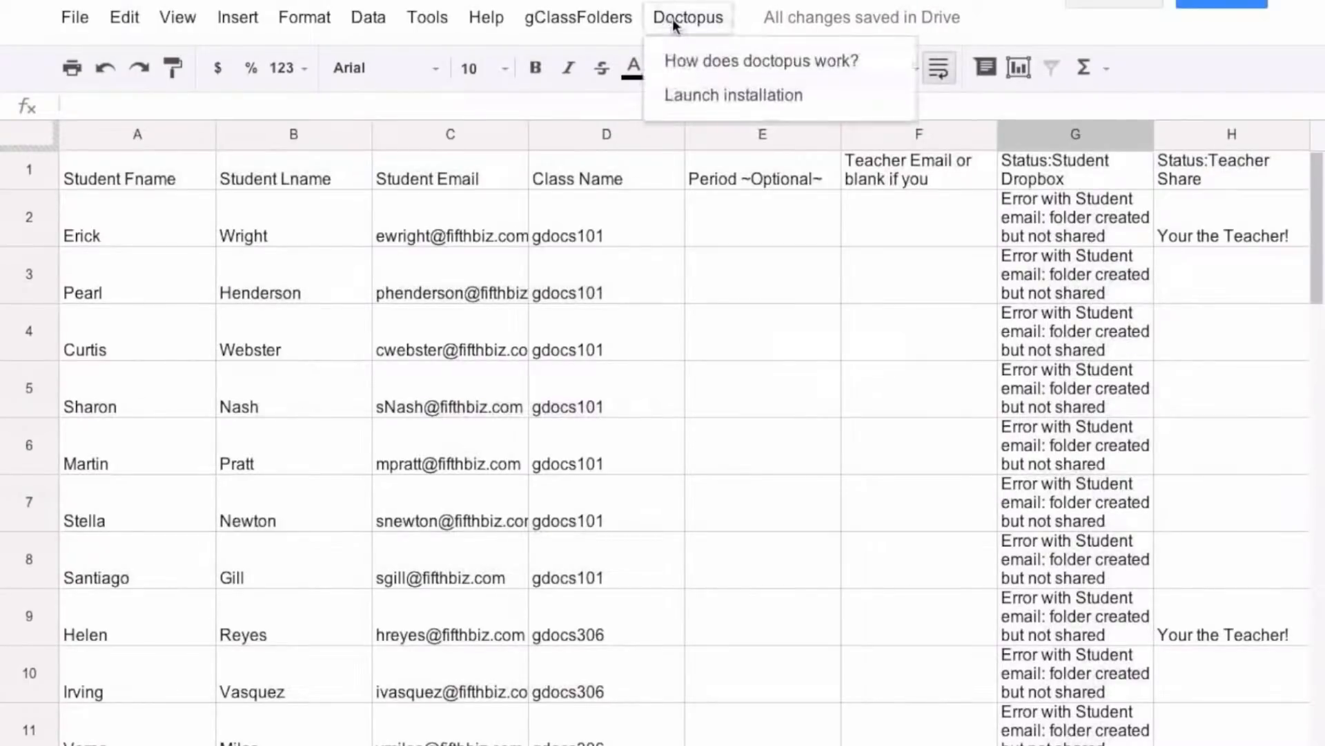
pyautogui.click(733, 96)
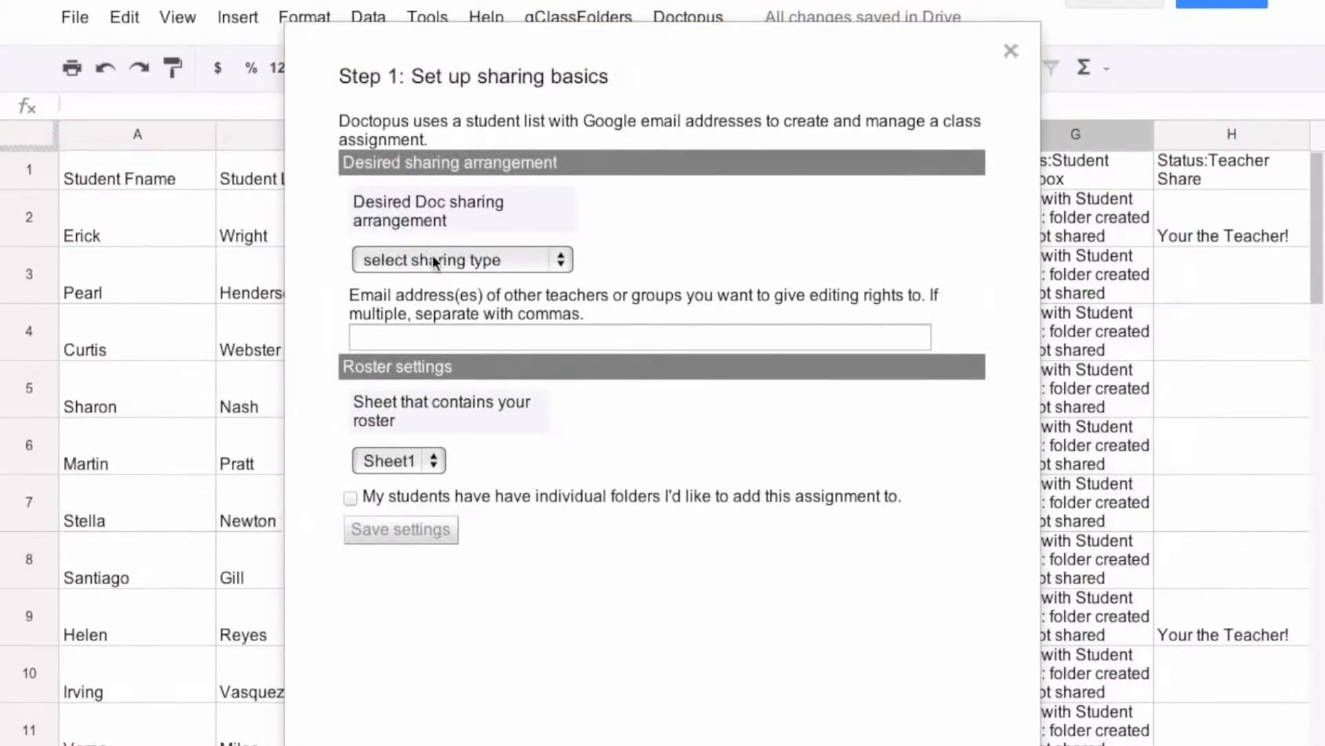
pyautogui.click(461, 260)
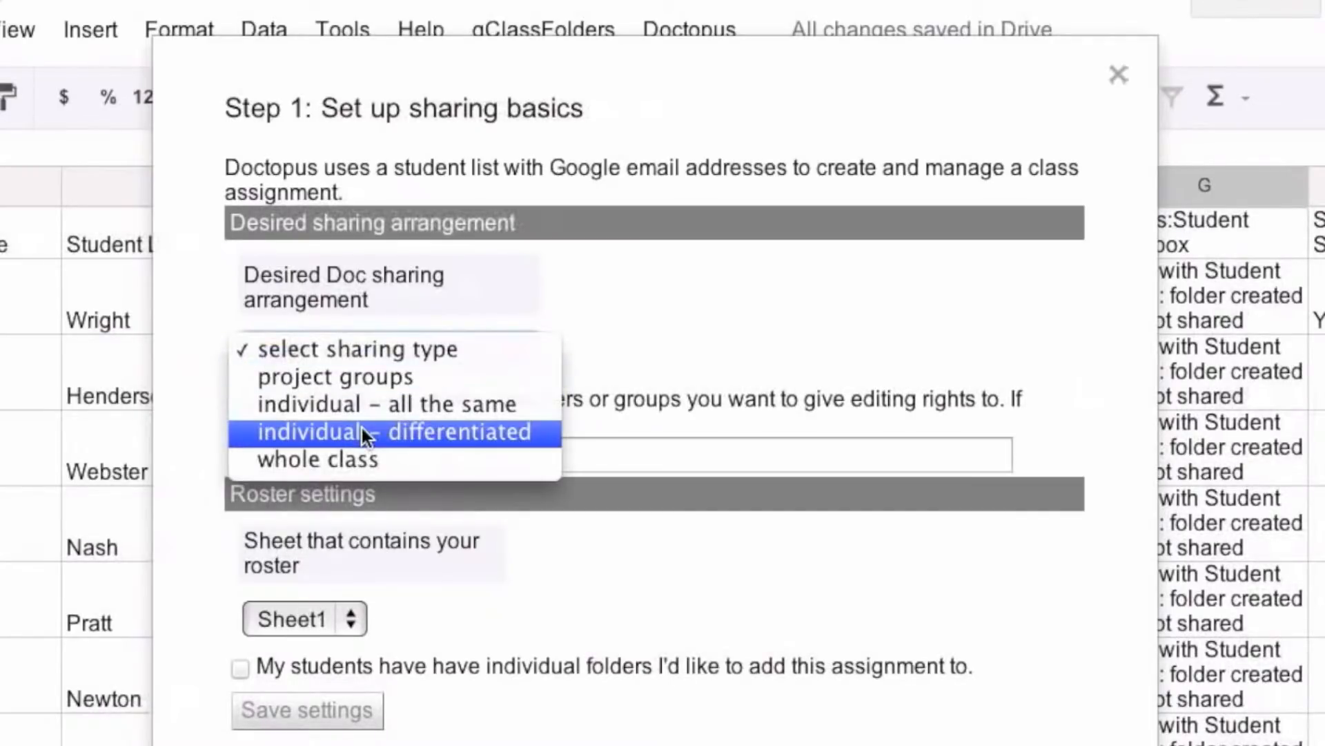
pyautogui.click(378, 403)
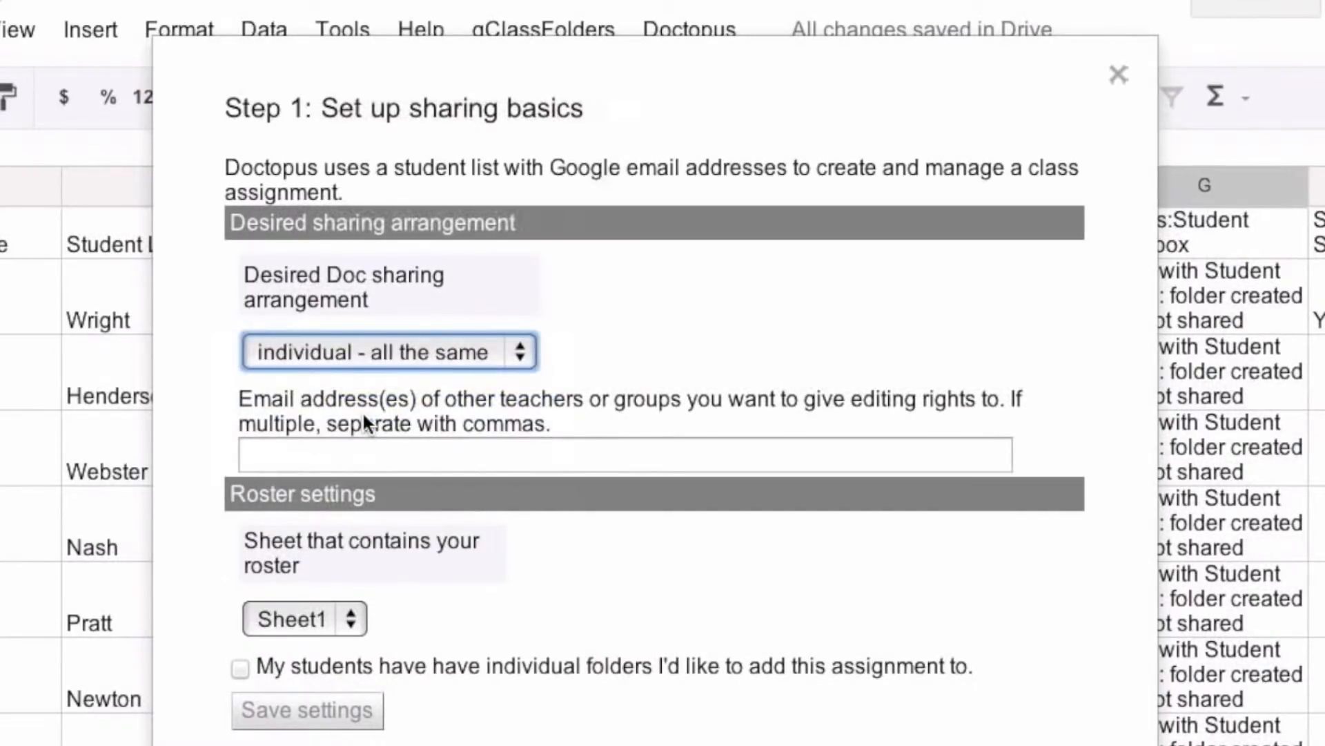
pyautogui.click(386, 352)
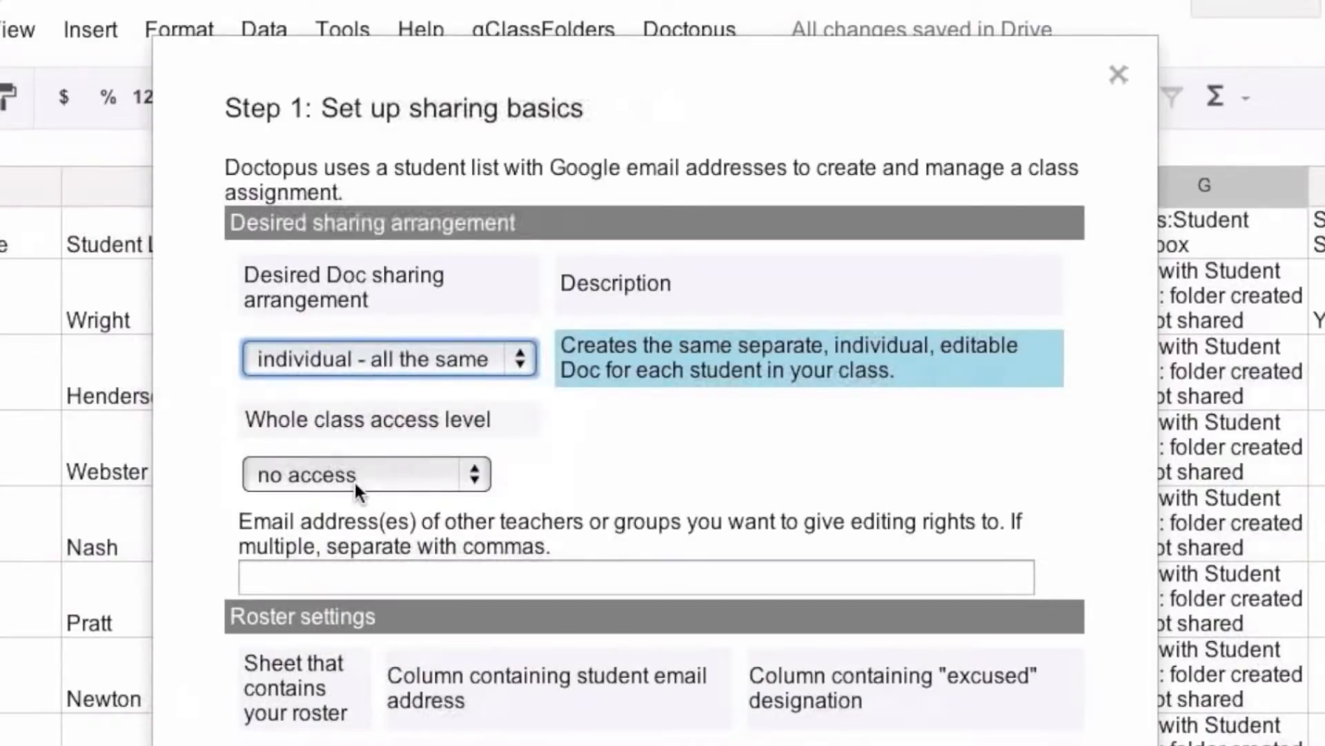
# Add assignments to students' individual folders and save the sharing settings
pyautogui.scroll(-3)
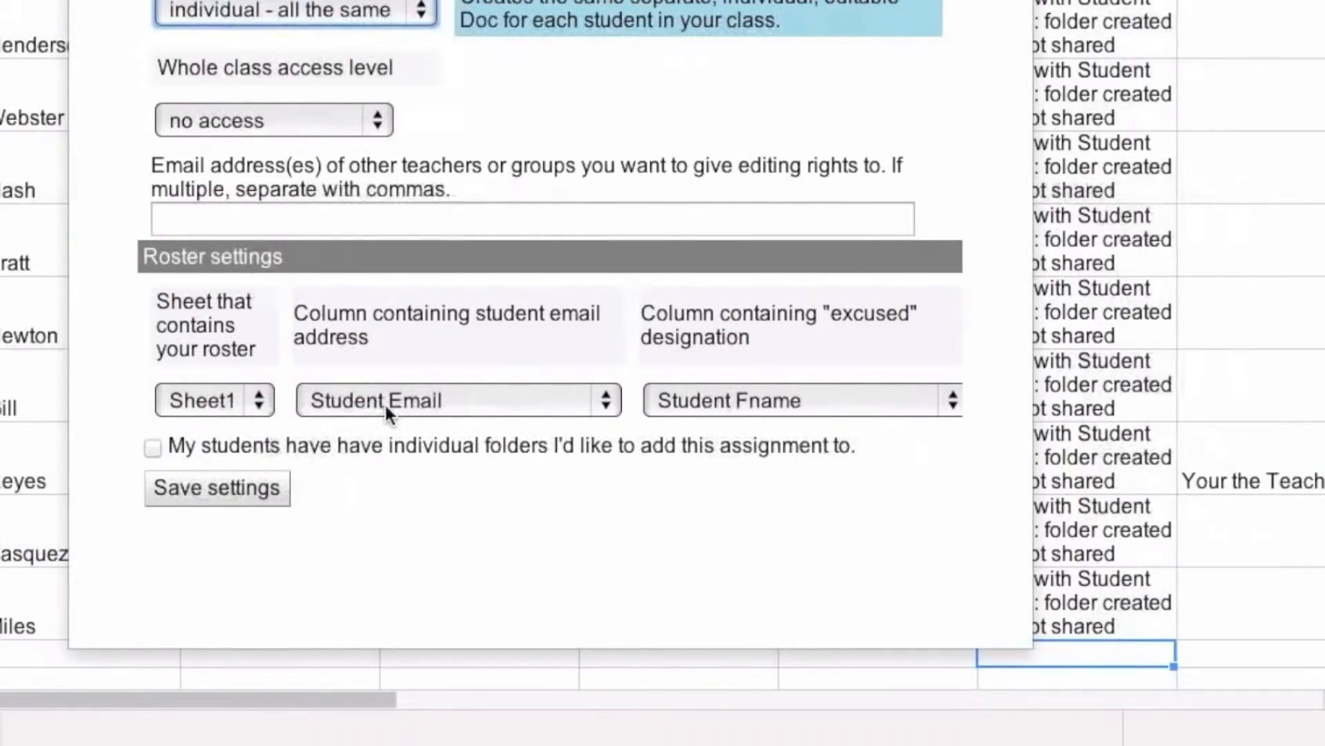
pyautogui.moveTo(681, 402)
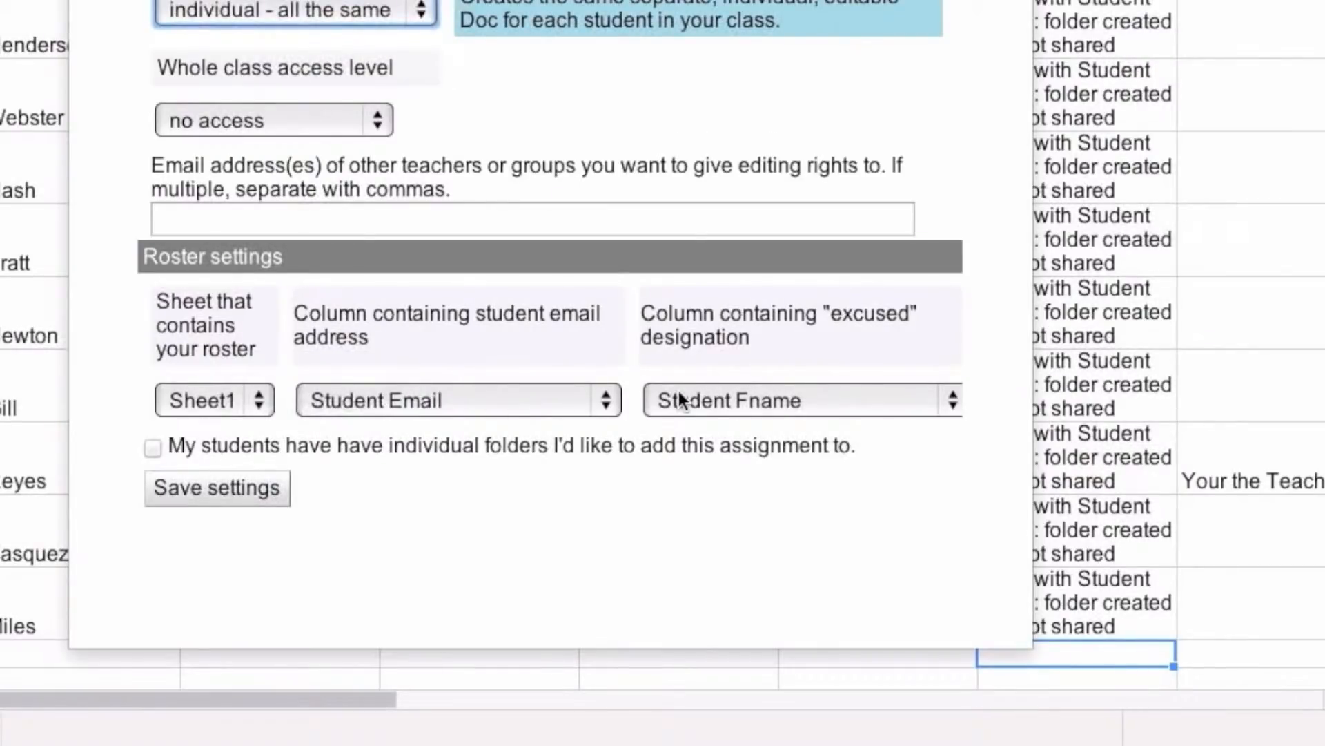
pyautogui.moveTo(272, 411)
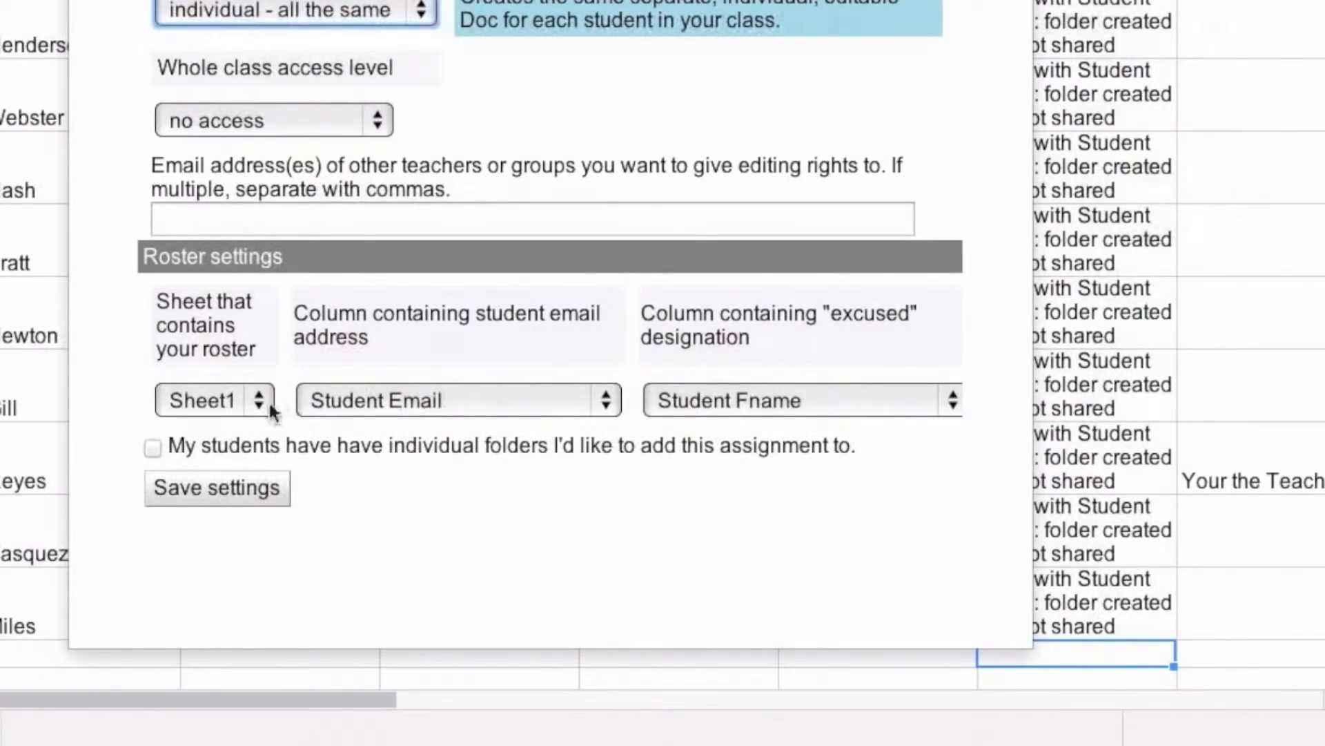
pyautogui.click(151, 446)
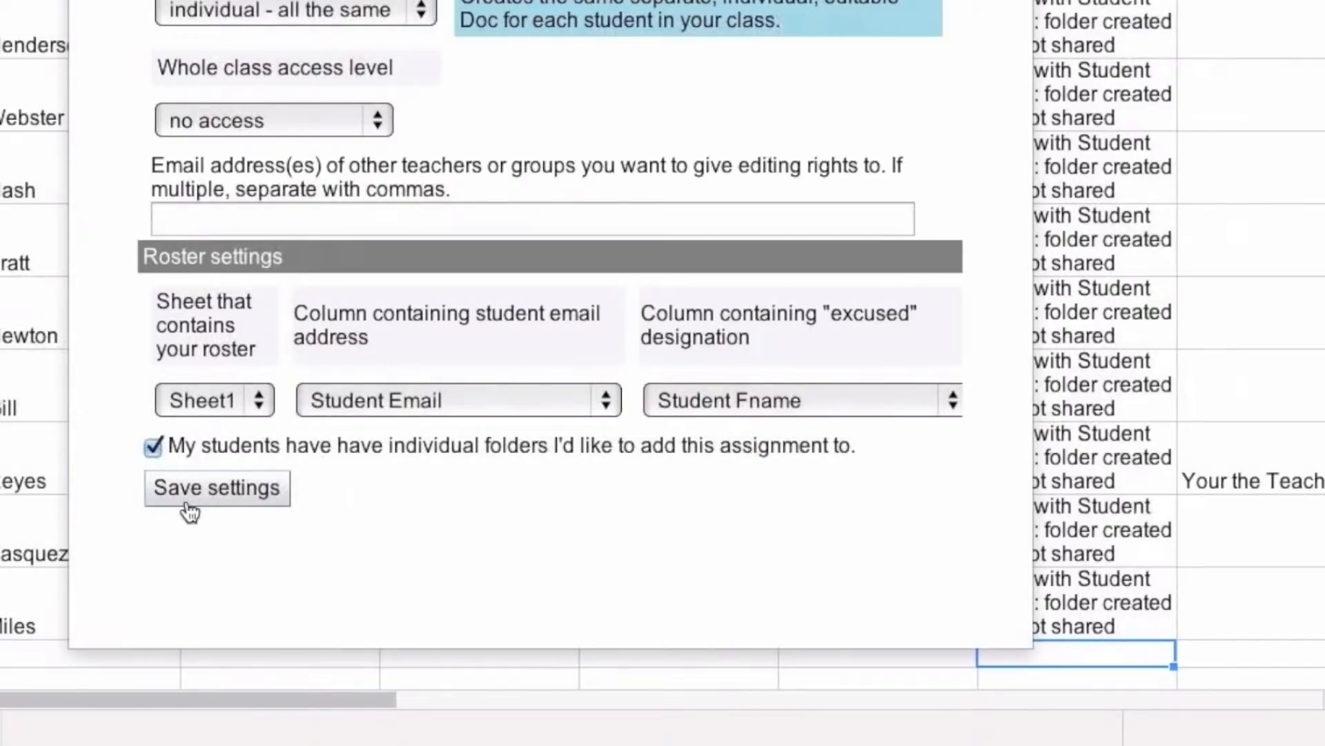
pyautogui.click(217, 488)
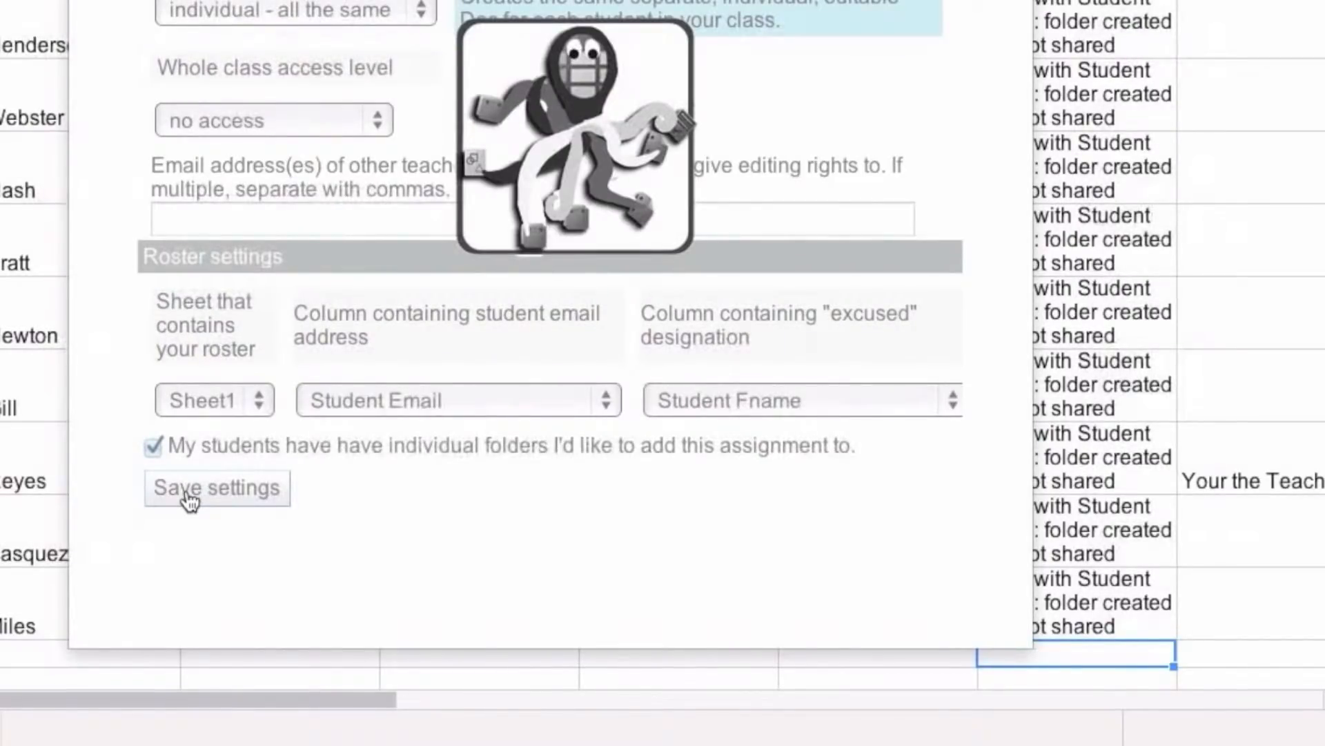
# Choose templates4doctapus folder and 'Drawing - g periscope' template, then save the template settings
pyautogui.click(217, 487)
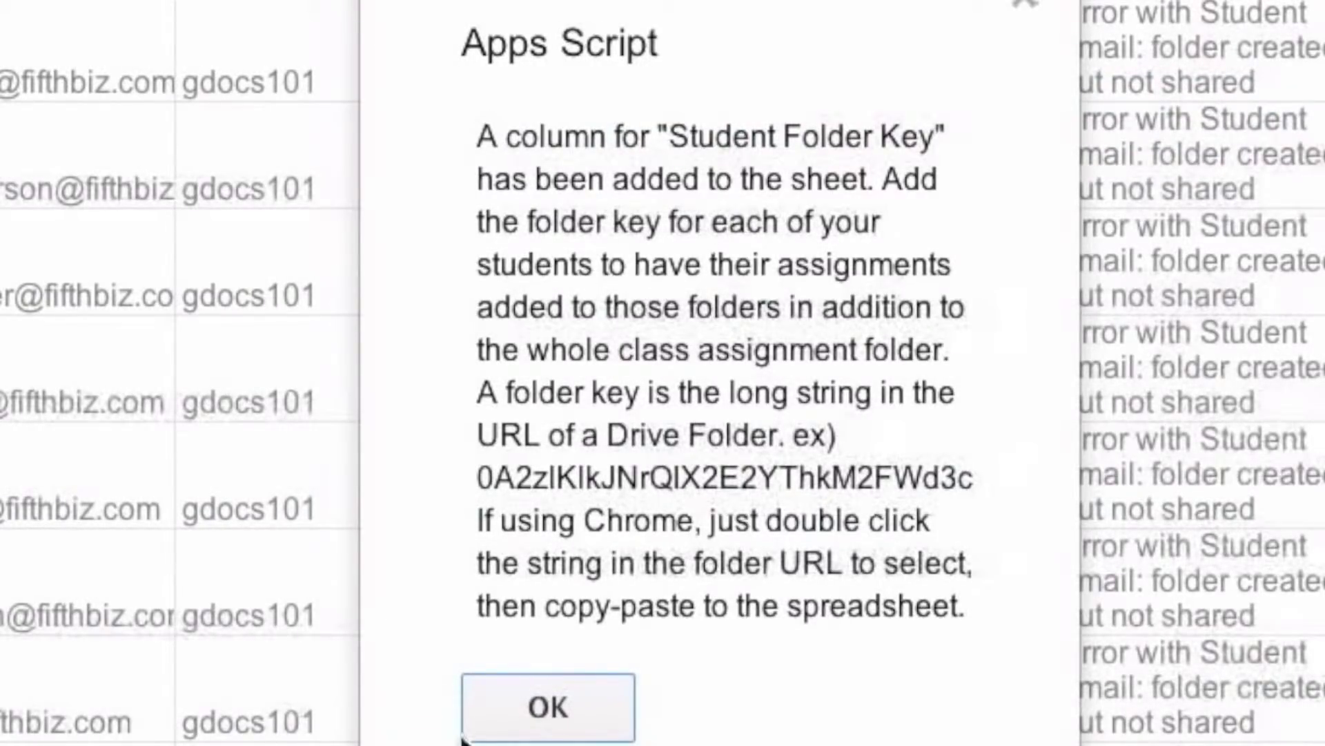
pyautogui.moveTo(818, 638)
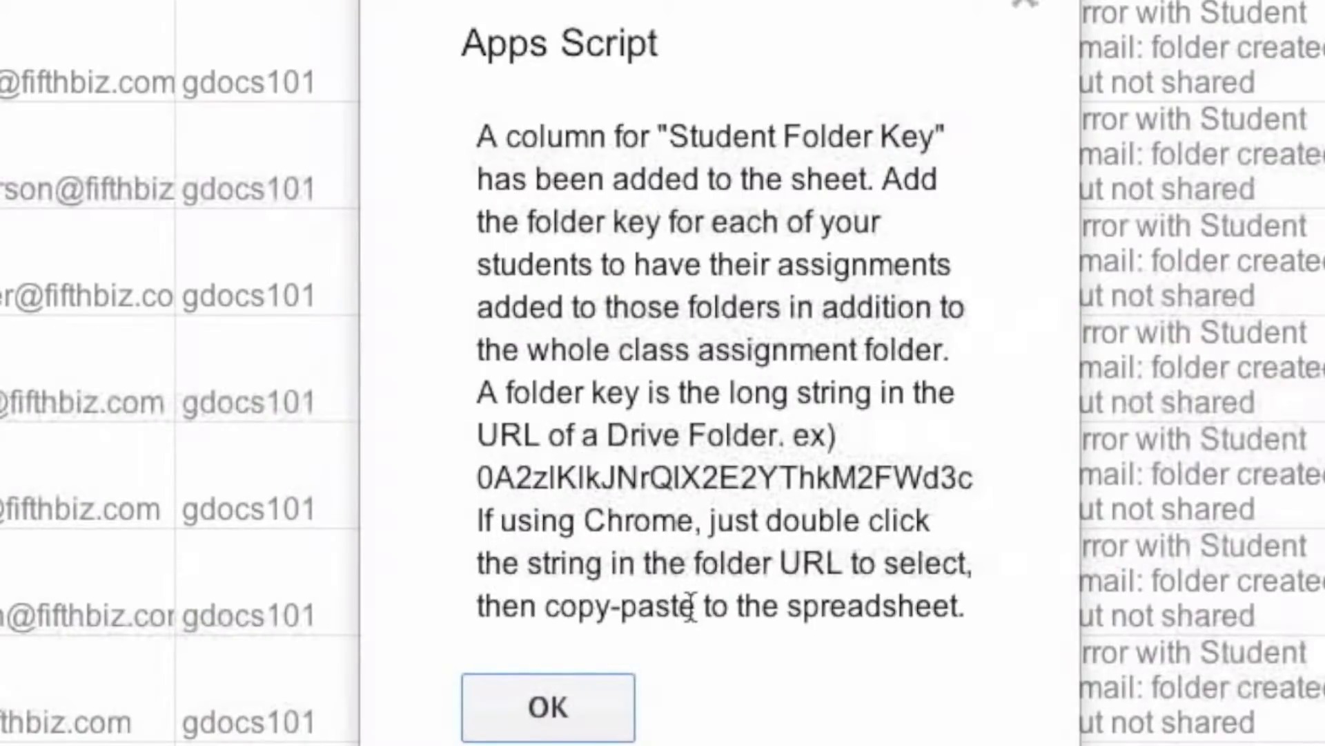
pyautogui.click(547, 706)
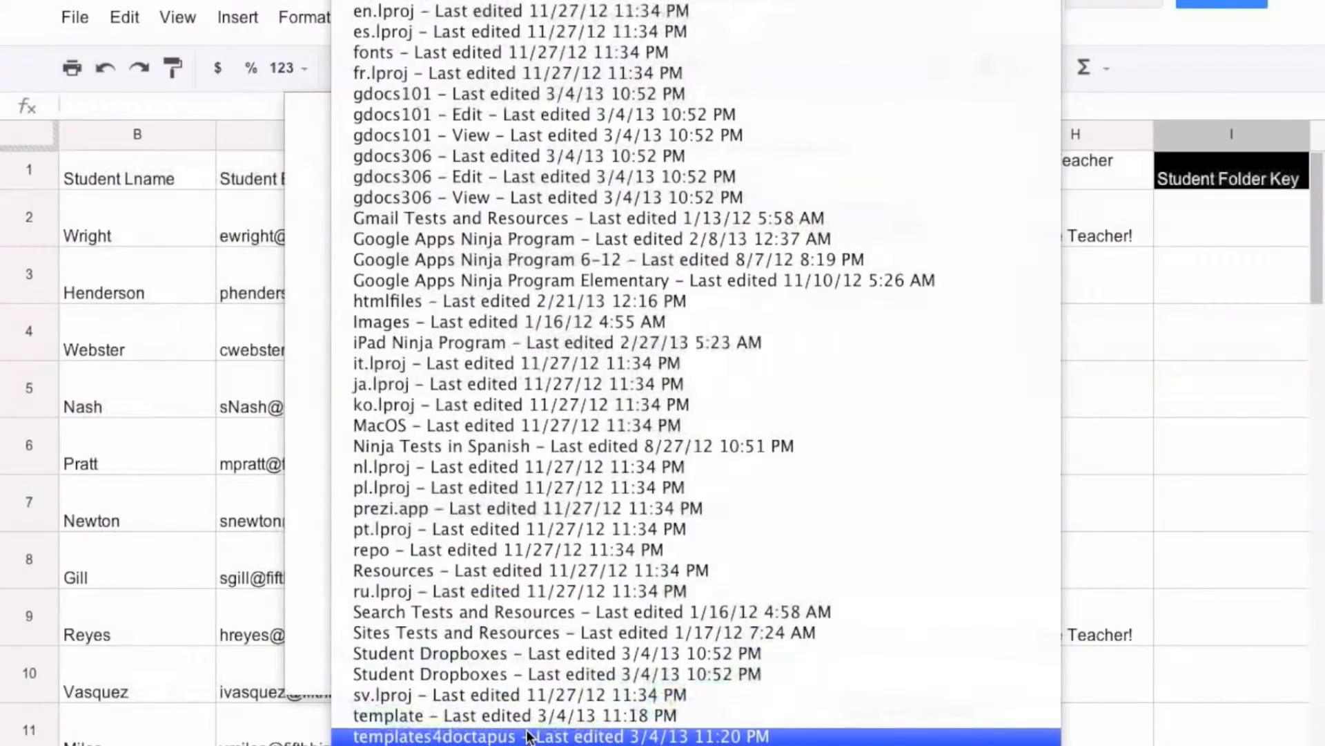
pyautogui.click(561, 736)
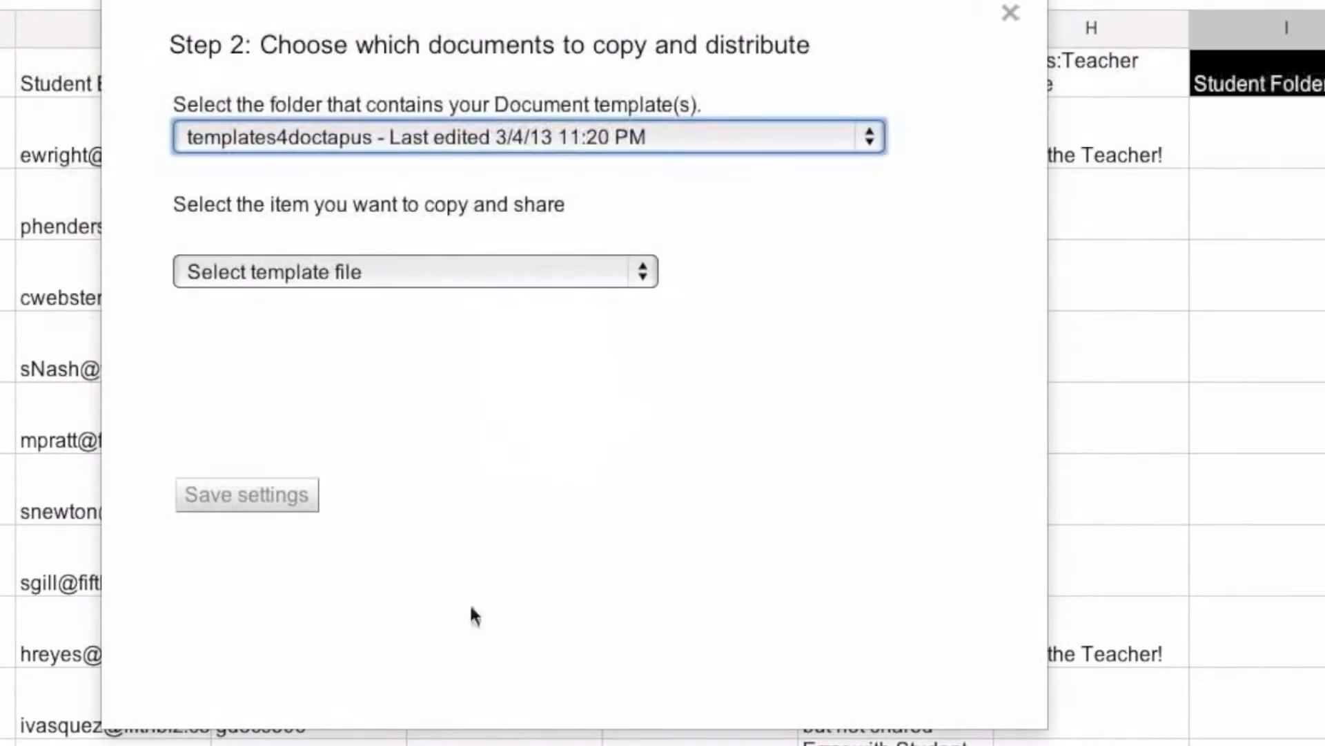
pyautogui.click(414, 272)
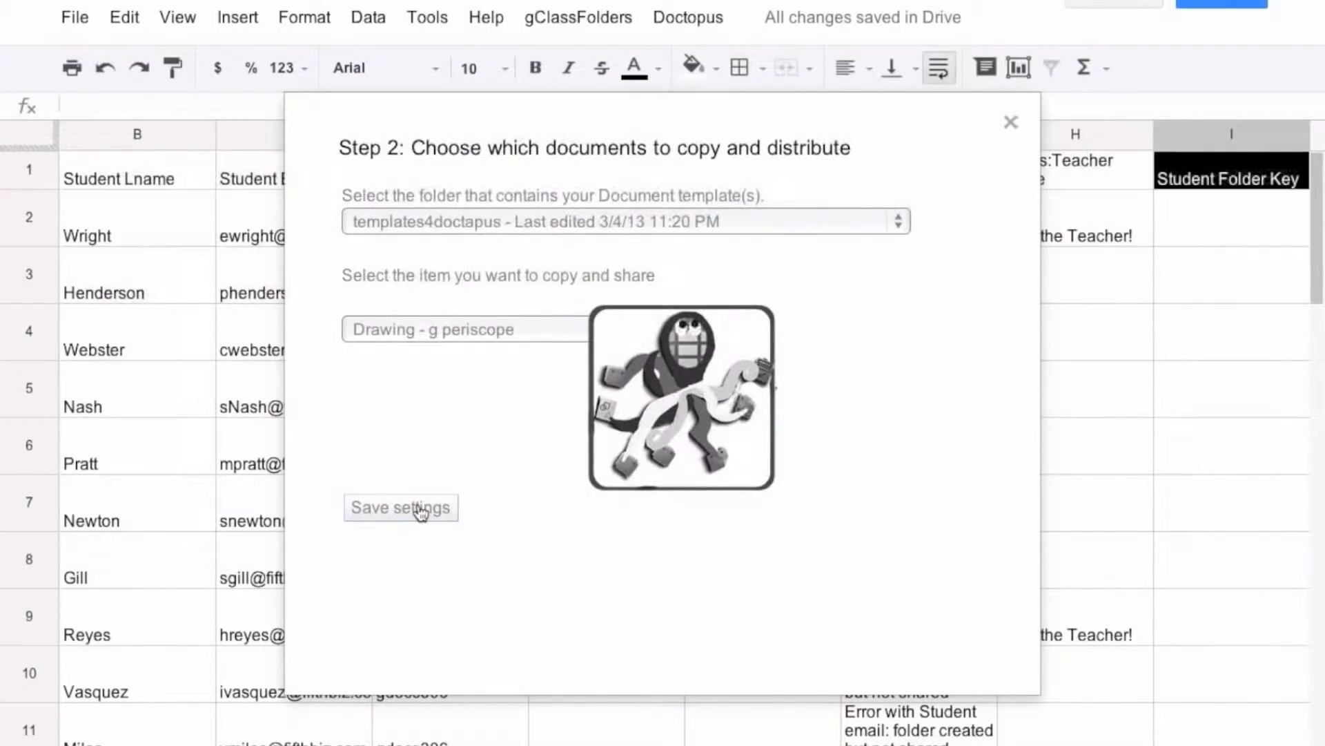
pyautogui.click(401, 507)
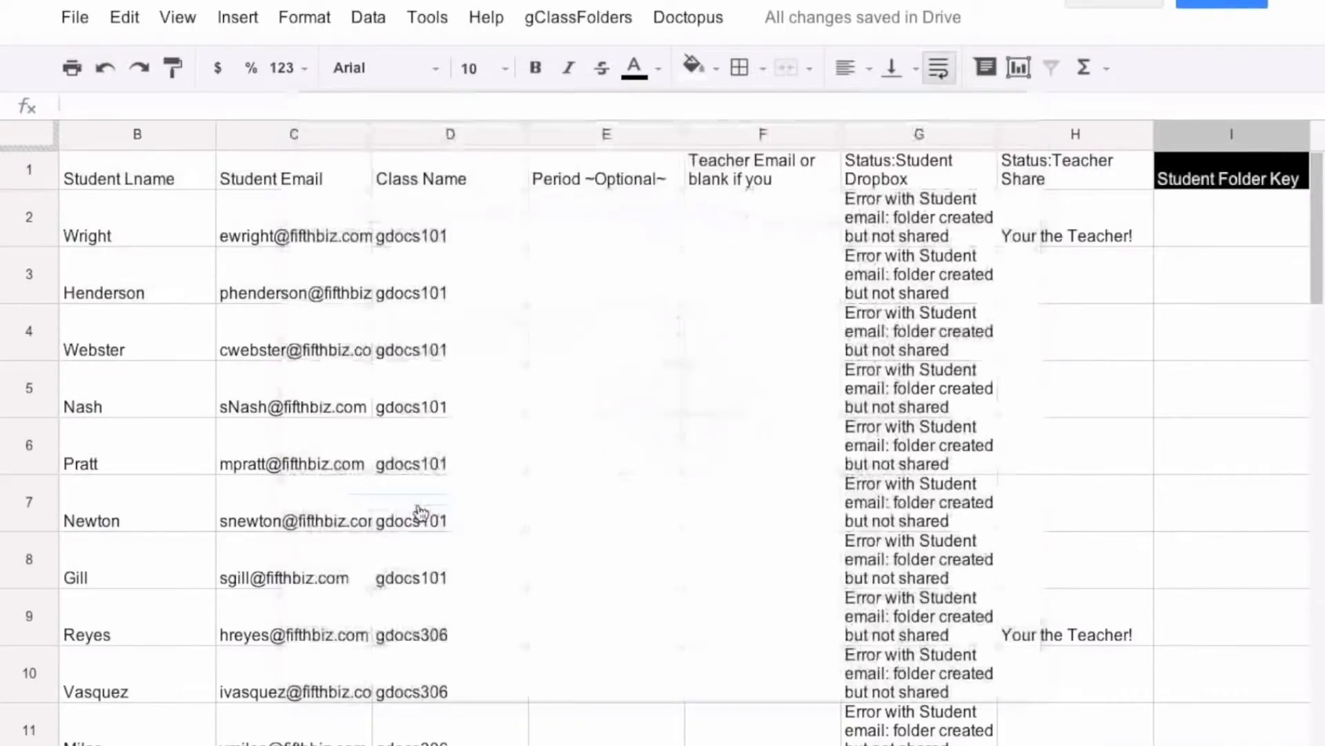
pyautogui.click(688, 17)
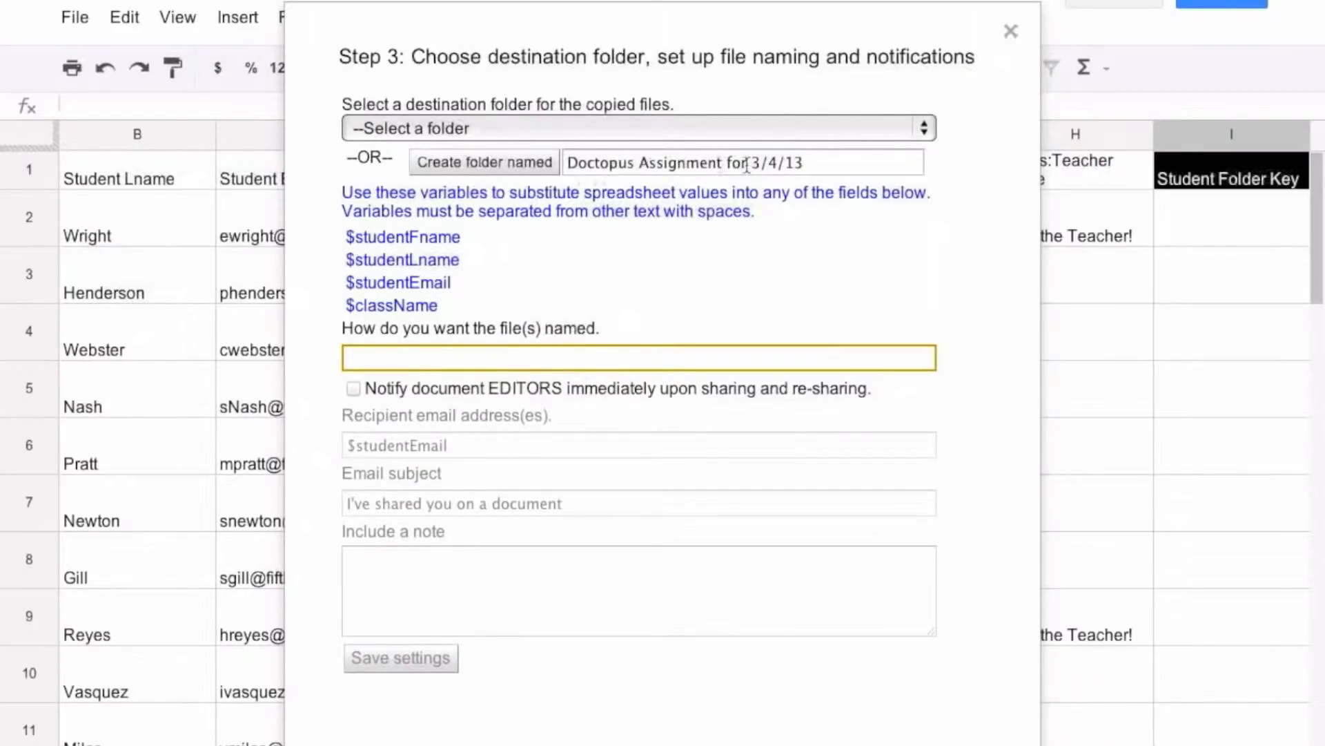
pyautogui.click(1011, 32)
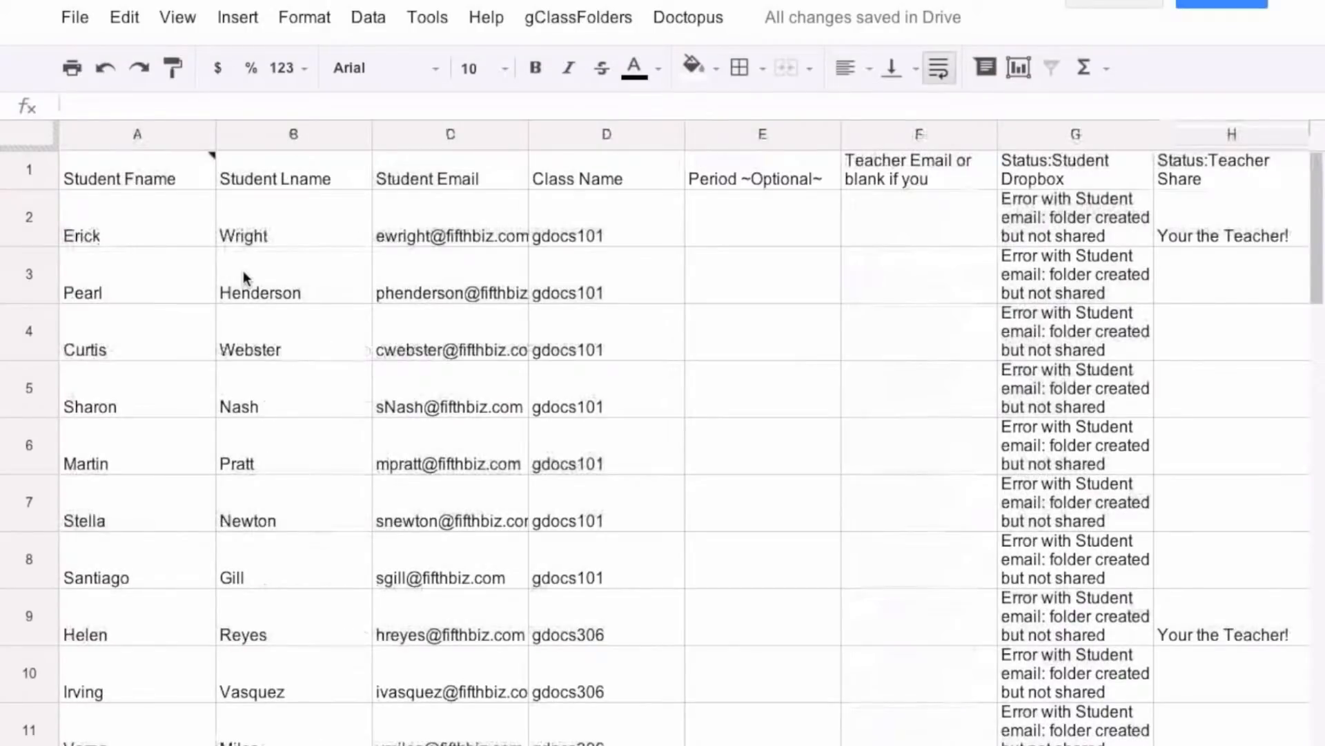
pyautogui.click(450, 235)
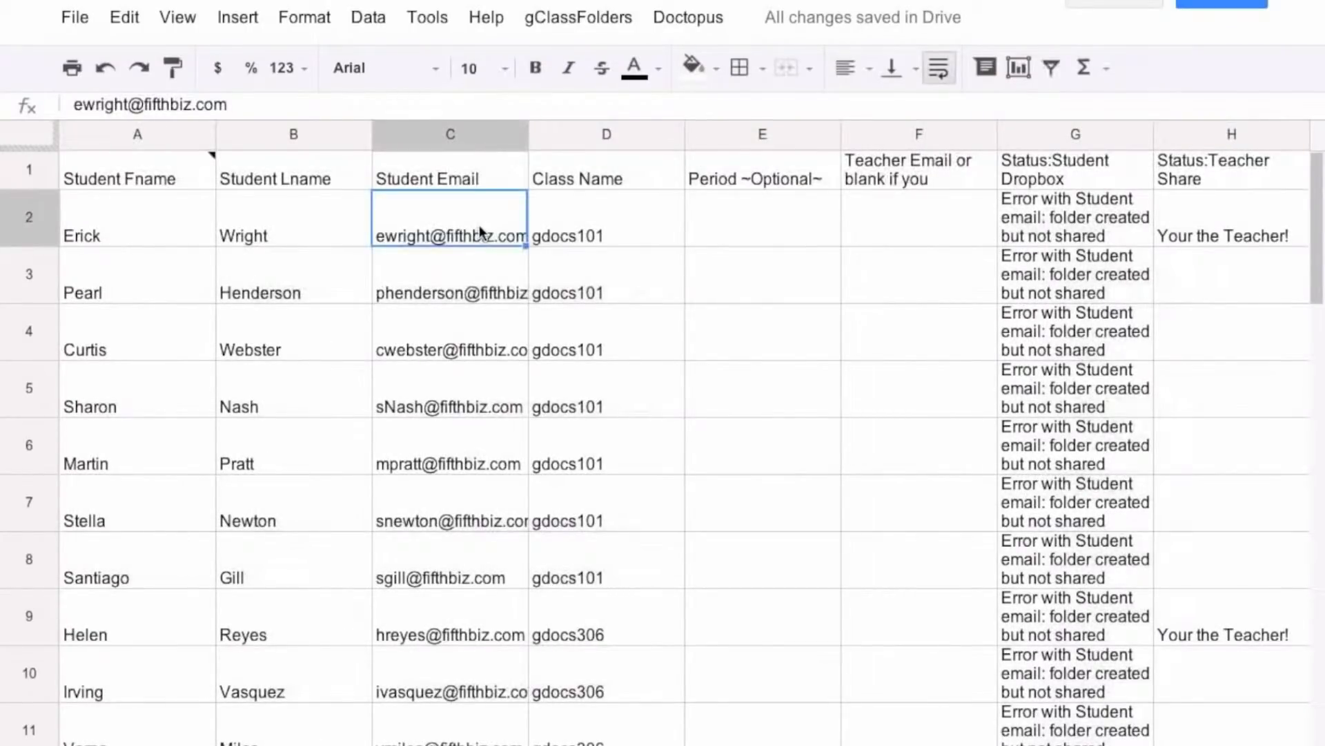
pyautogui.moveTo(345, 668)
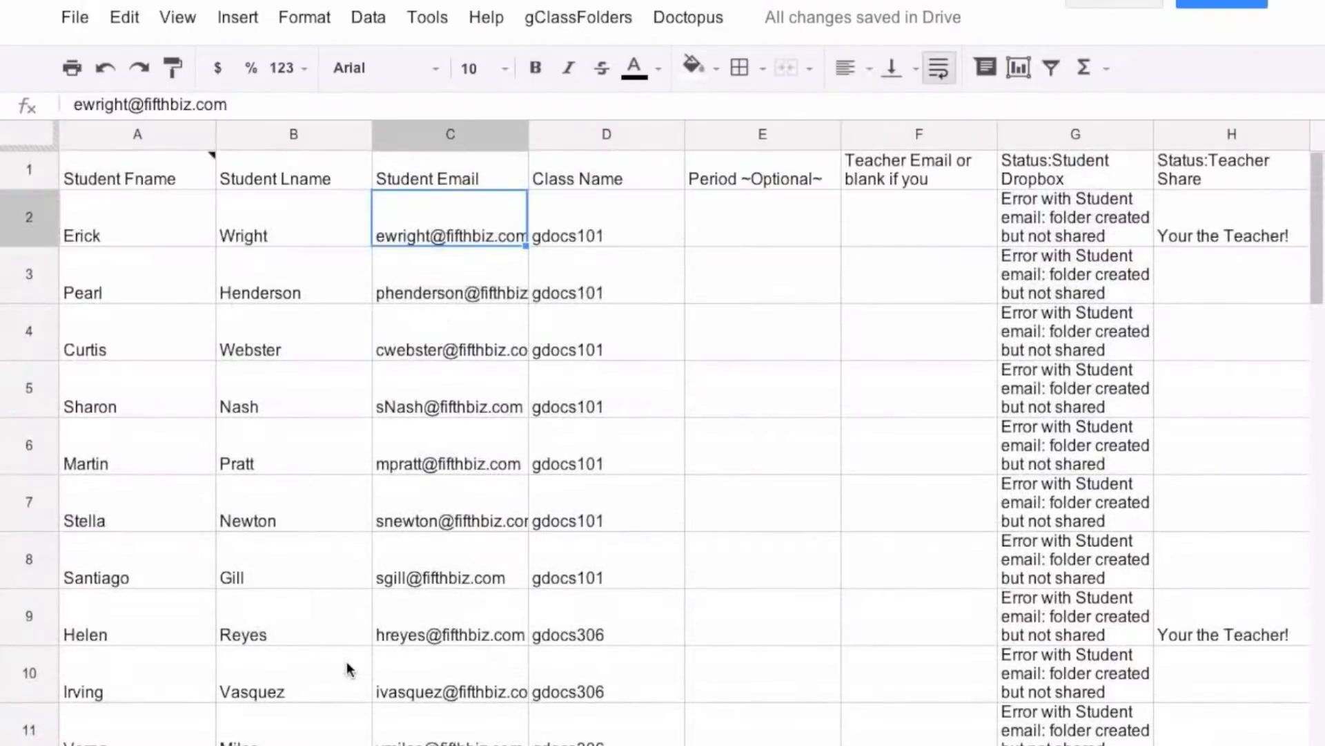
pyautogui.click(606, 577)
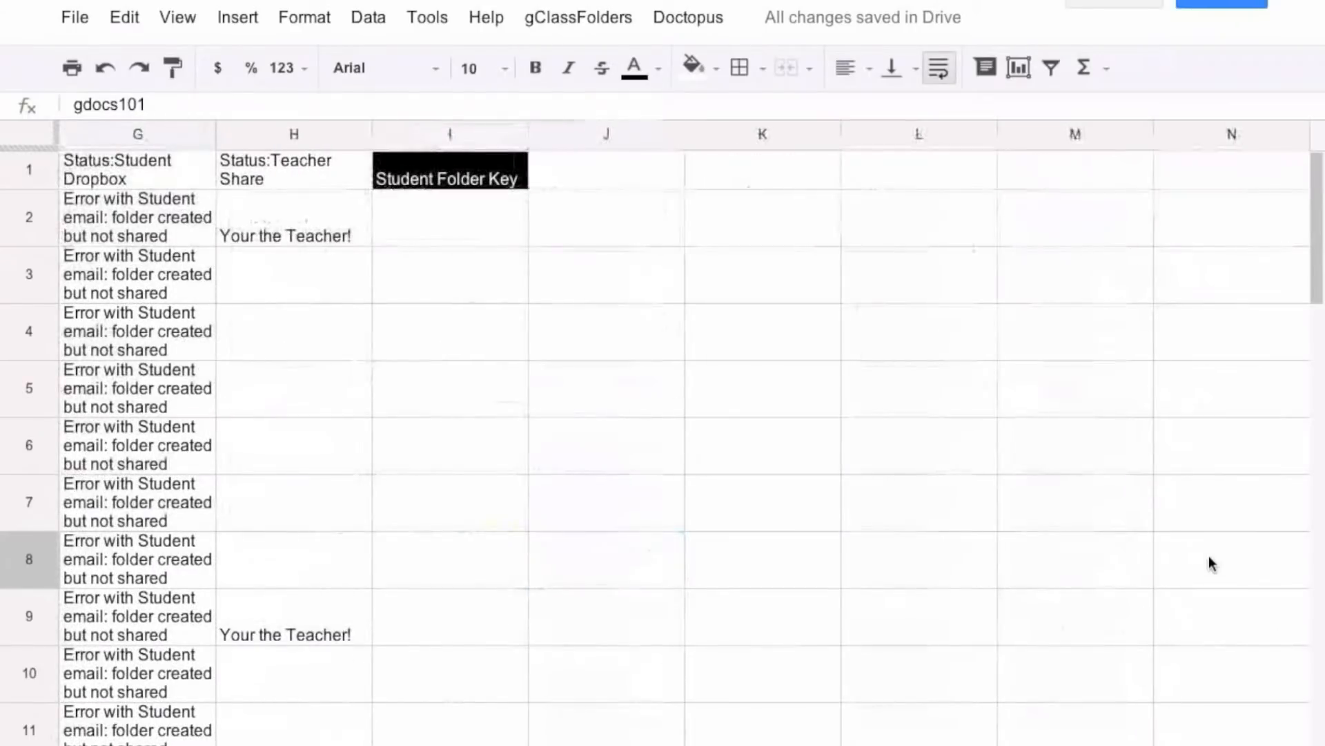
pyautogui.moveTo(494, 573)
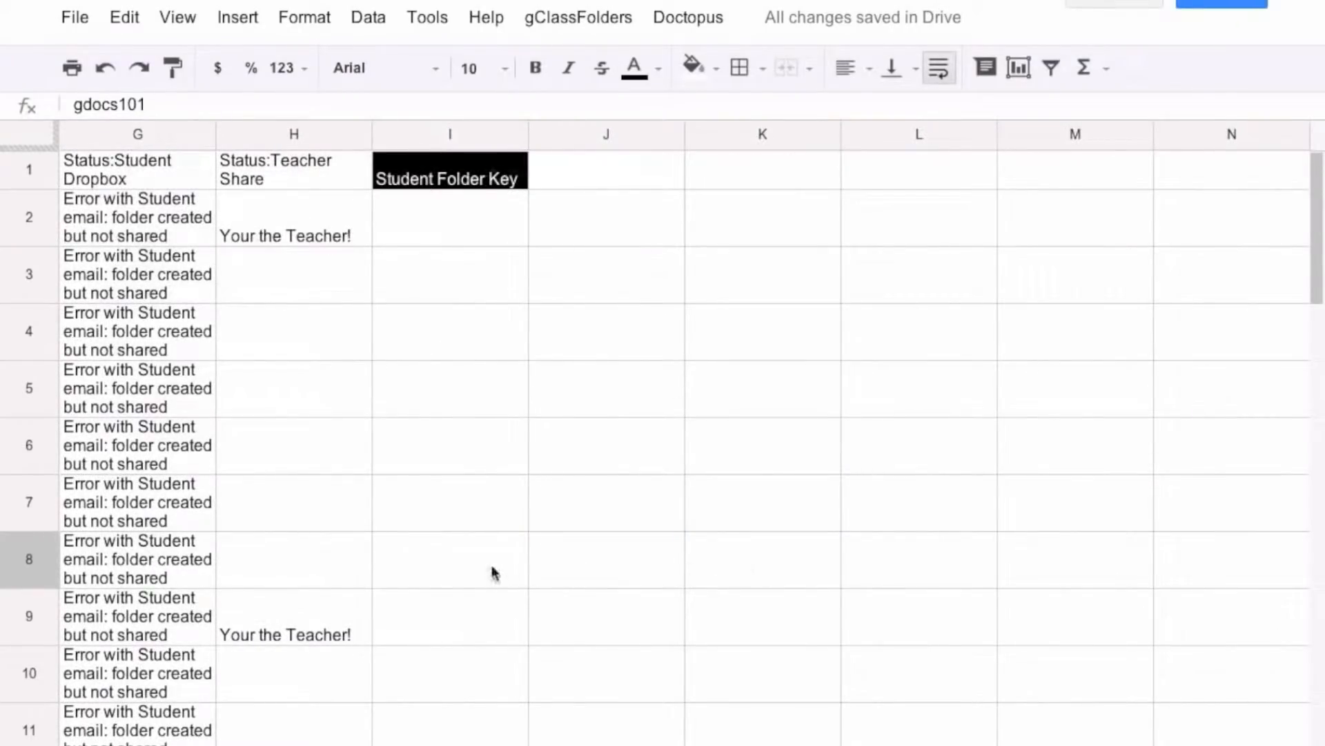
pyautogui.click(450, 559)
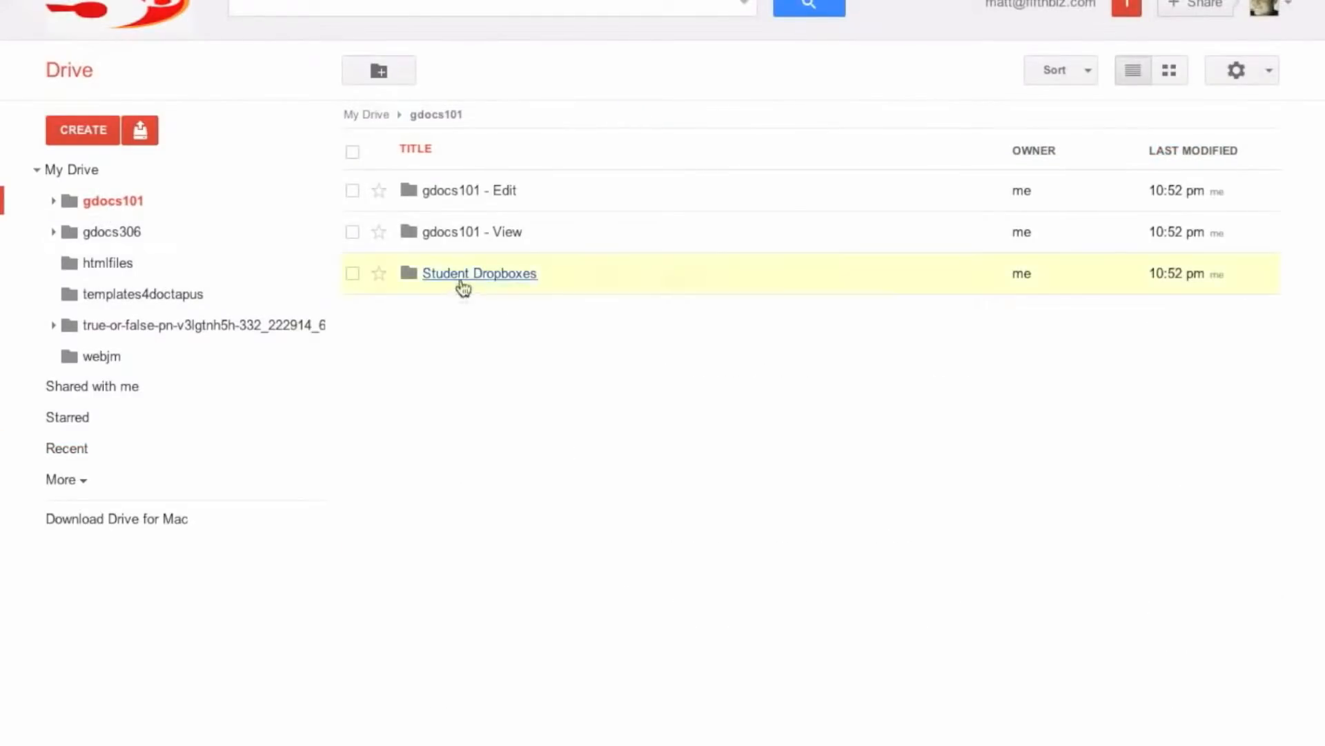
pyautogui.click(480, 272)
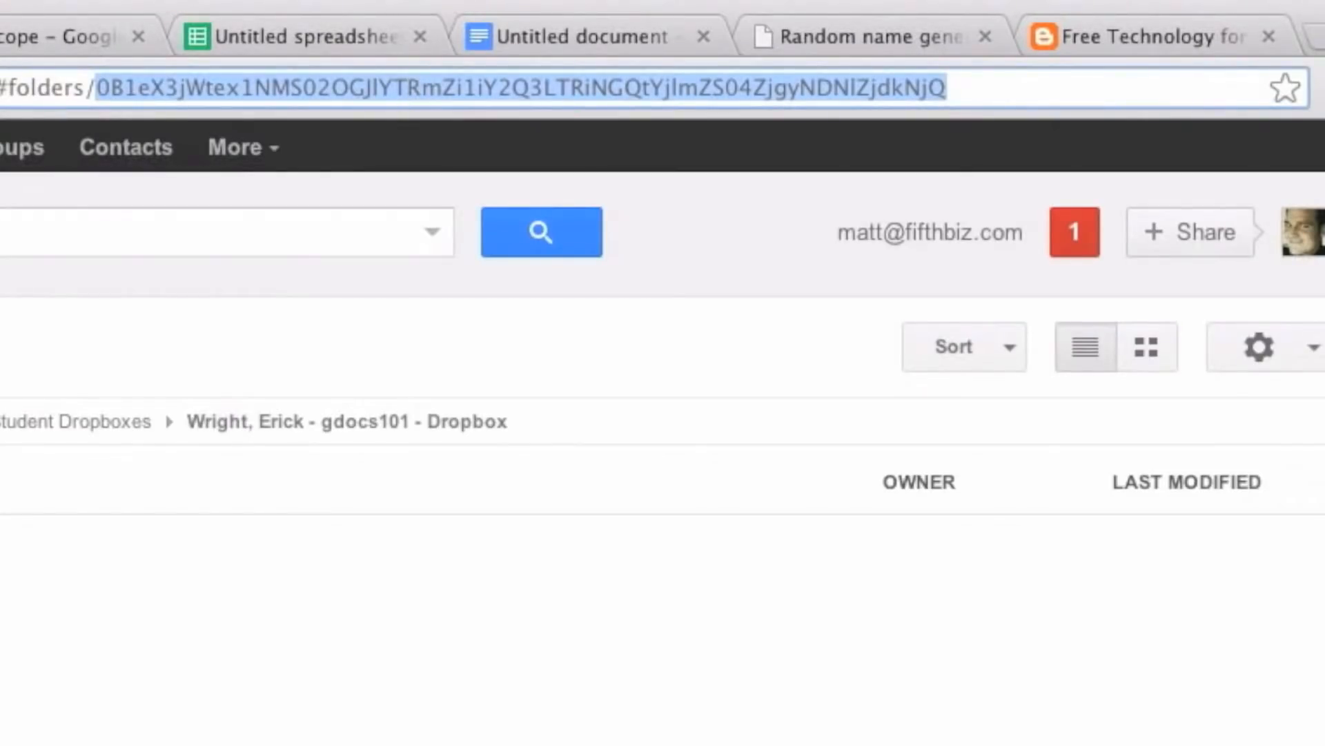
pyautogui.click(303, 36)
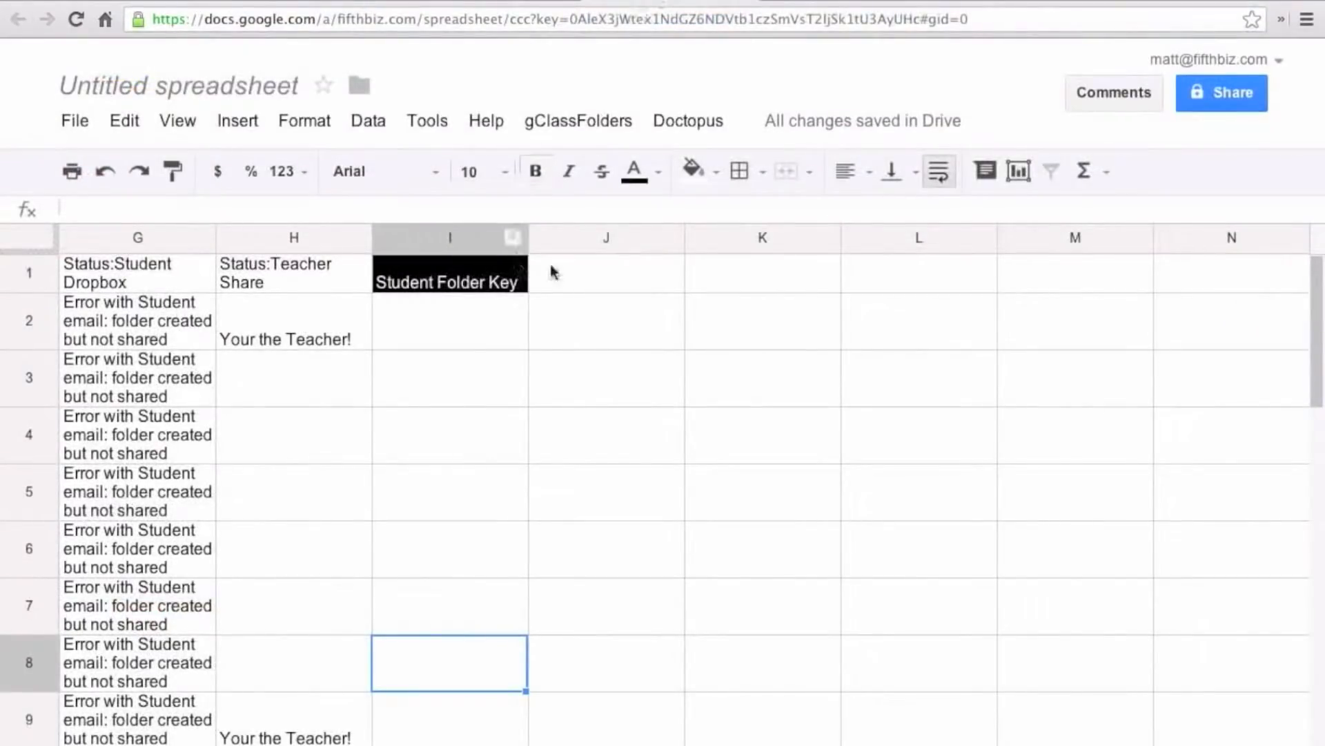
pyautogui.click(448, 322)
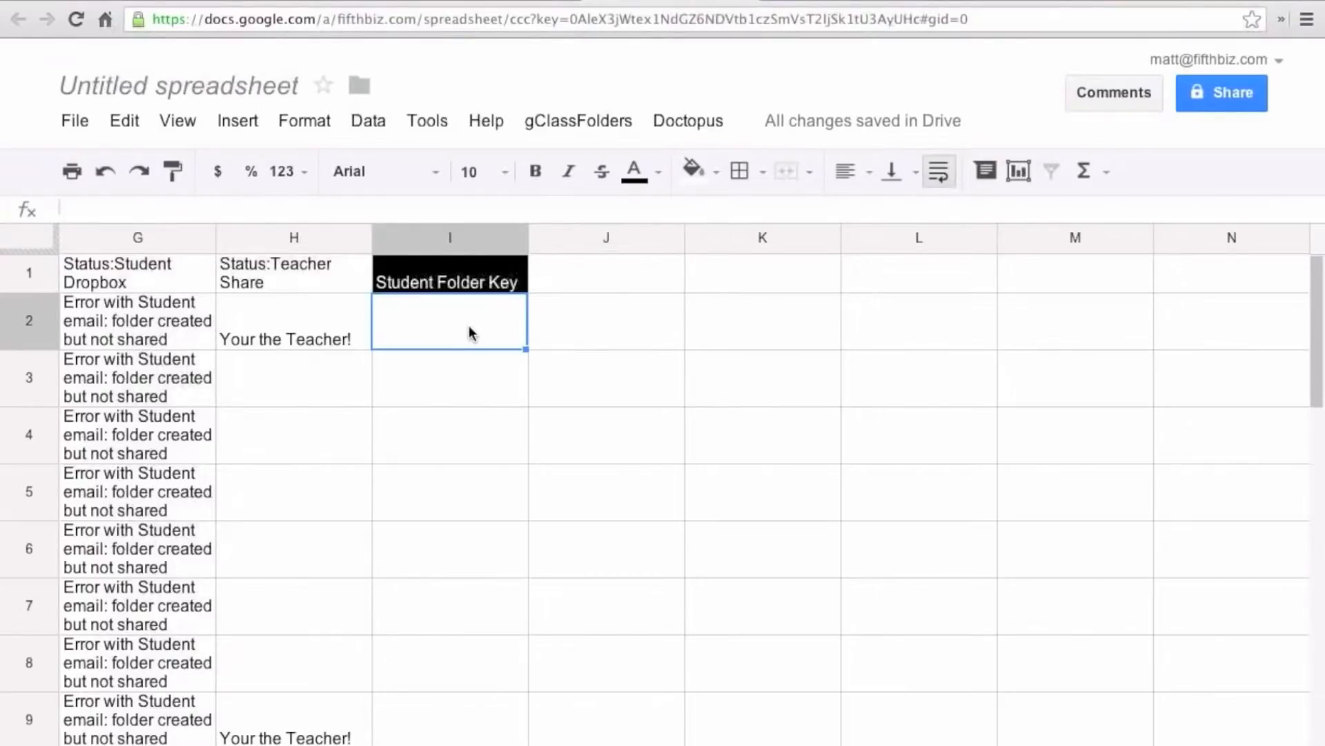
pyautogui.write('0B1eX3jWtex1NMS02OGJlYTRmZi1iY2Q3LTRiNGQtYjlmZS04ZjgyNDNlZjdkNjQ')
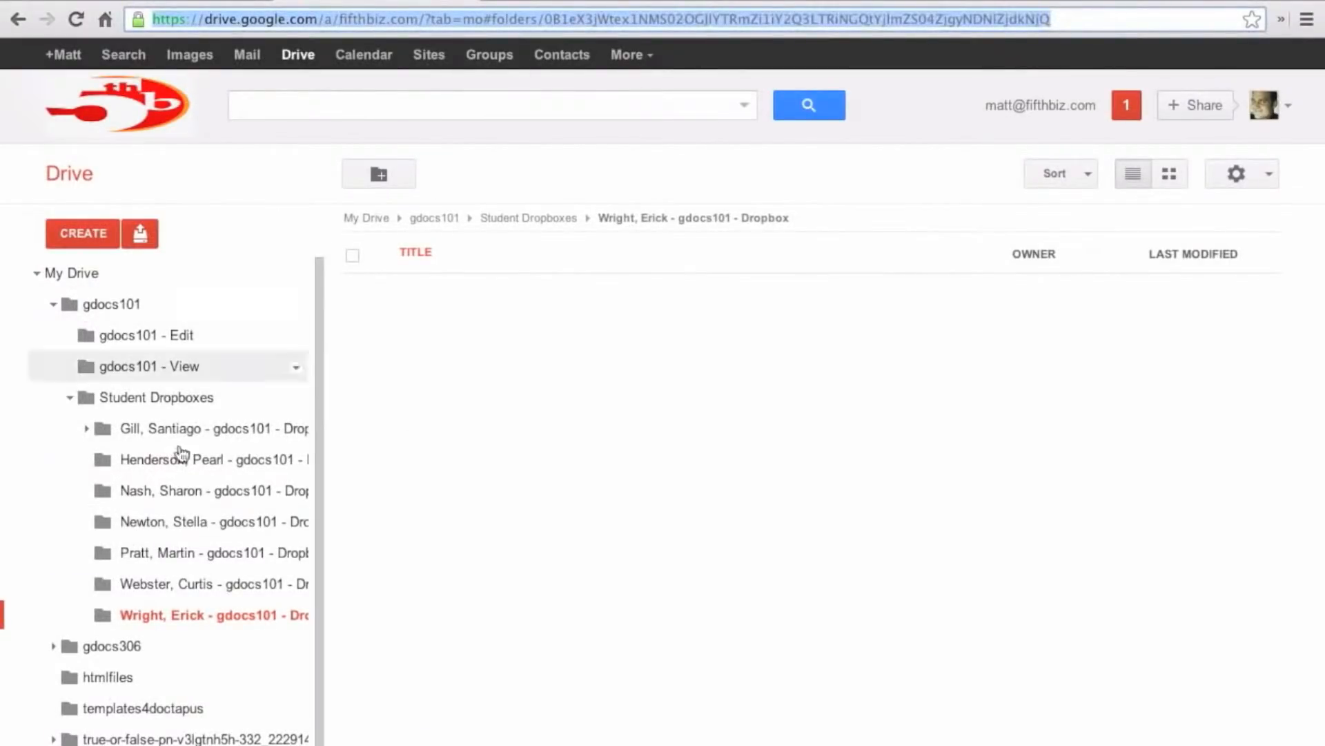
# Open another student's Dropbox folder in Drive and copy its folder ID from the address
pyautogui.click(210, 583)
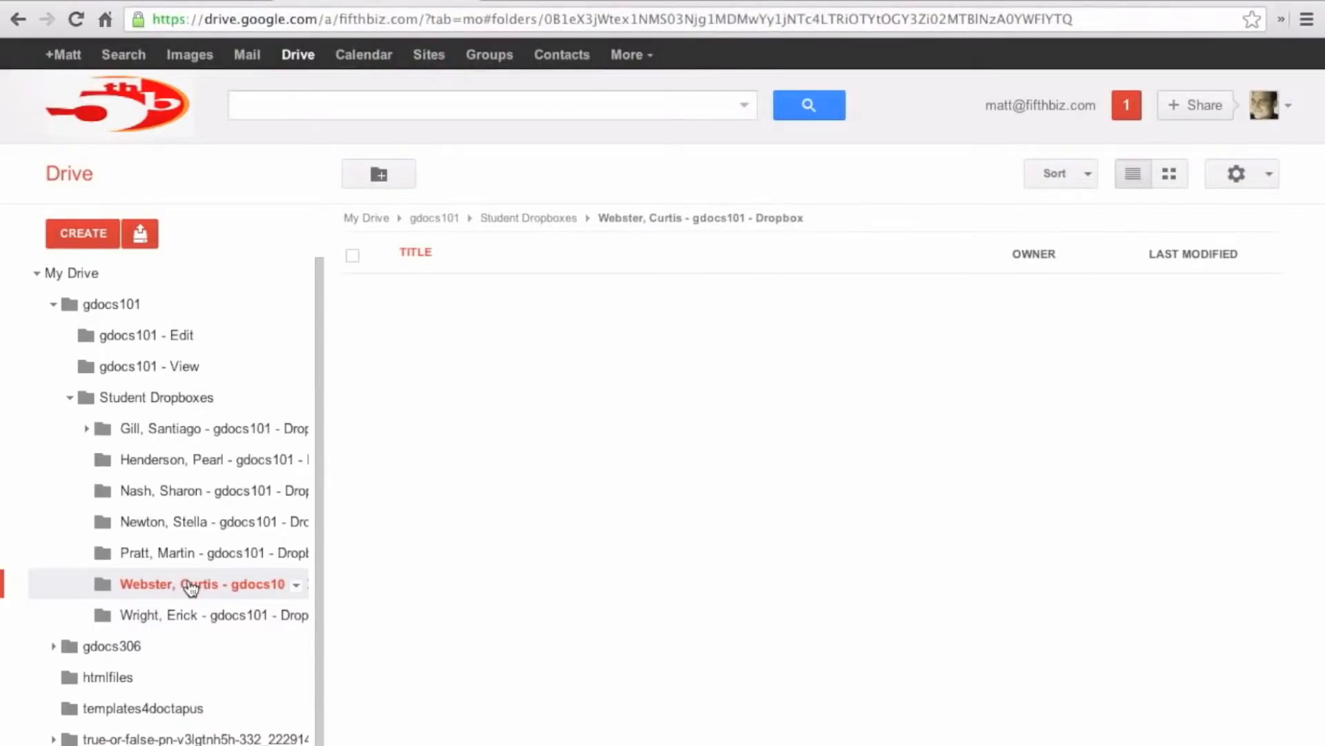
pyautogui.moveTo(765, 95)
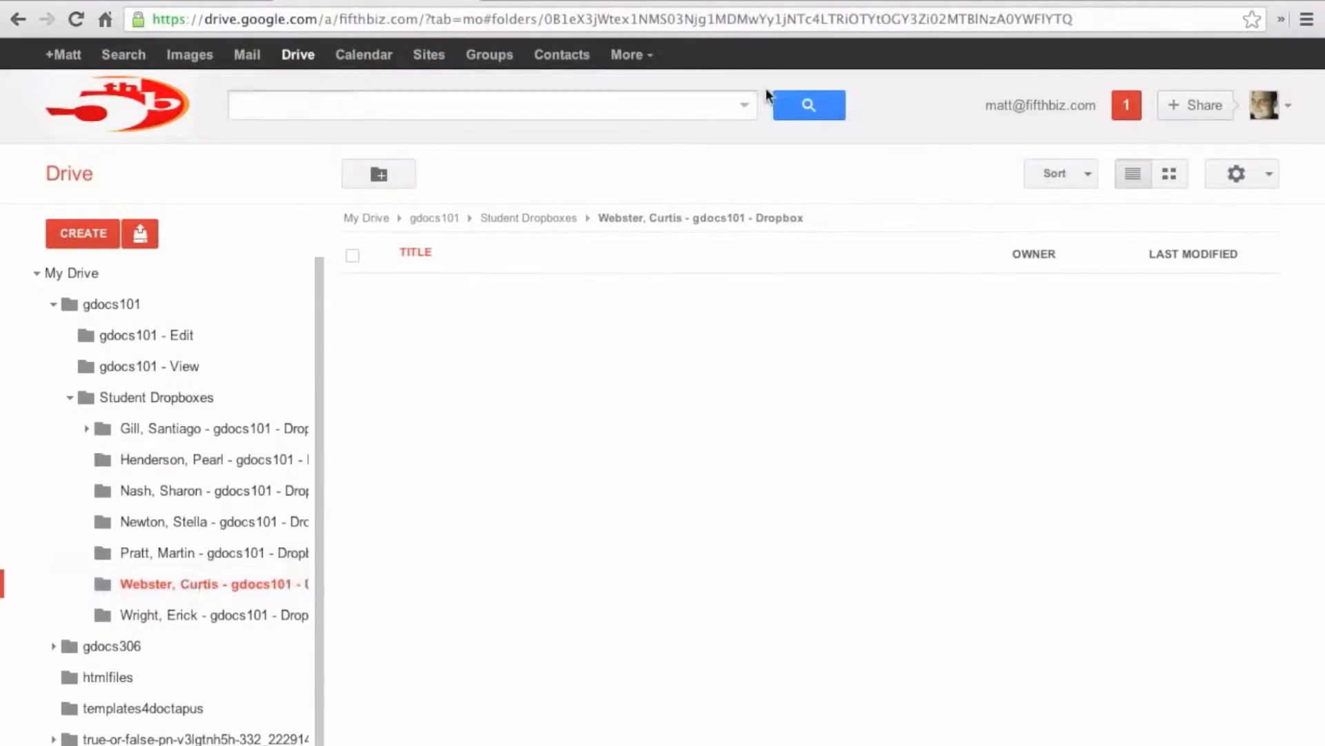
pyautogui.moveTo(254, 552)
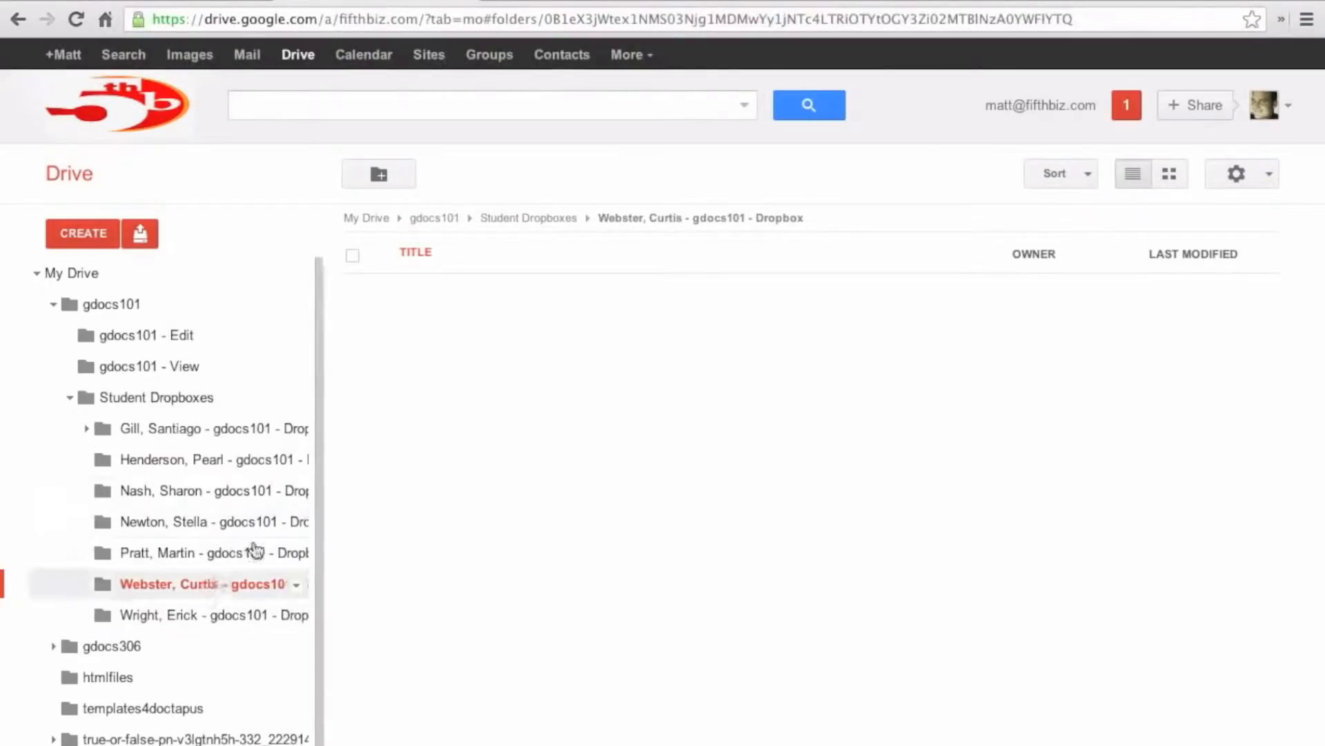
pyautogui.click(728, 18)
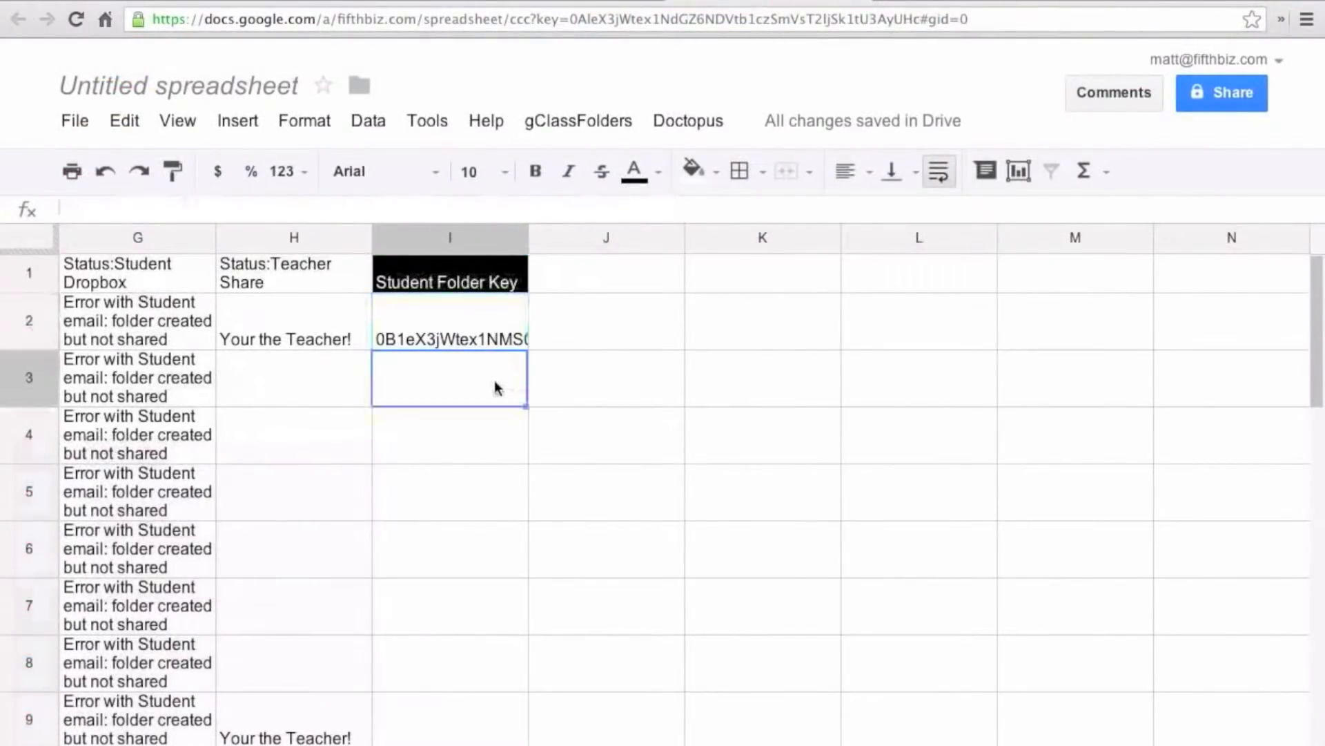
# Paste the second folder ID into I3 and widen the Student Folder Key column
pyautogui.write('0B1eX3jWtex1NMS03Njg1MDMwYy1jNTc4LTRiOTYtOGY3Zi02MTBlNzA0YWFlYTQ')
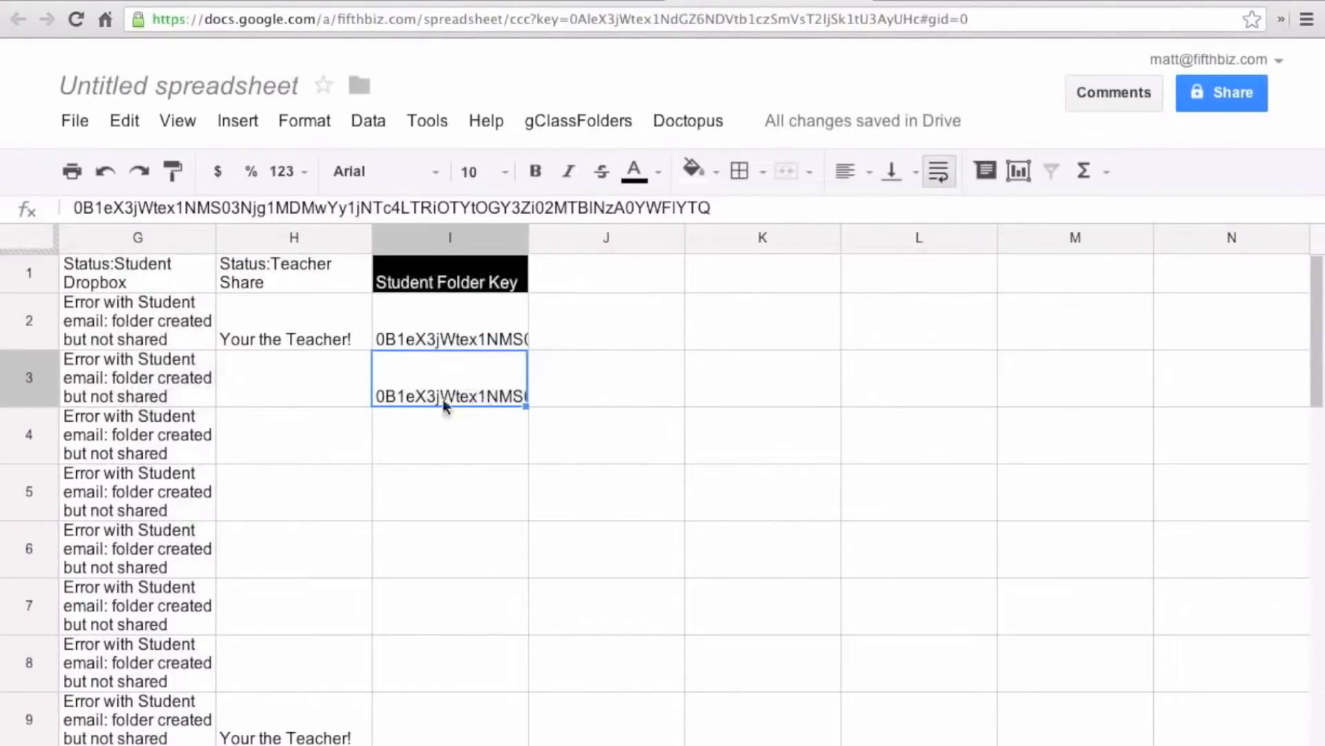
pyautogui.moveTo(485, 401)
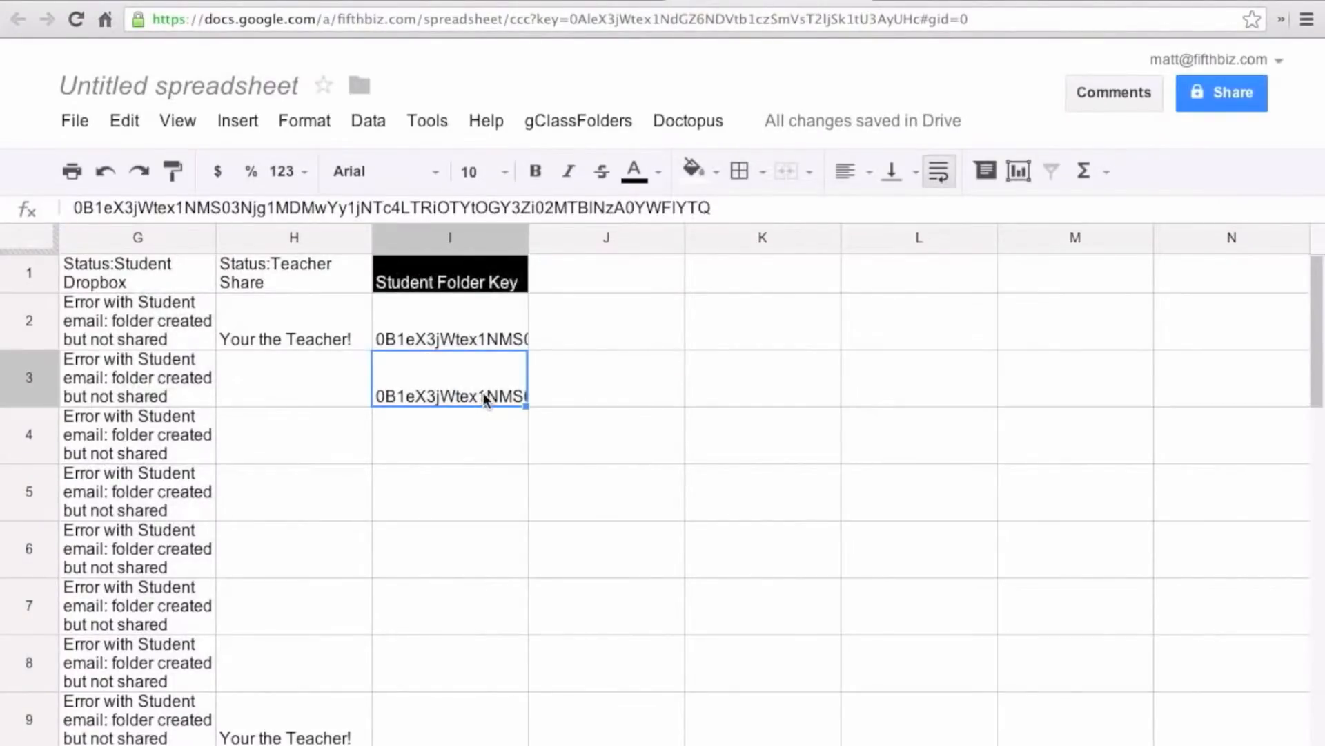
pyautogui.hscroll(3)
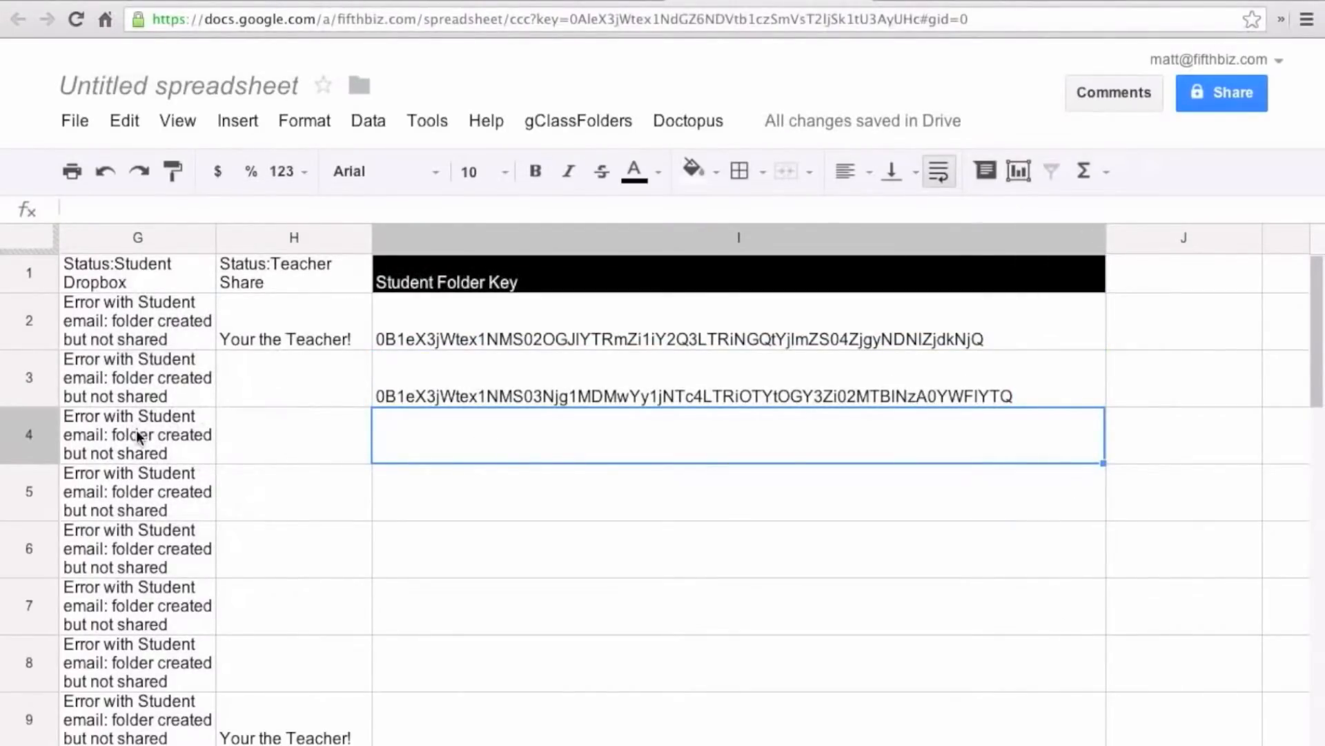
pyautogui.hscroll(-3)
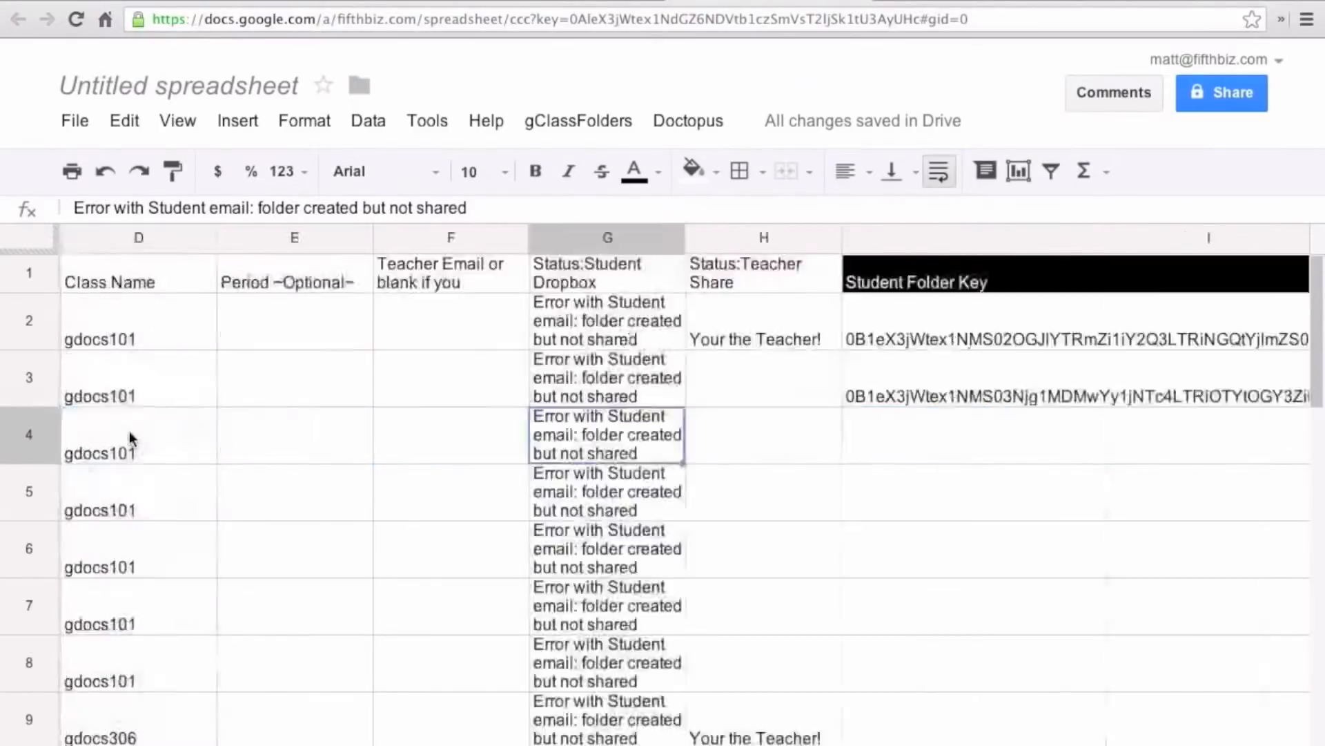
pyautogui.hscroll(-3)
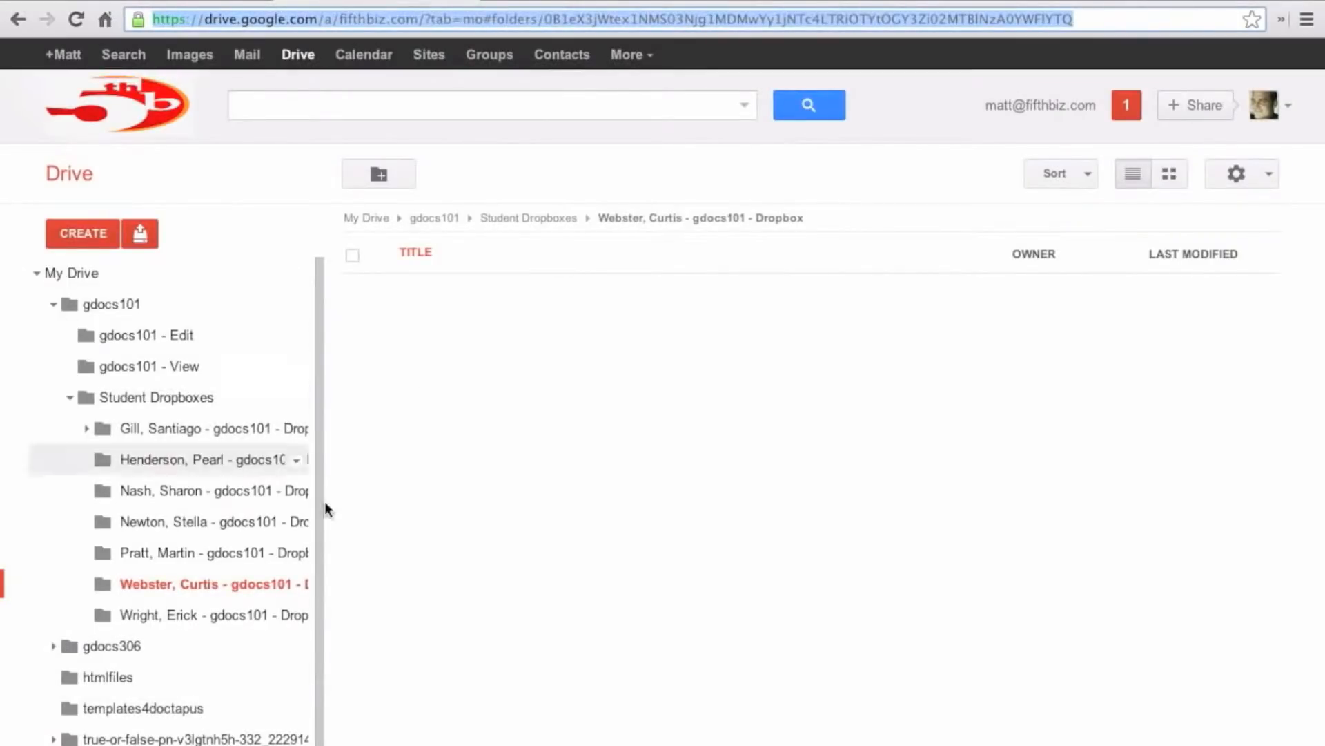
pyautogui.click(215, 553)
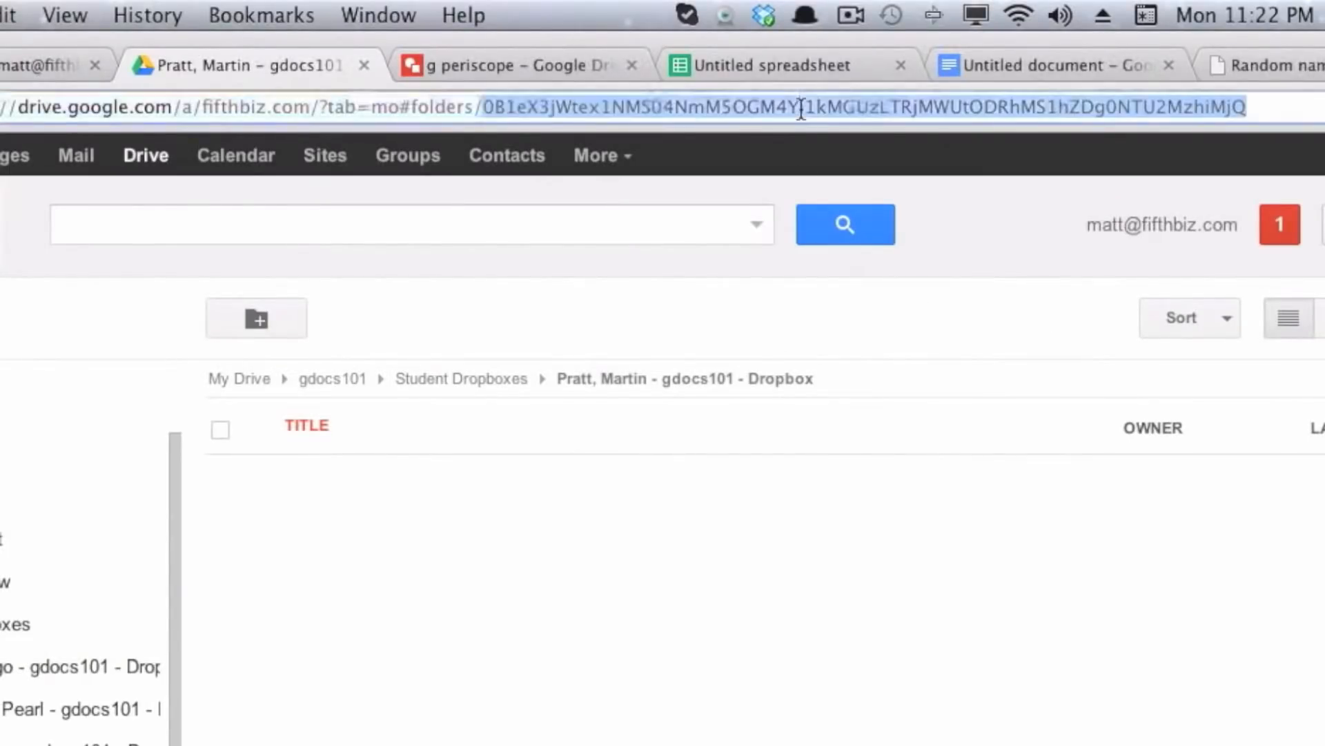
pyautogui.moveTo(1255, 4)
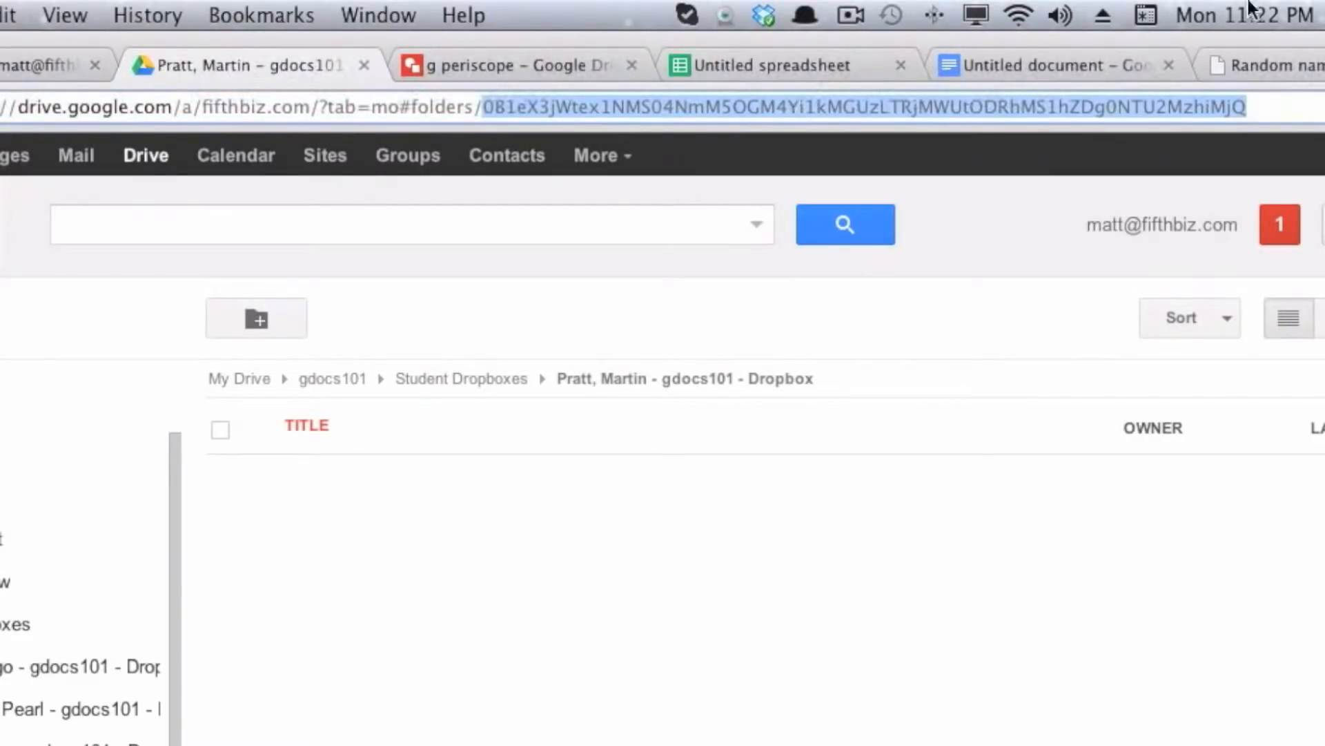
pyautogui.click(756, 65)
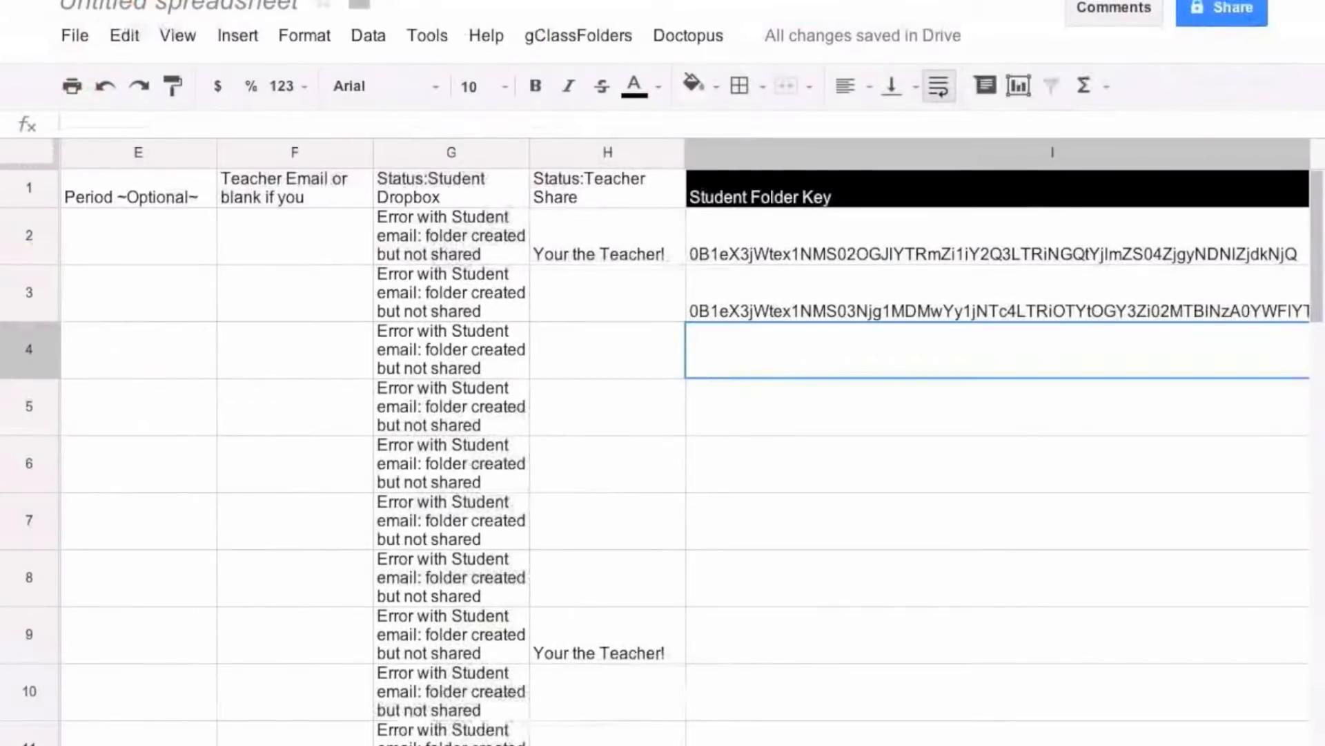
# Paste the remaining students' folder keys into cells I4 through I8
pyautogui.write('0B1eX3jWtex1NMS04NmM5OGM4Yi1kMGUzLTRjMWUtODRhMS1hZDg0NTU2MzhiMjQ')
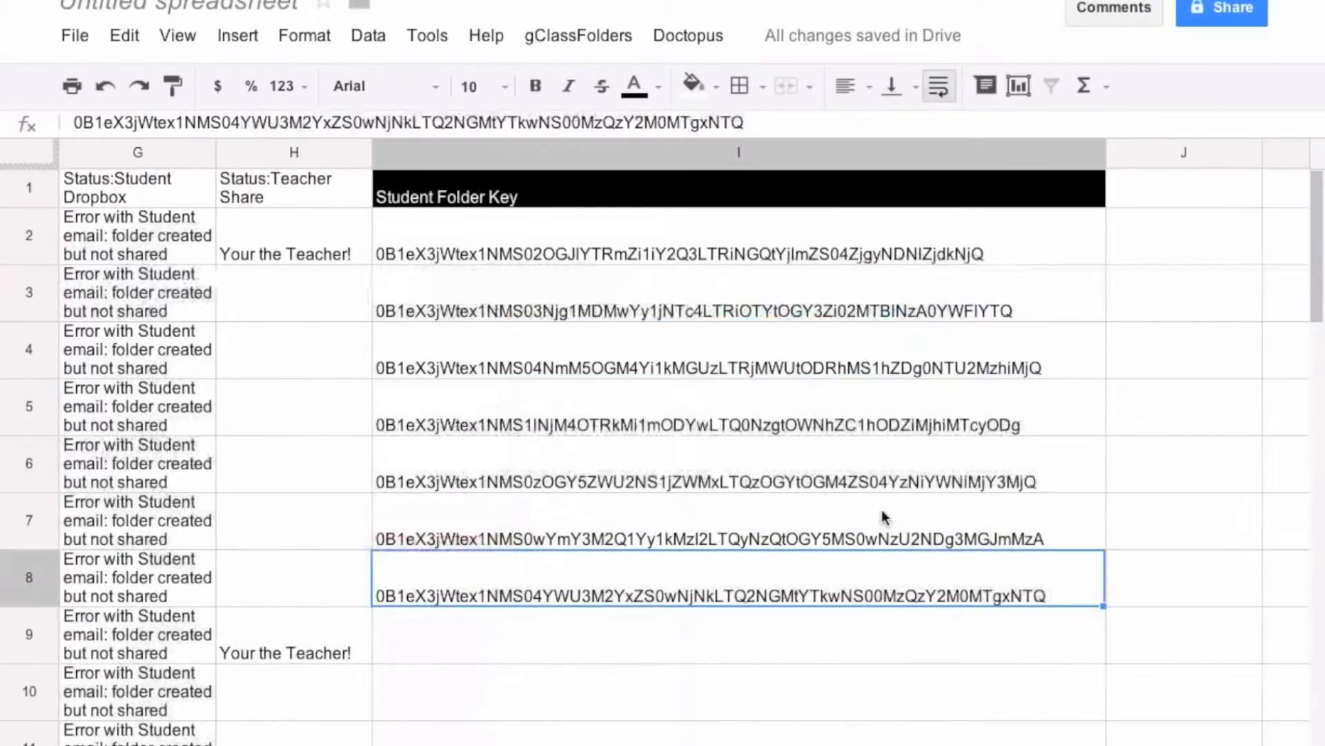
pyautogui.moveTo(469, 86)
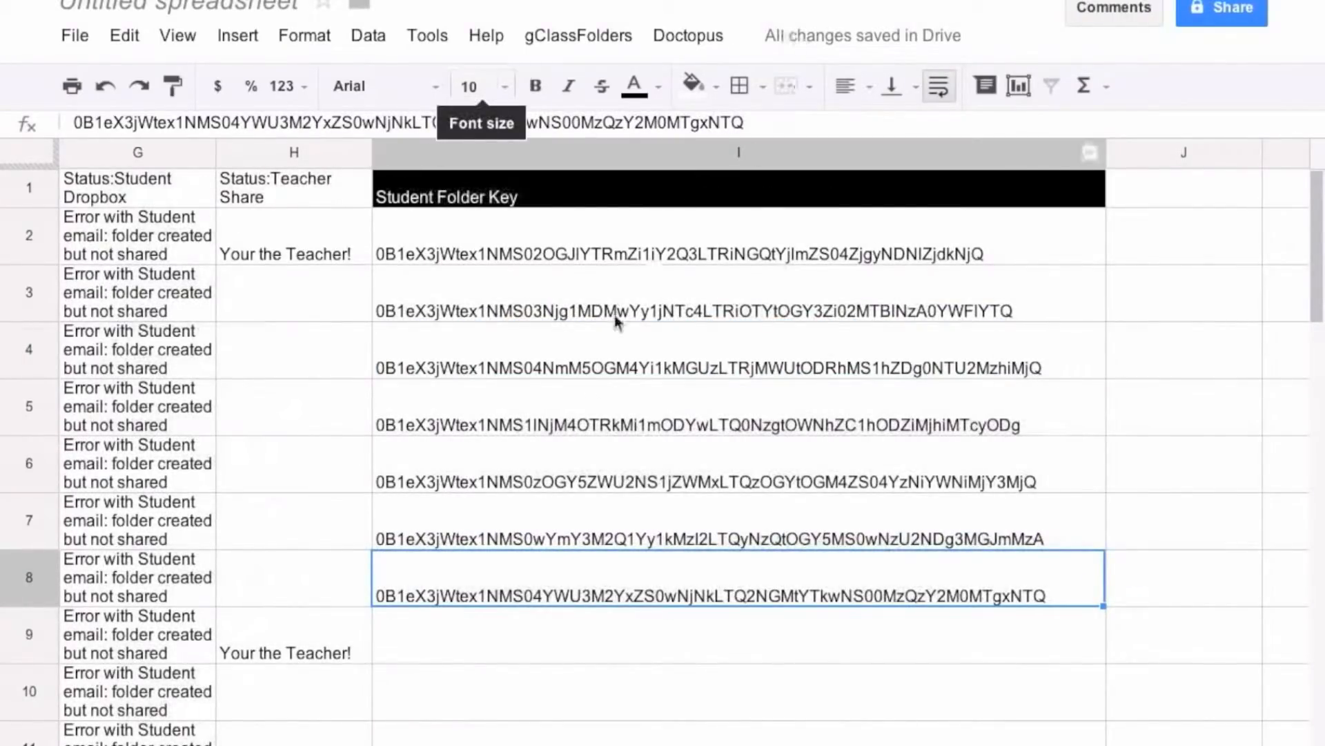
pyautogui.moveTo(457, 351)
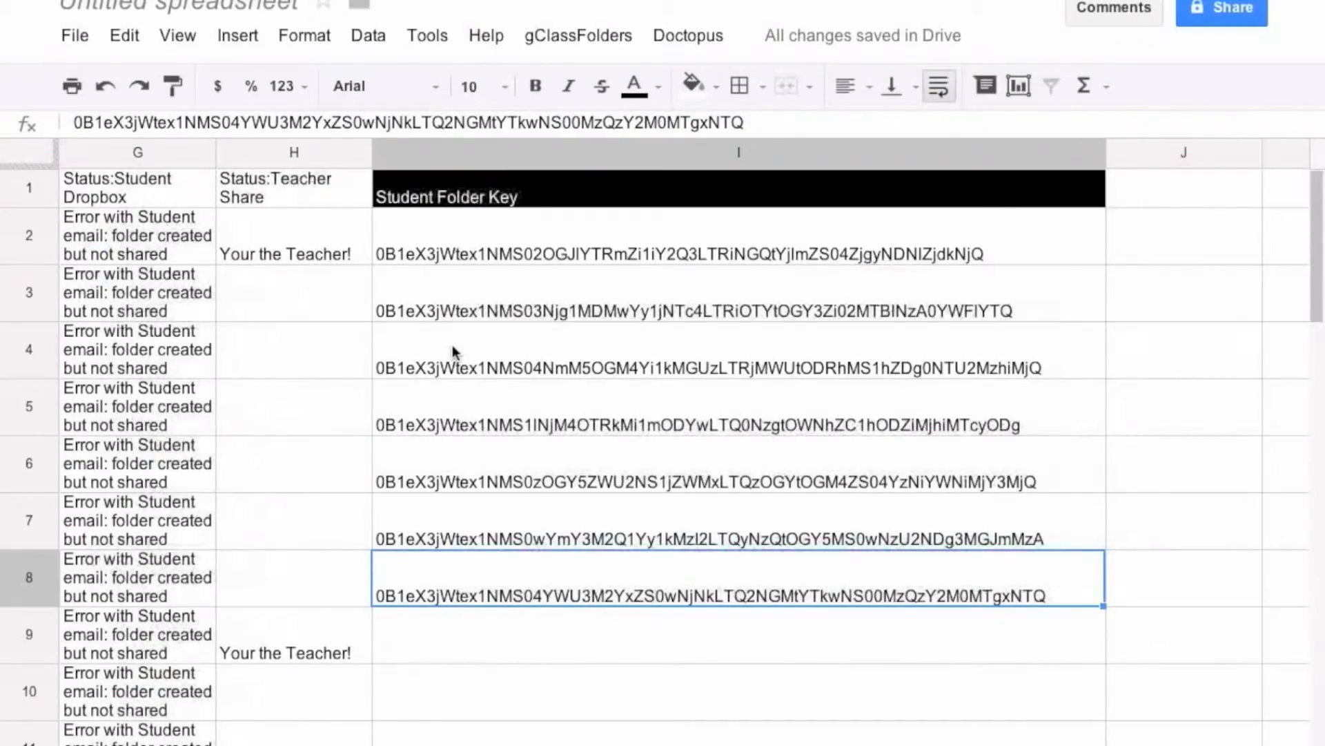
pyautogui.scroll(-3)
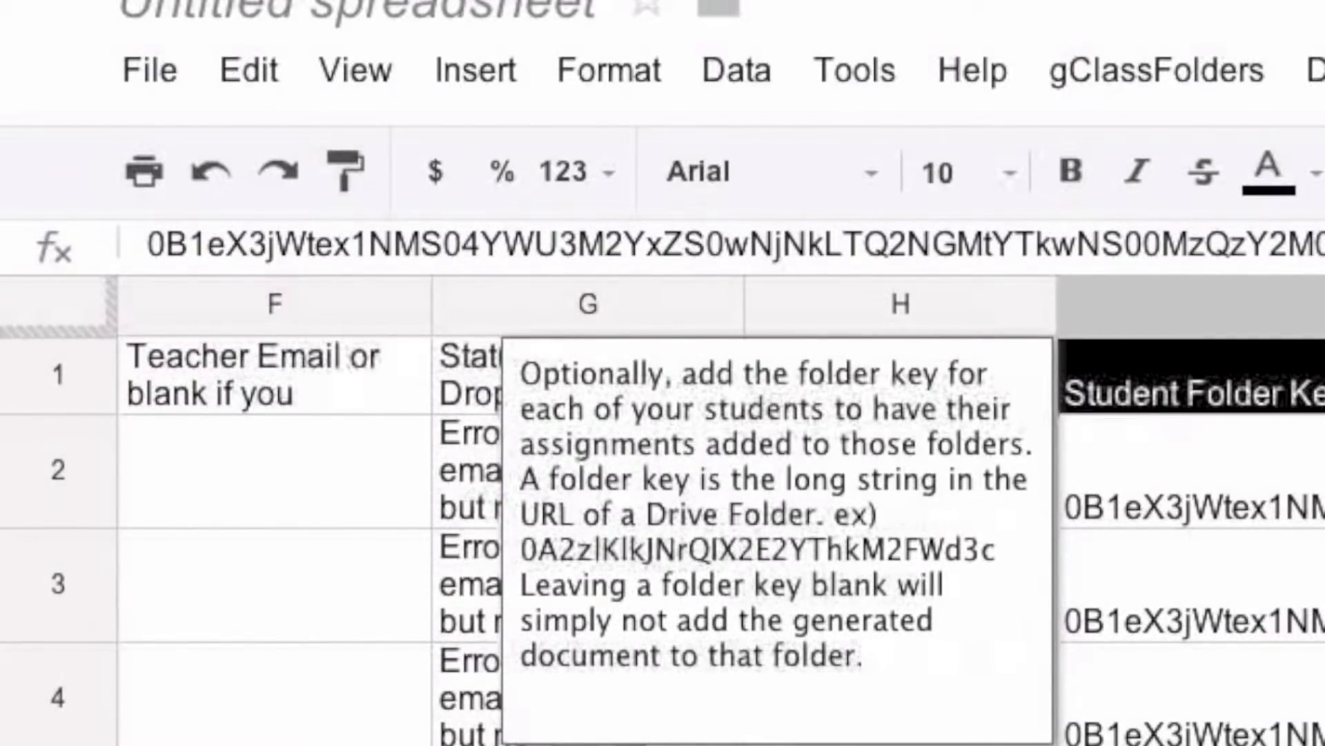
# In Doctopus Step 3, name each copy "$studentFname $studentLname periscope"
pyautogui.click(552, 77)
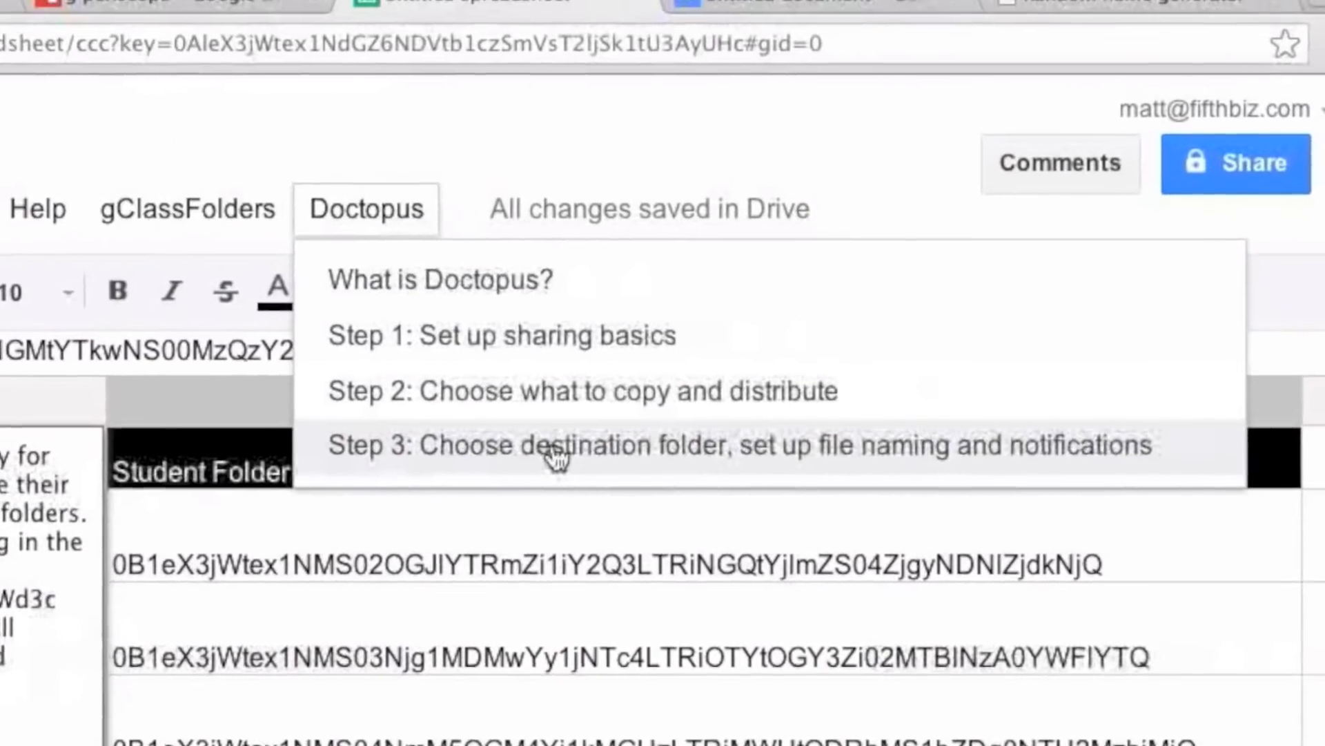
pyautogui.click(560, 445)
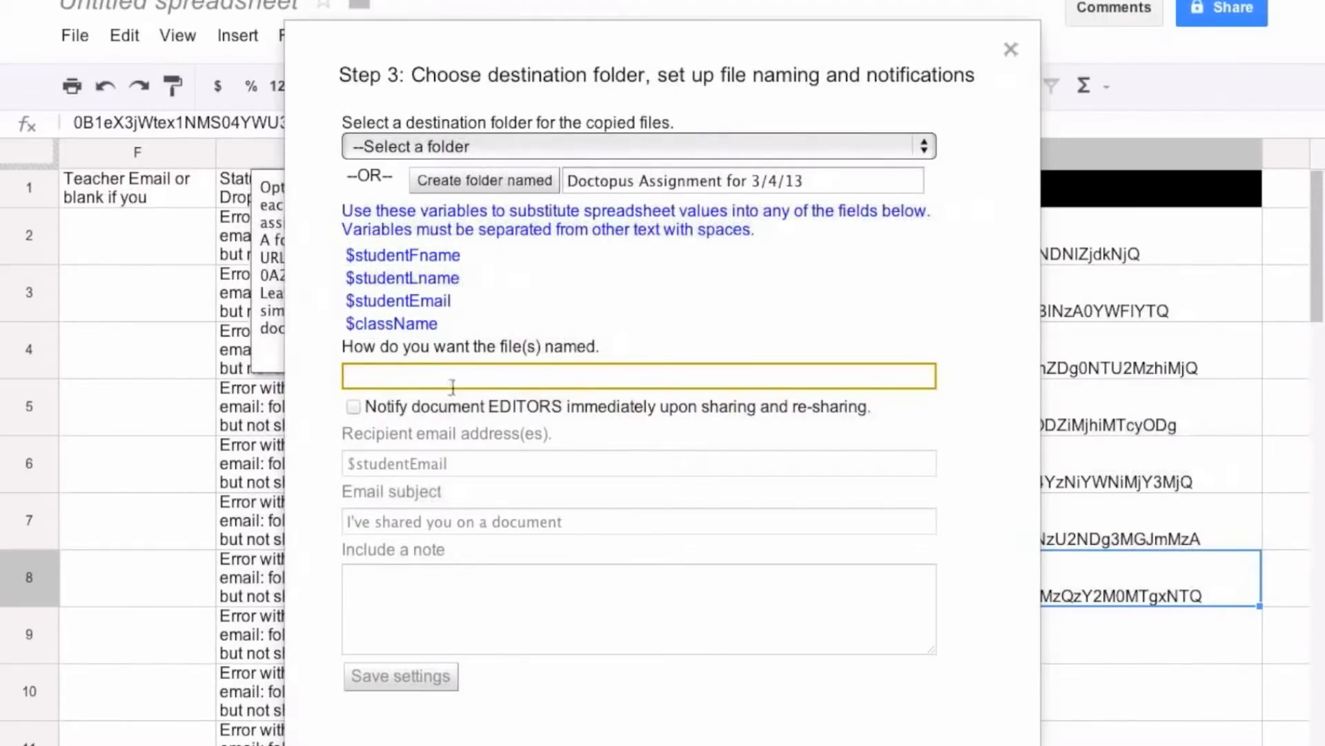
pyautogui.write('$studentFname')
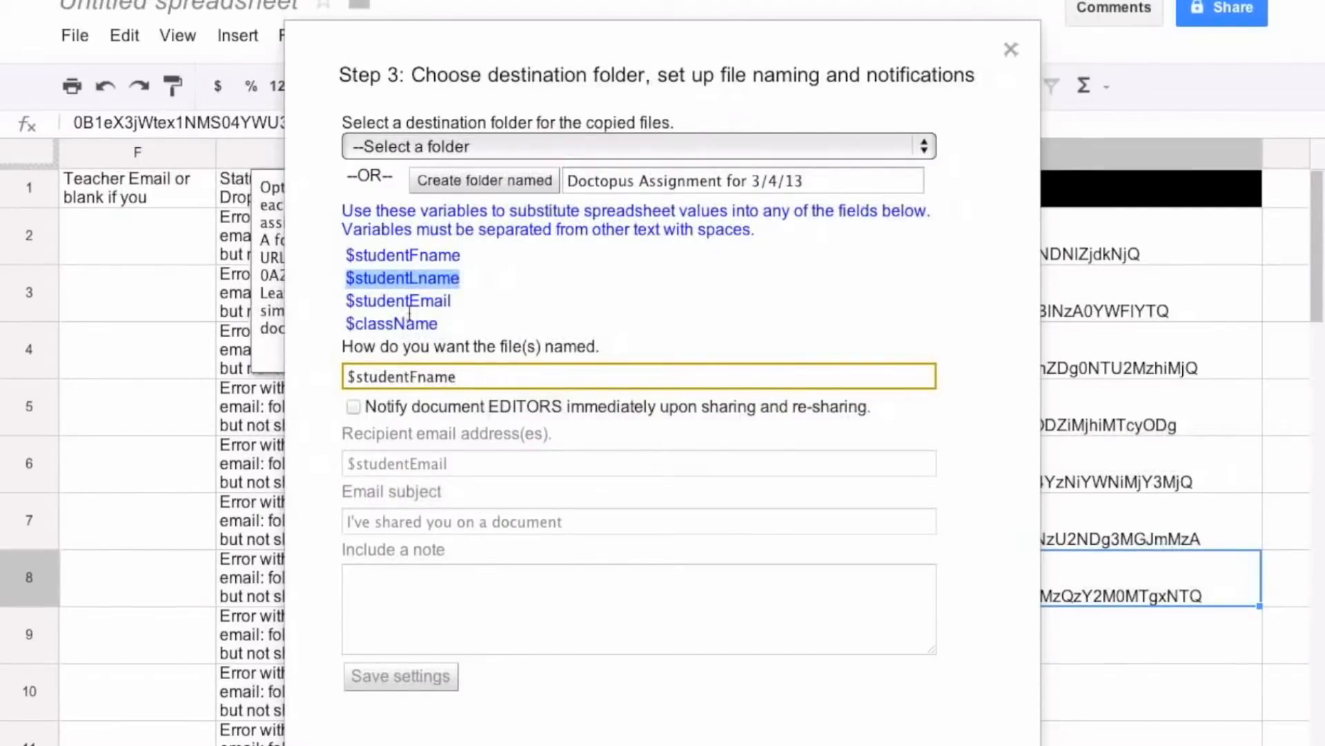
pyautogui.write('$studentLname')
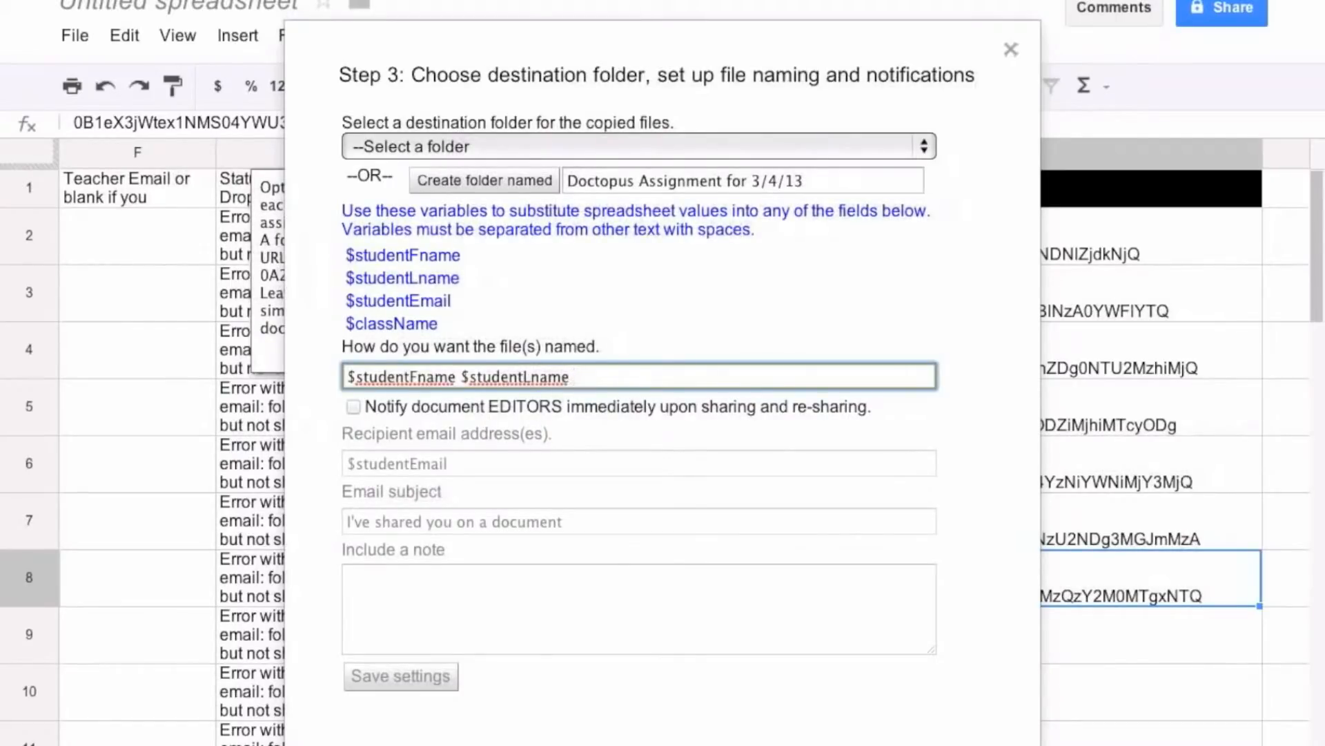
pyautogui.write('perisco')
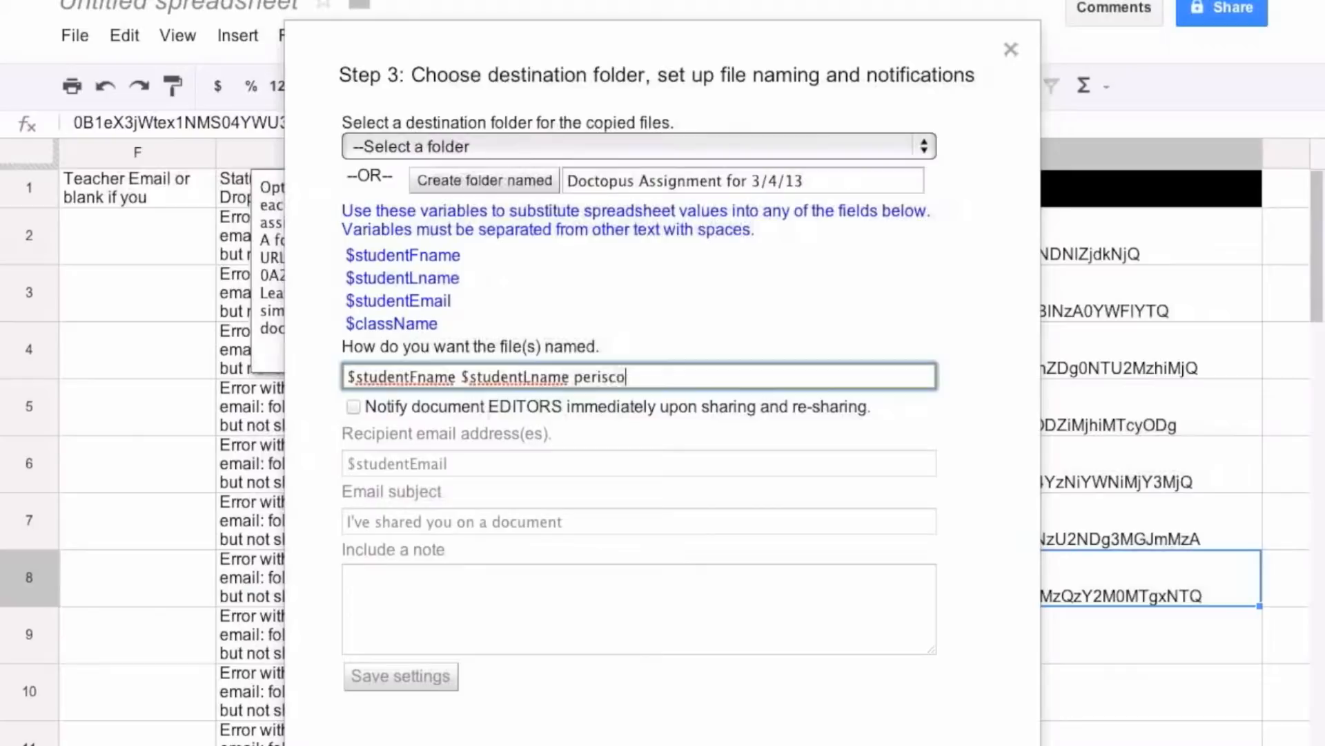
pyautogui.write('pe')
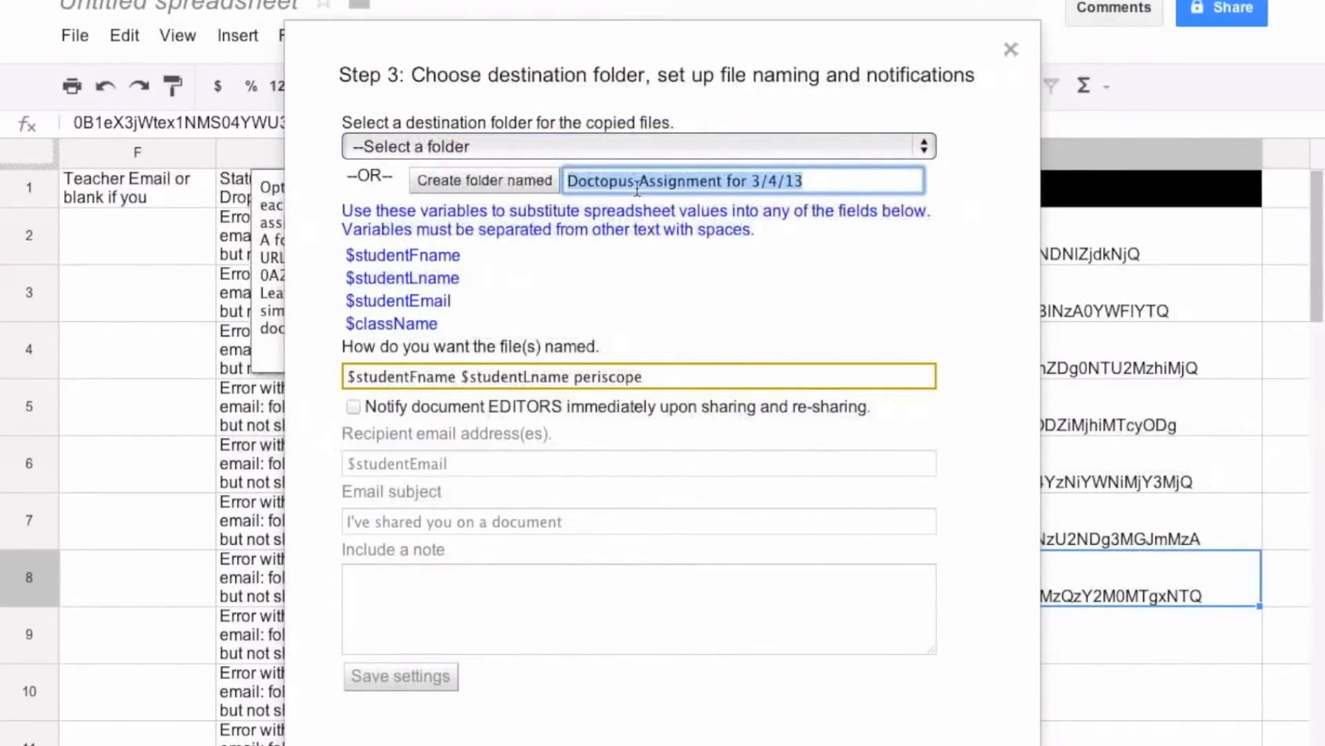
# Create a new destination folder named drawing1 for the copies
pyautogui.write('drawing')
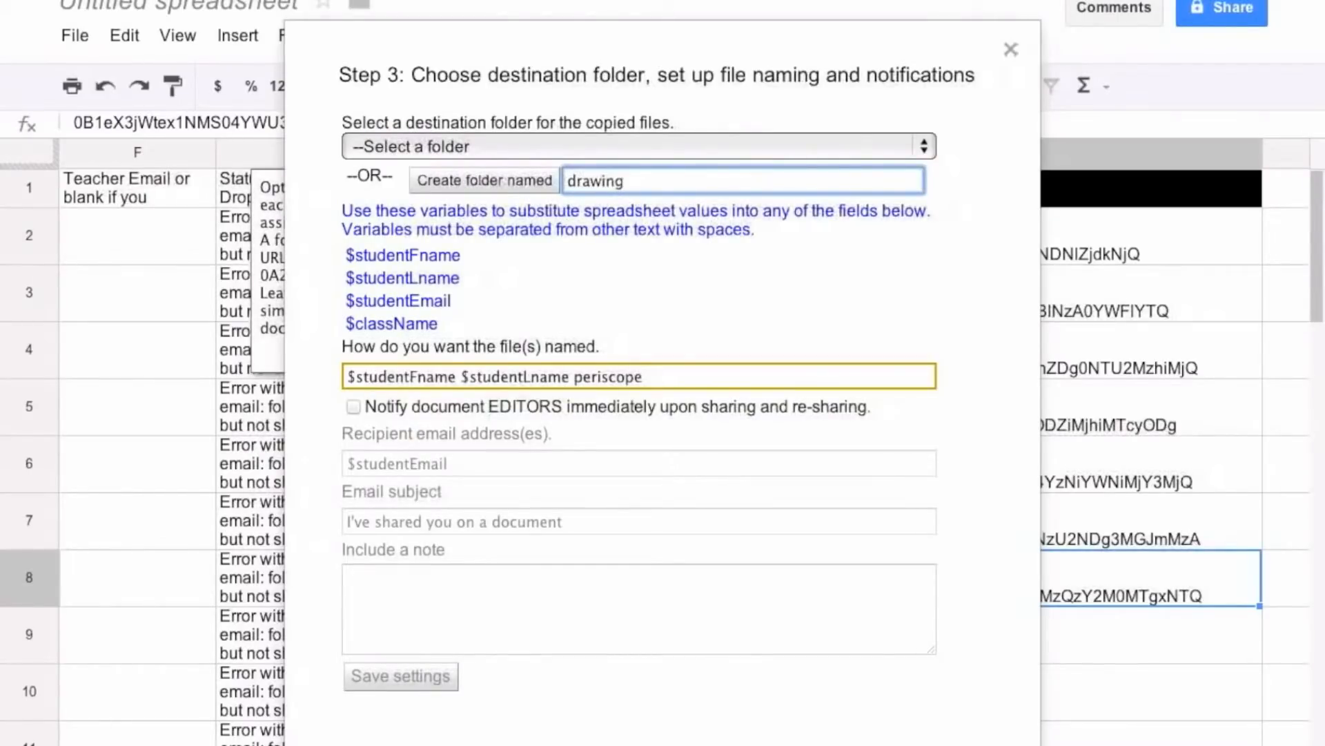
pyautogui.write('1')
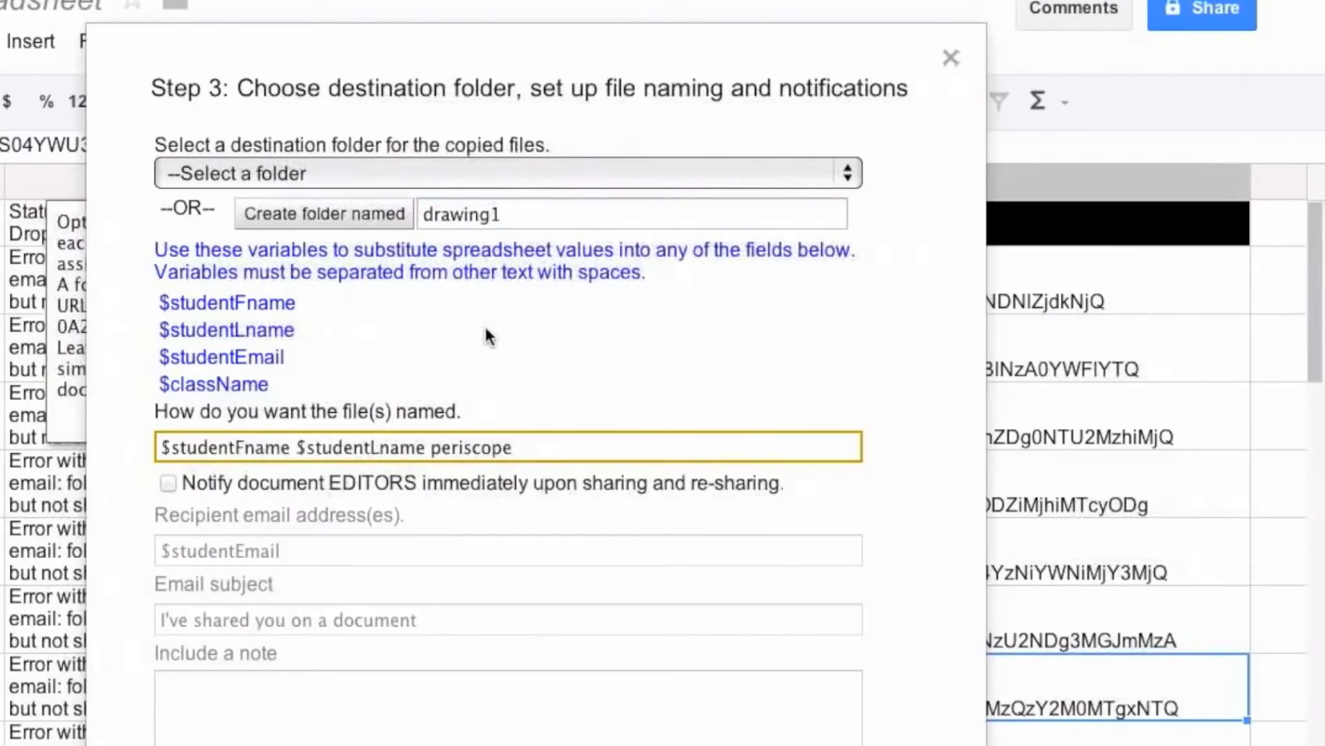
pyautogui.moveTo(295, 668)
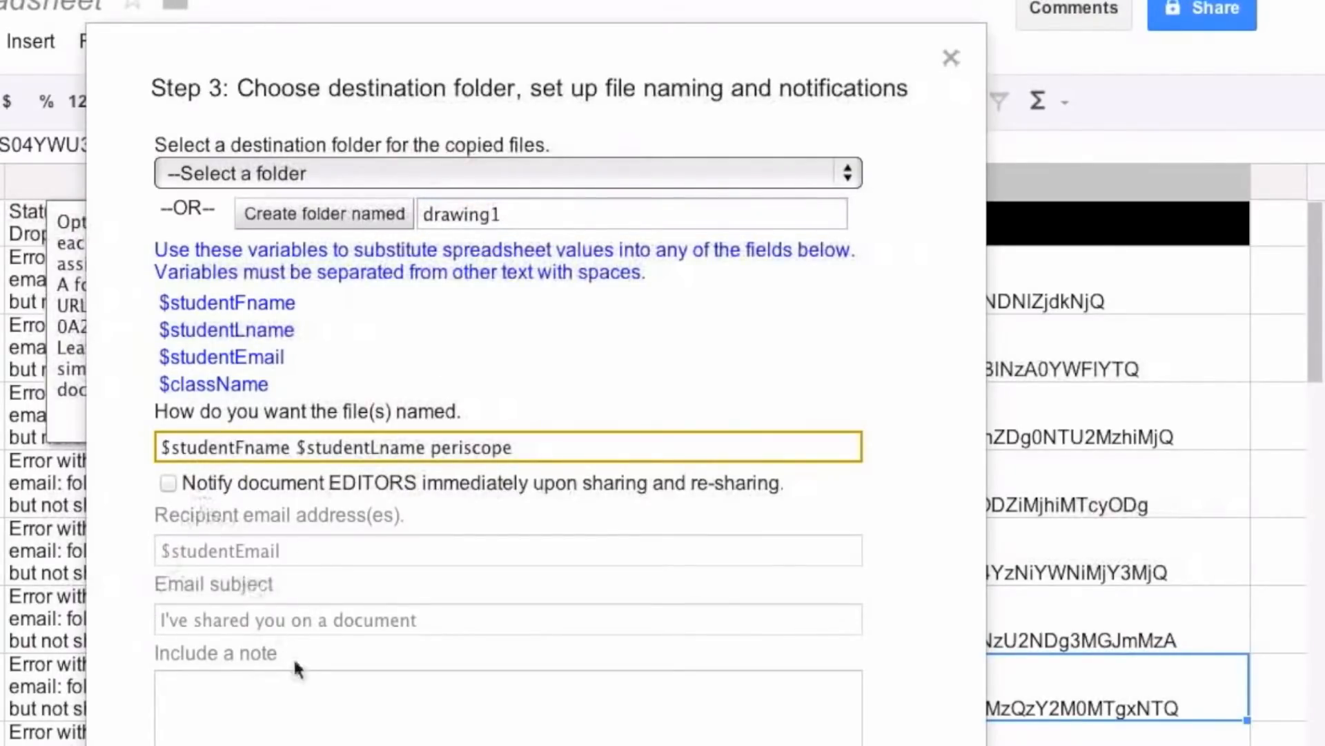
pyautogui.moveTo(558, 385)
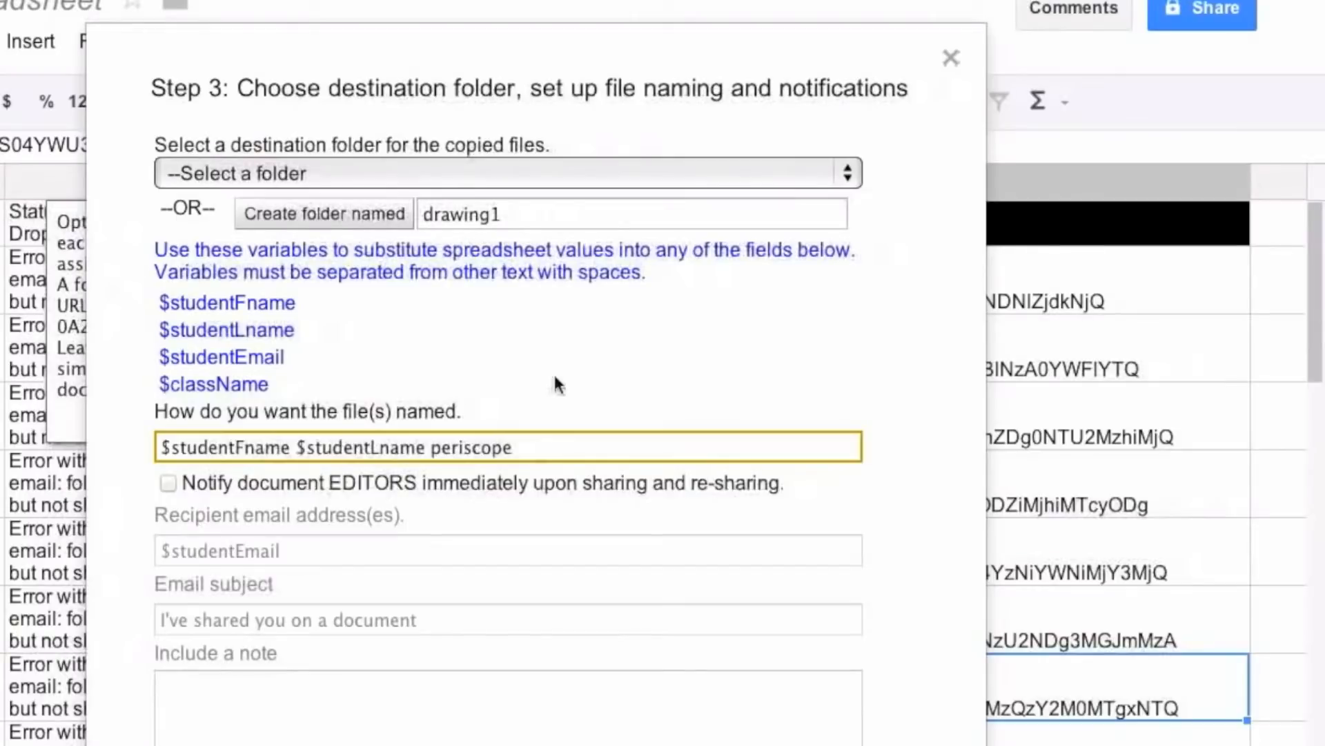
pyautogui.click(323, 212)
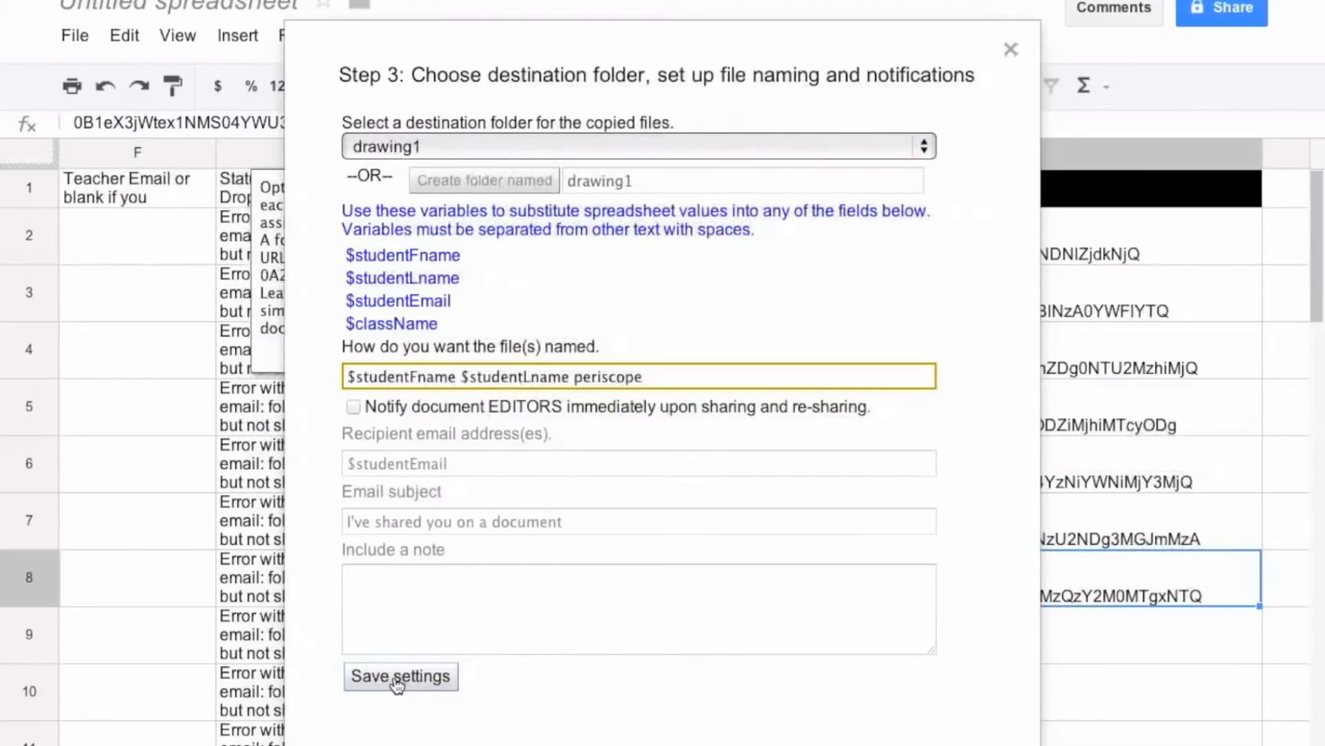
# Save the destination and naming settings so Doctopus distributes the periscope copies
pyautogui.click(400, 675)
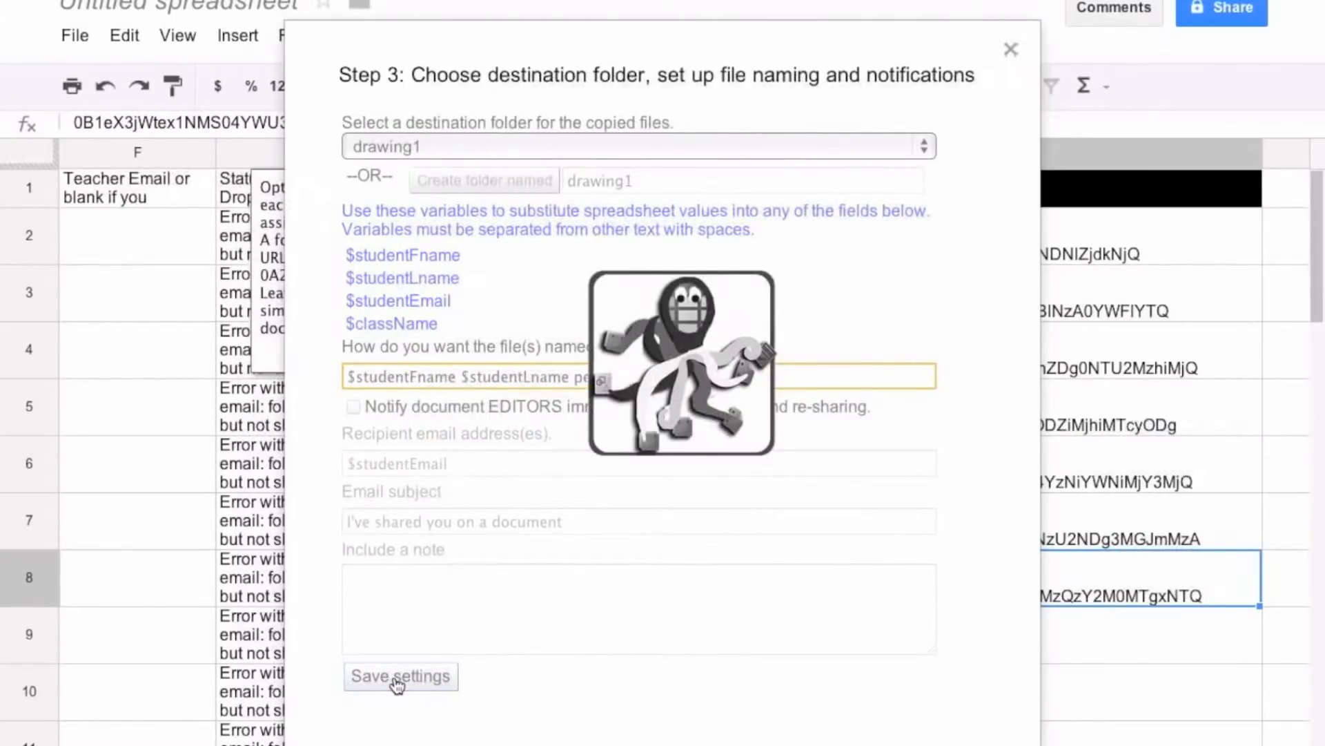
pyautogui.click(400, 677)
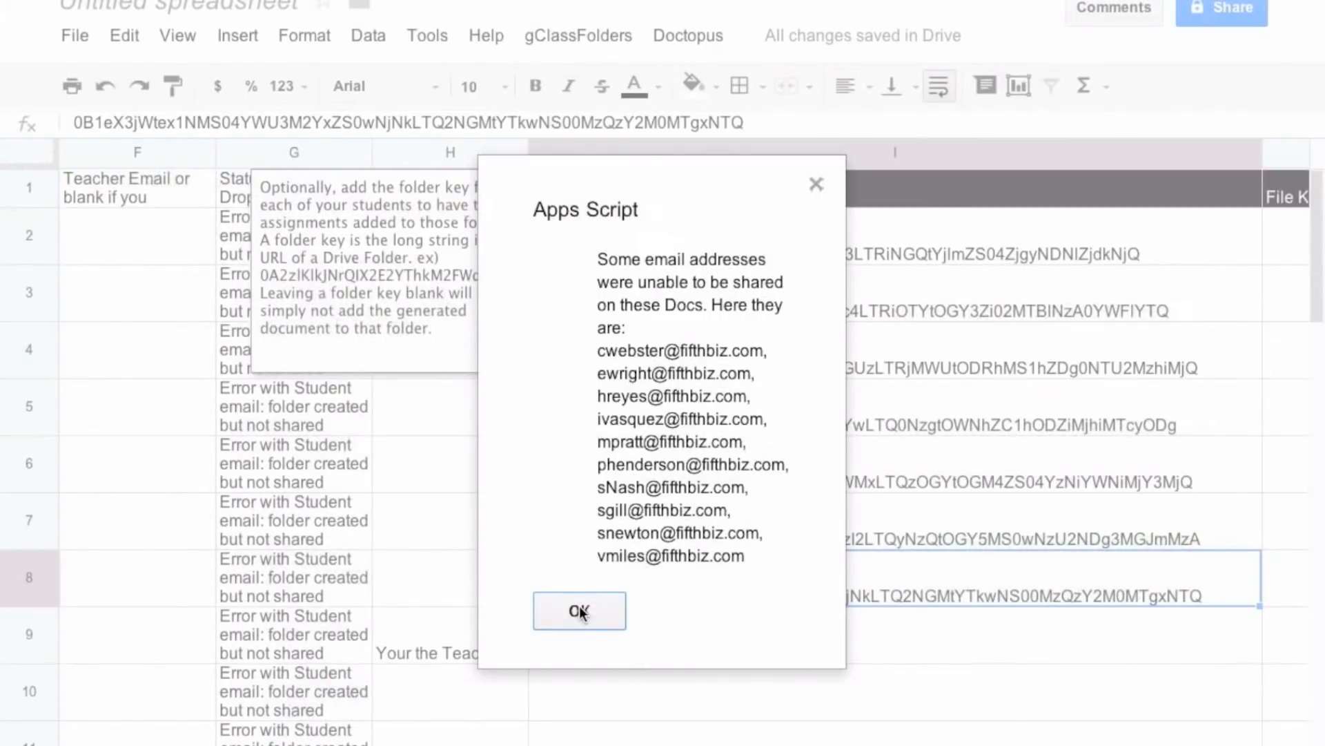
# Dismiss the notice listing the ten student addresses that could not be shared
pyautogui.click(579, 610)
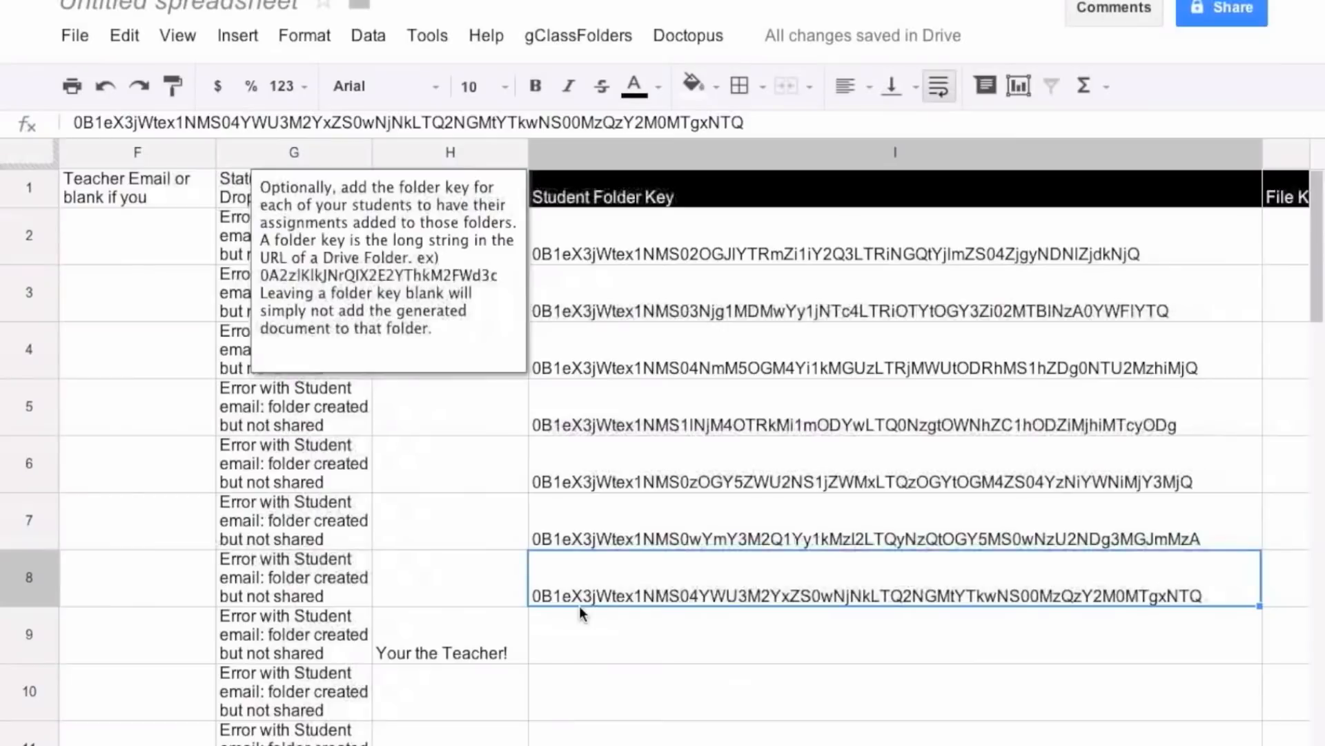
pyautogui.moveTo(703, 633)
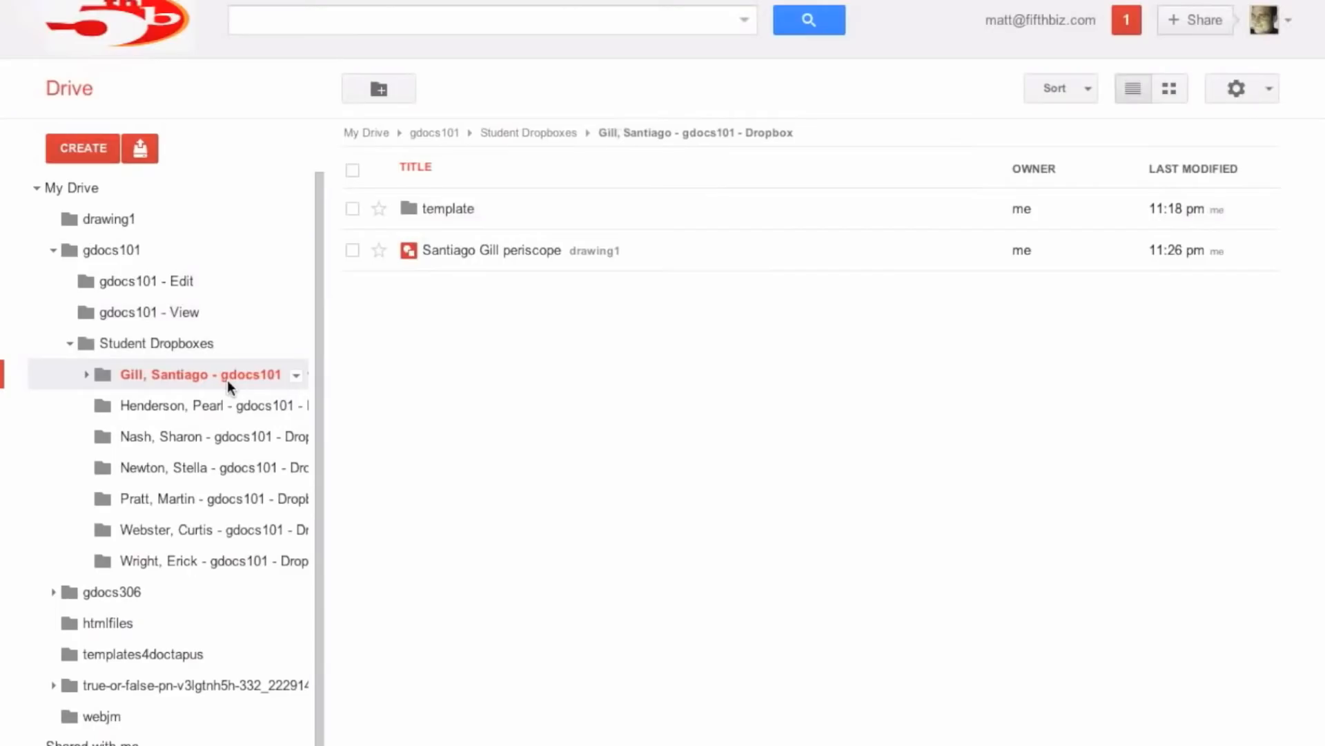
# Check the Henderson, Nash and Pratt dropbox folders each hold a periscope copy named for the student
pyautogui.click(204, 405)
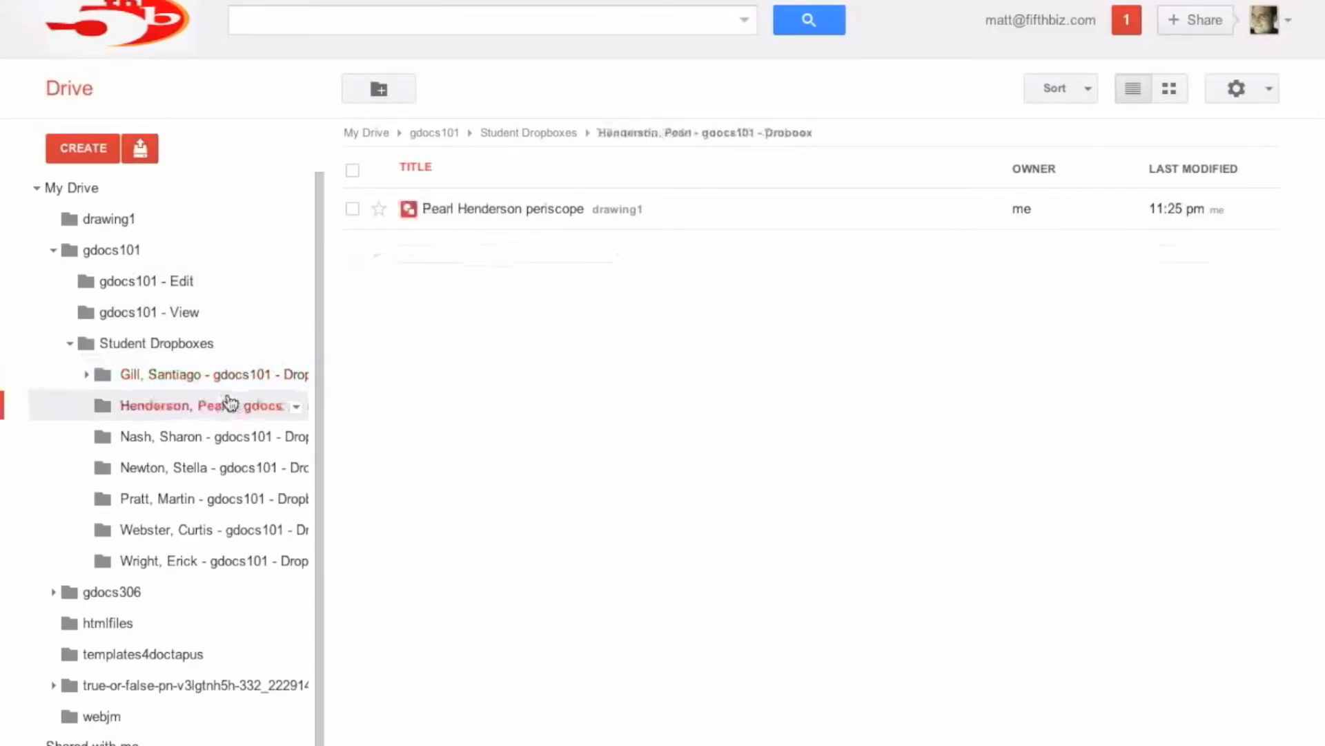
pyautogui.click(195, 437)
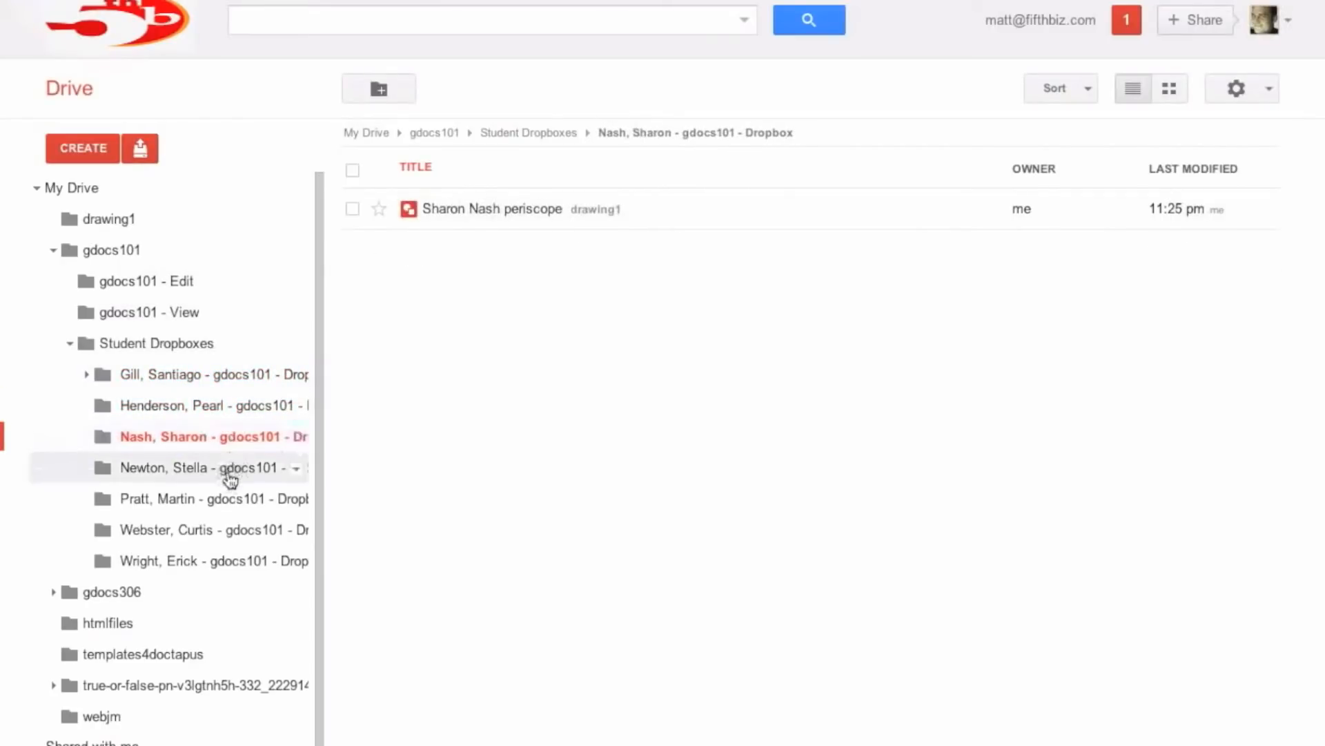
pyautogui.click(195, 498)
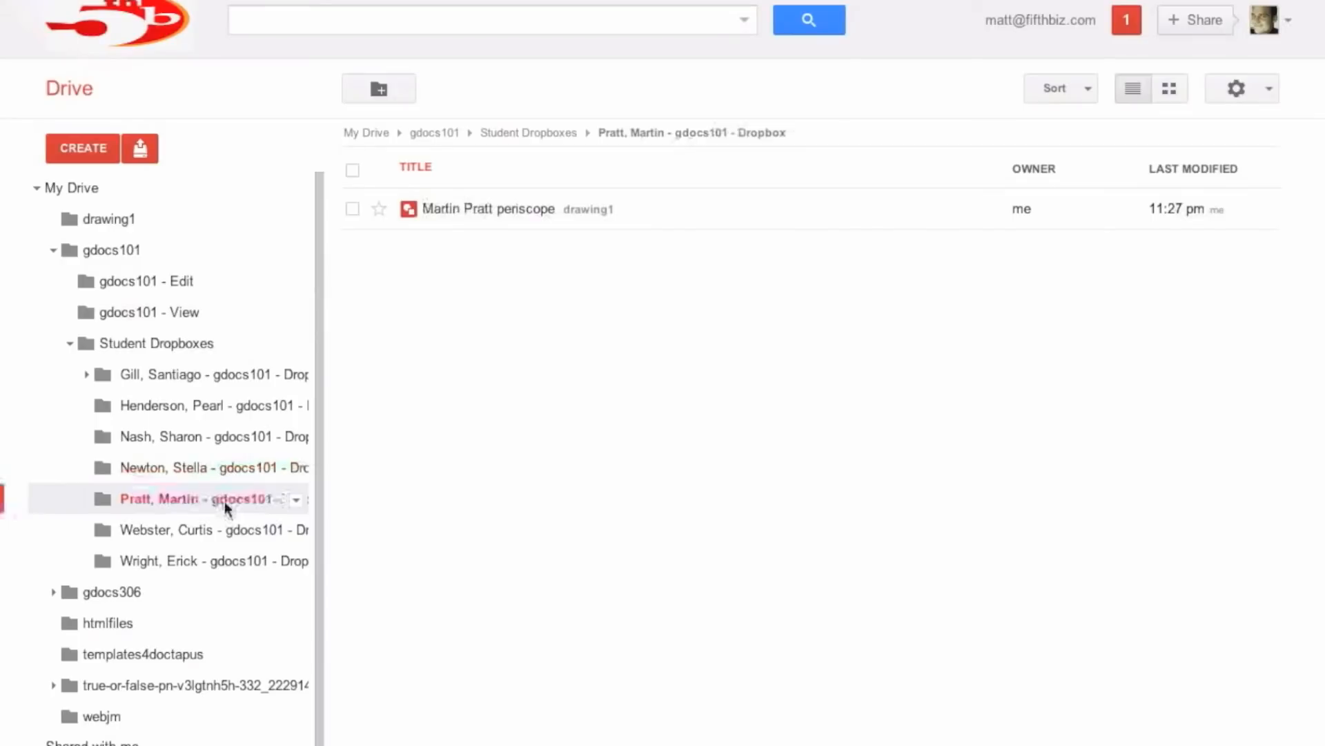
pyautogui.moveTo(520, 464)
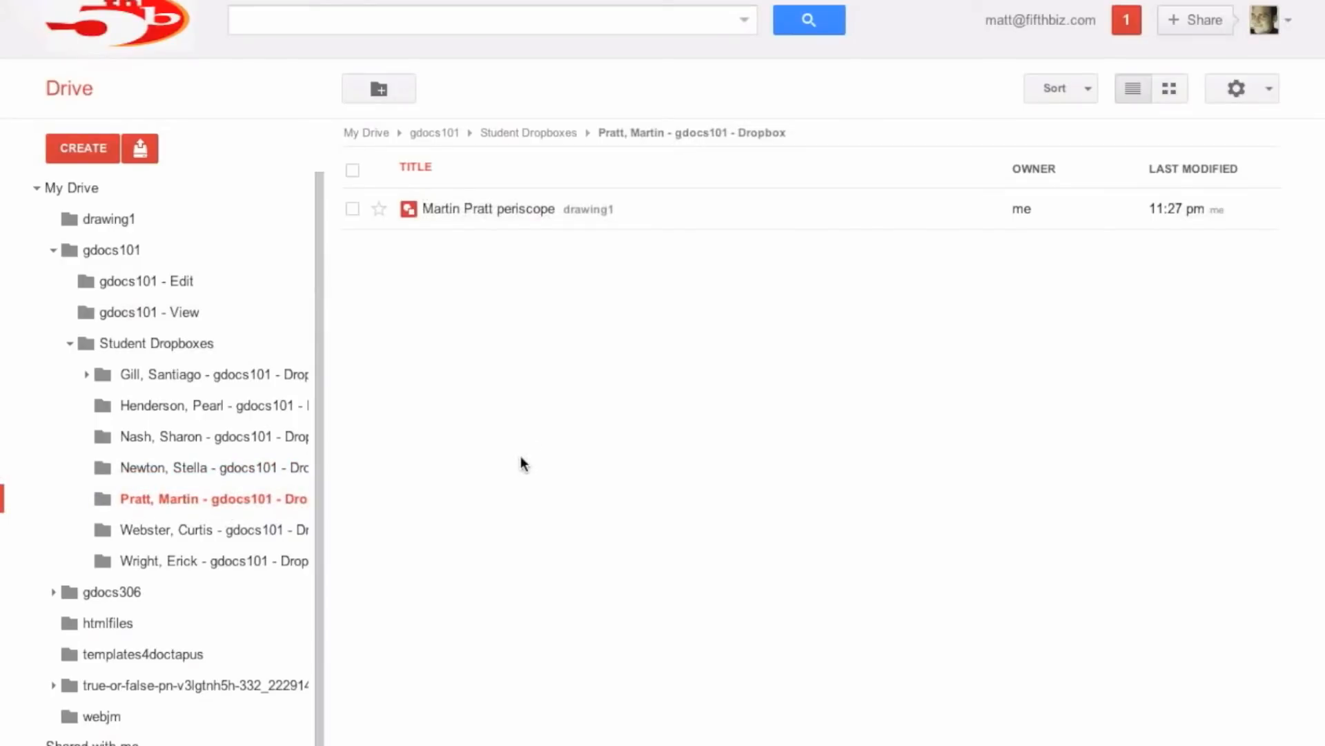